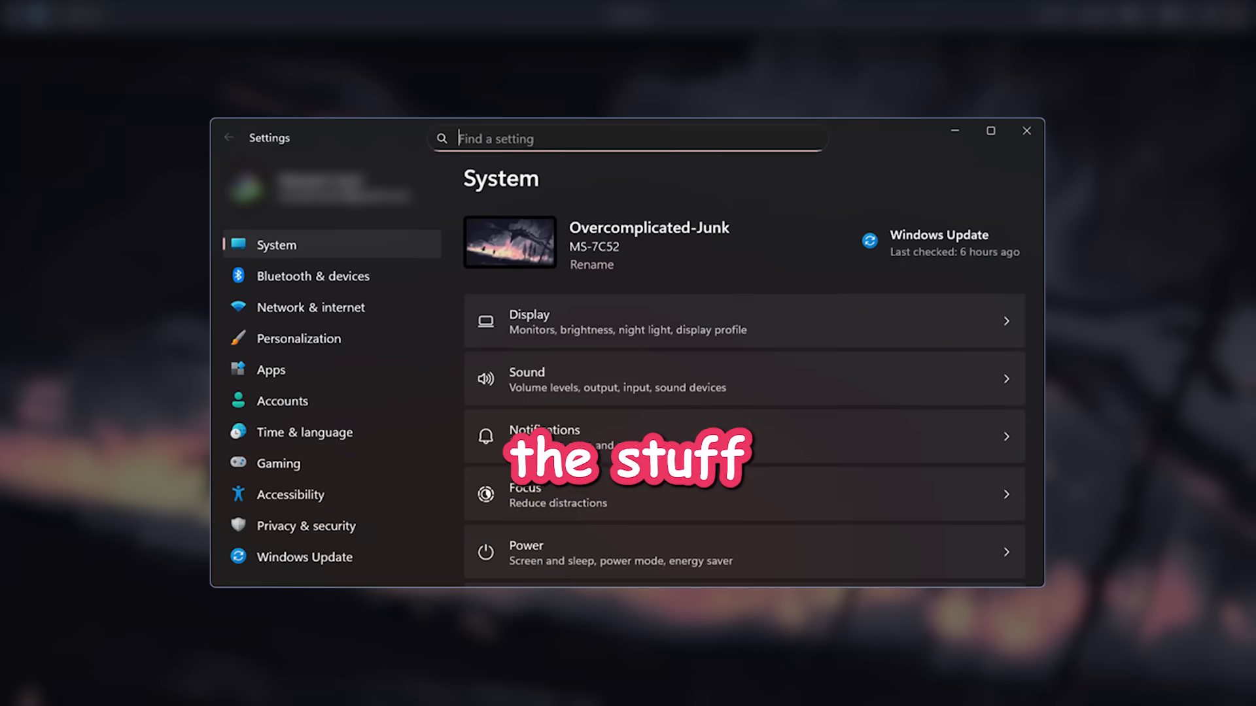
Close Settings and search the launcher for 'wintoys' from the desktop
{"action": "left_click", "coordinate": [1026, 130]}
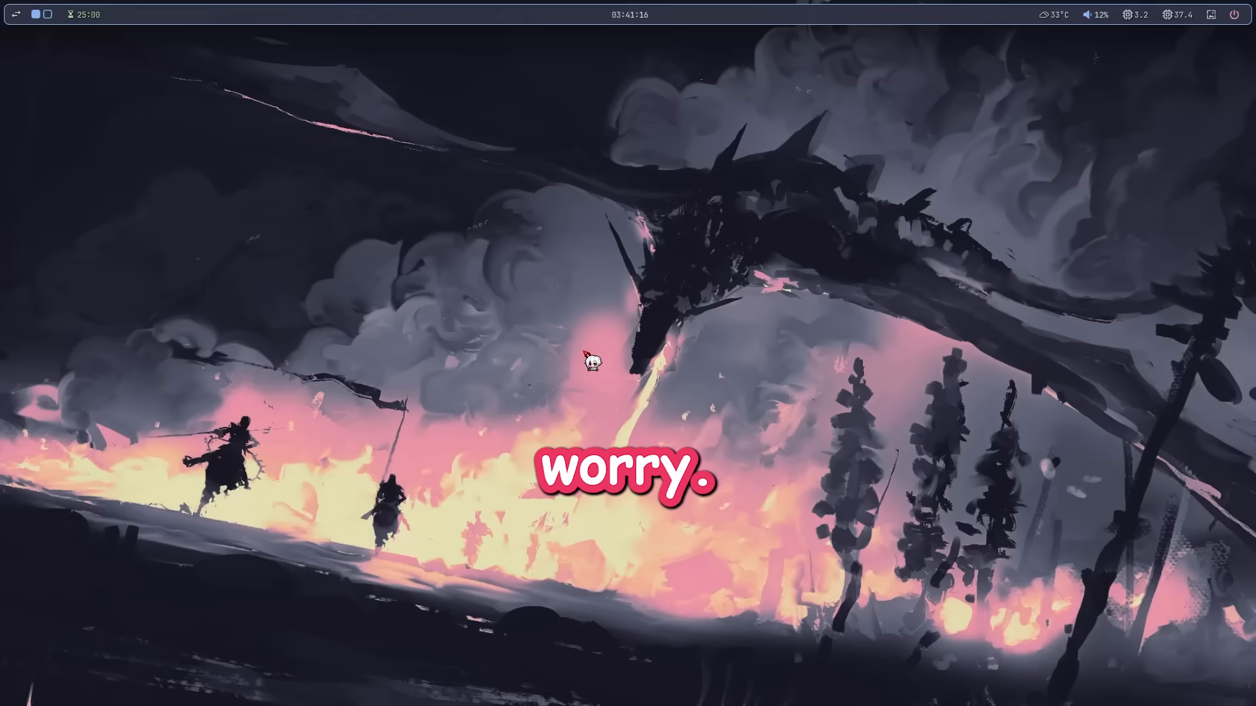
{"action": "type", "text": "wintoys"}
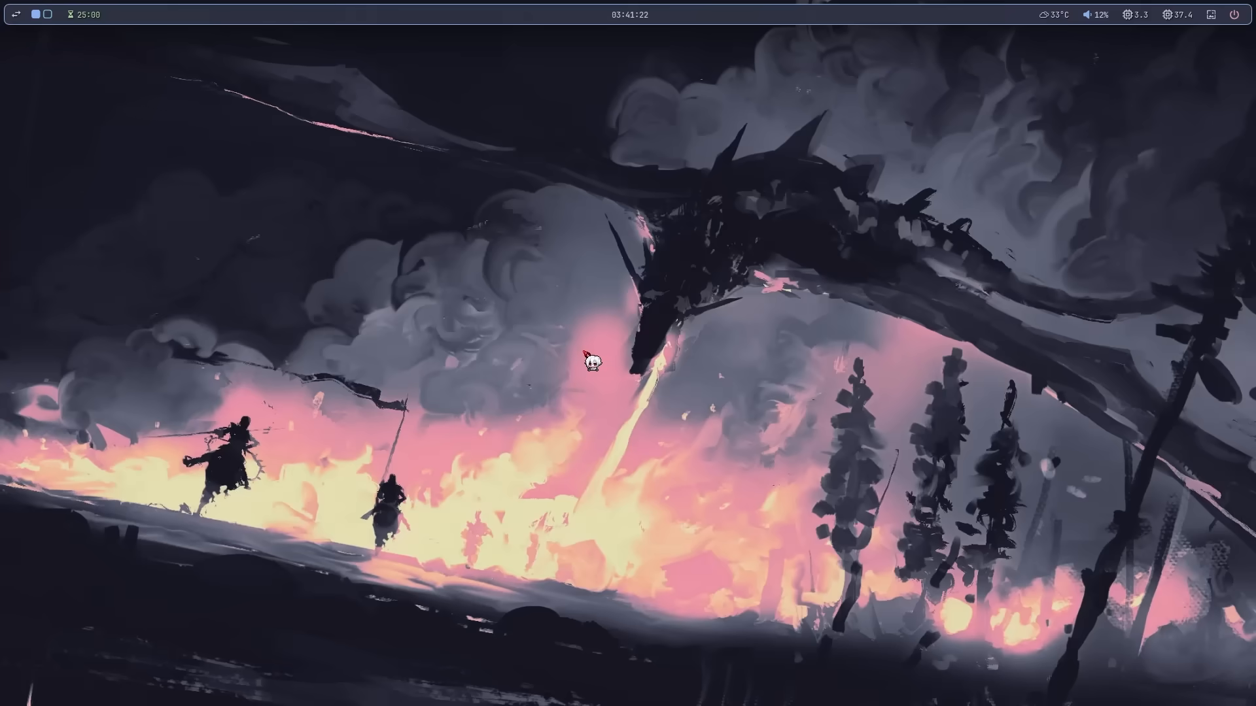
{"action": "right_click", "coordinate": [223, 316]}
{"action": "type", "text": "m"}
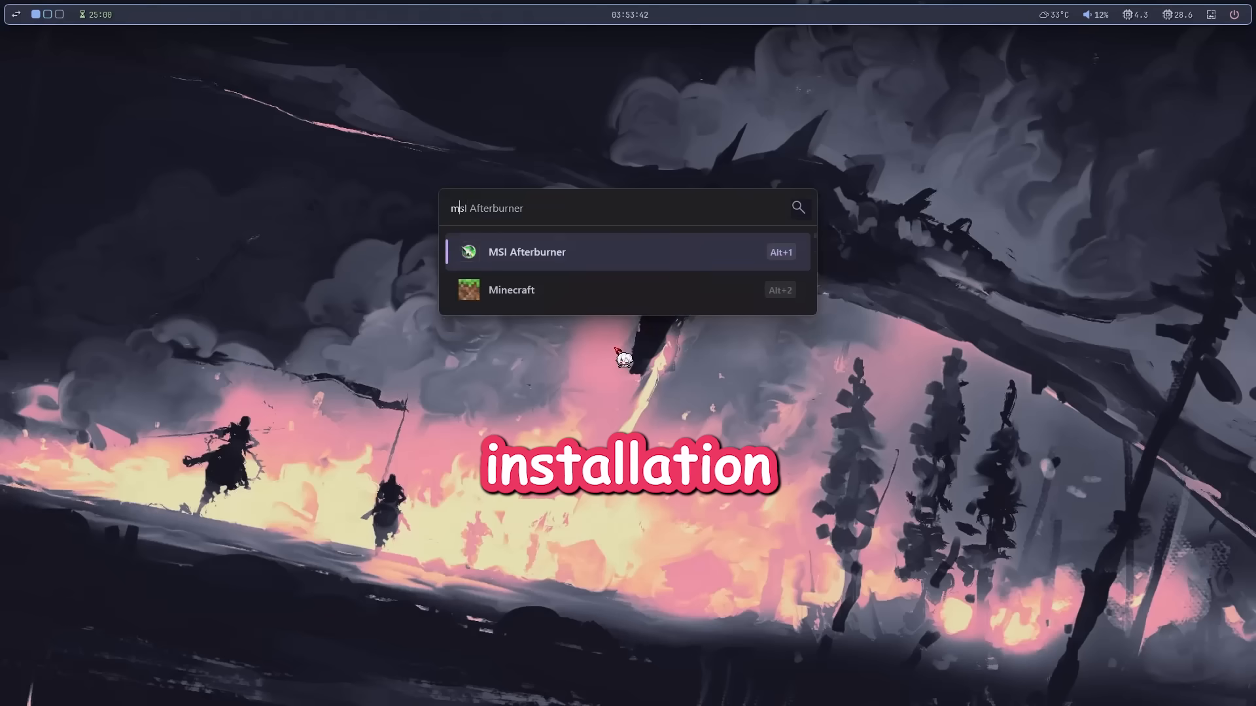
Search Microsoft Store for 'wintoys' and launch the installed Wintoys app
{"action": "left_click", "coordinate": [526, 252]}
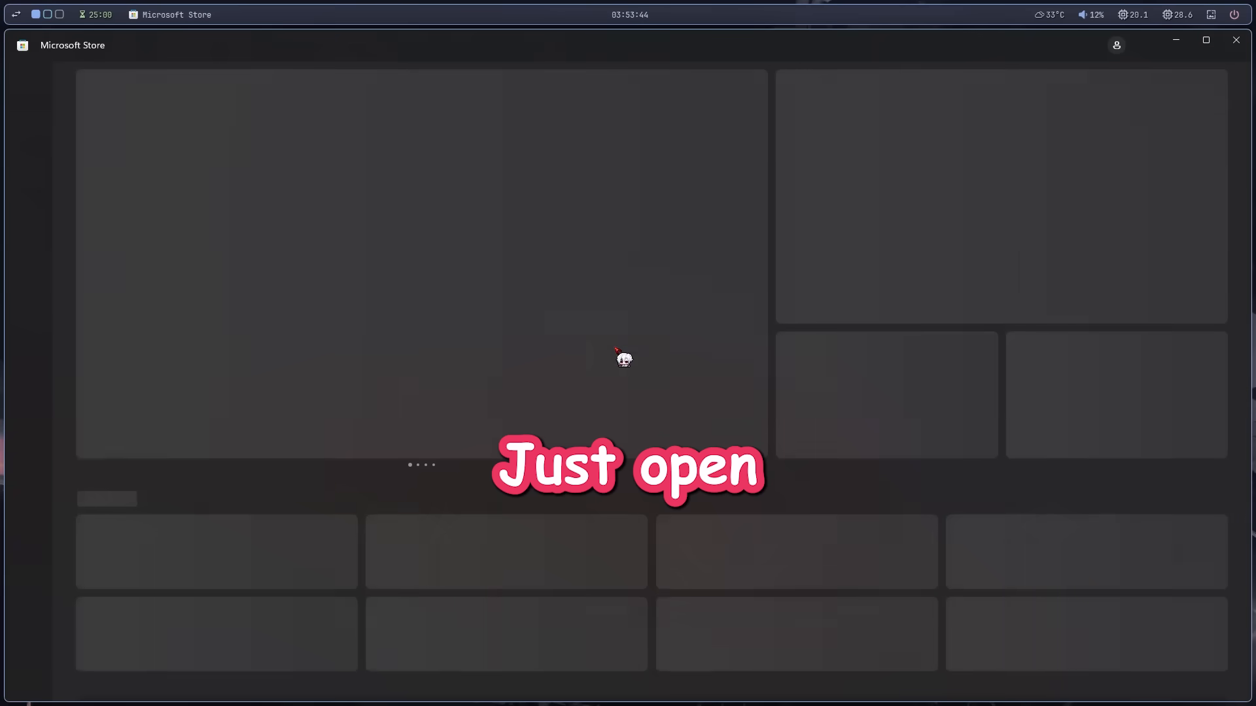
{"action": "type", "text": "wintoys"}
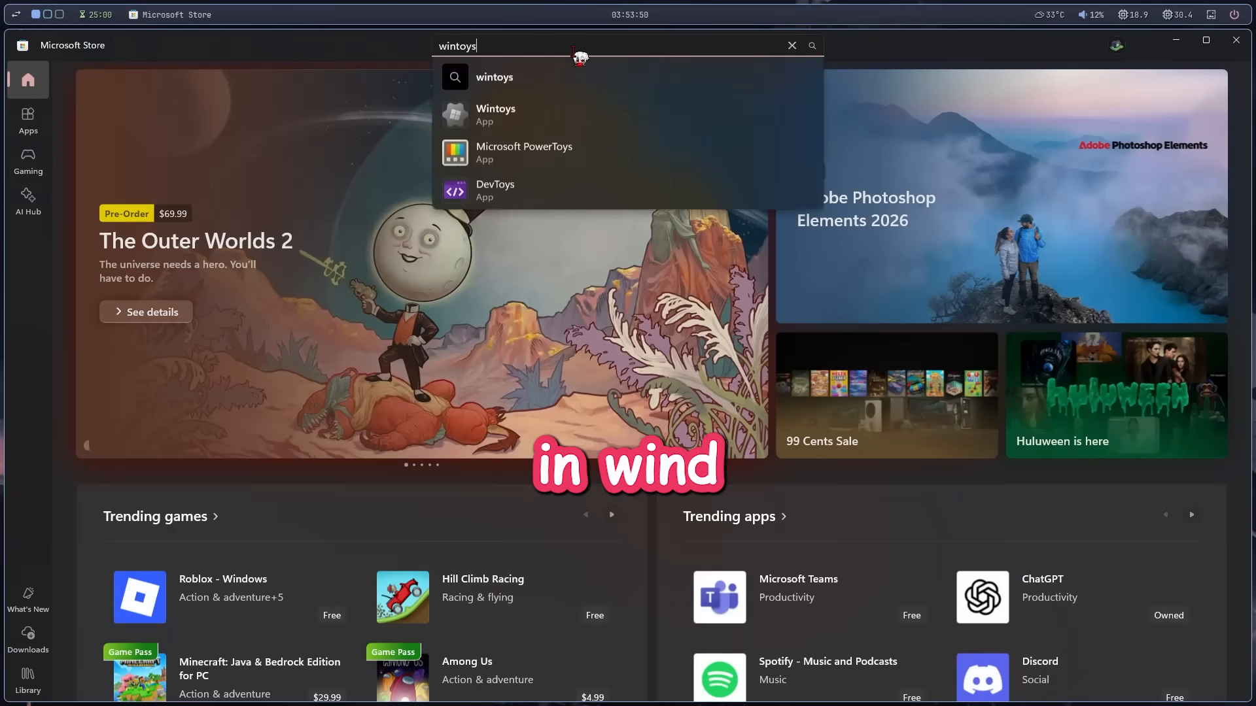
{"action": "left_click", "coordinate": [494, 115]}
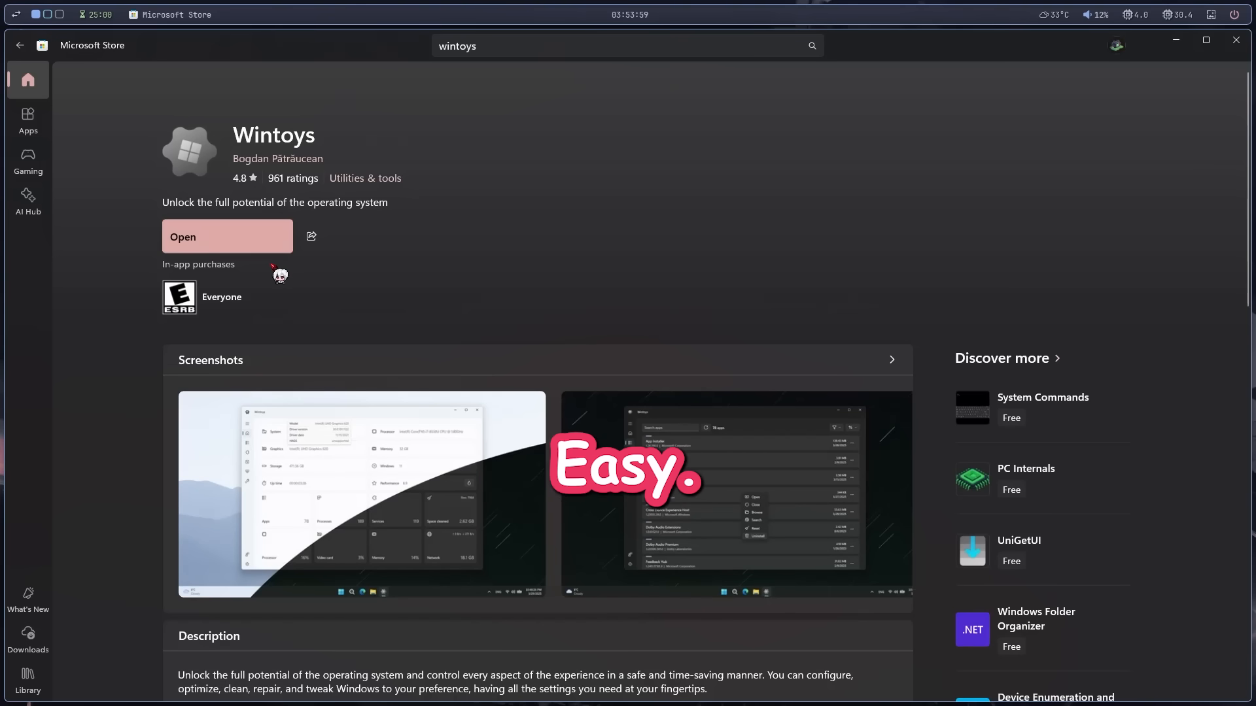
{"action": "left_click", "coordinate": [227, 236]}
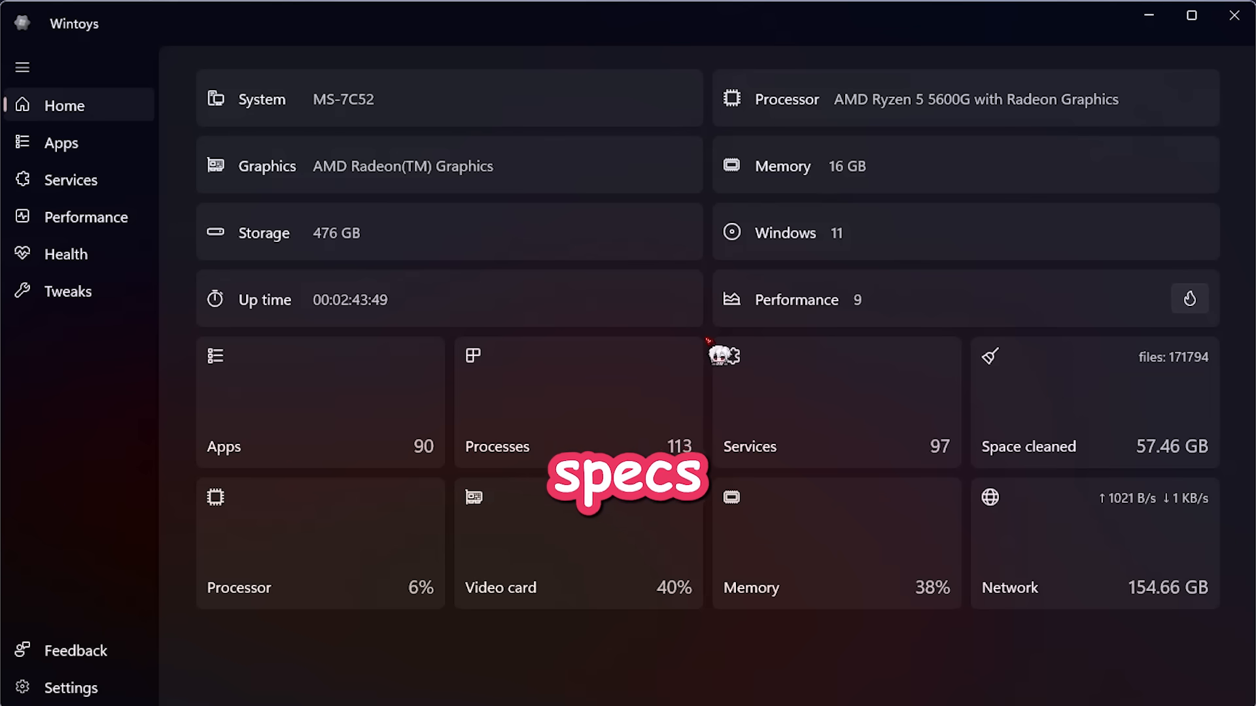
{"action": "mouse_move", "coordinate": [325, 128]}
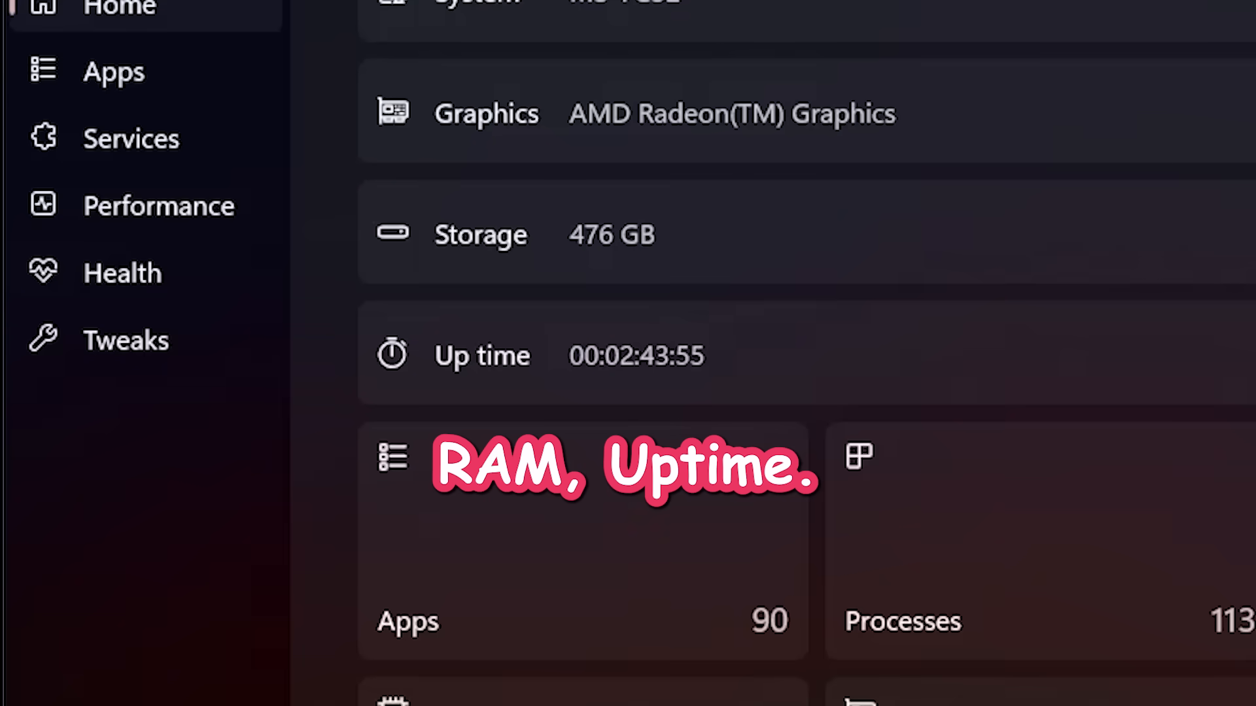
{"action": "scroll", "scroll_direction": "down", "scroll_amount": 3}
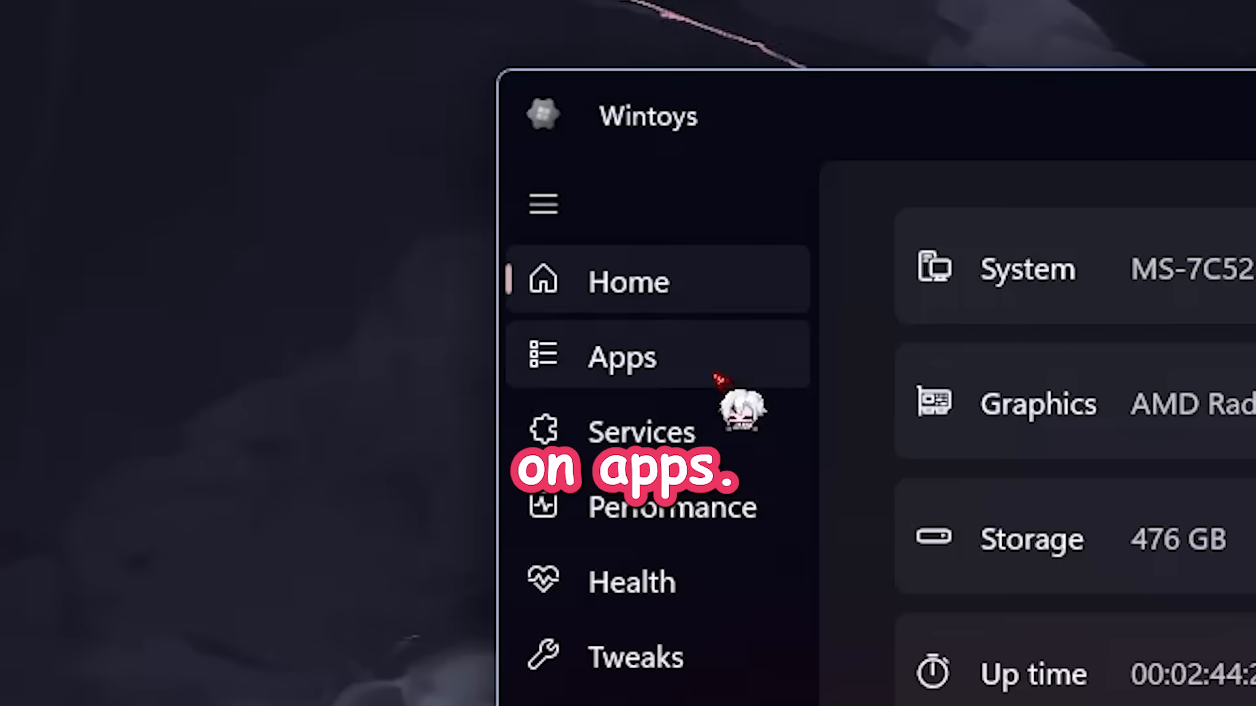
Show the Apps list of 90 installed apps, reviewing the Classic/Modern filter and keeping sort by name
{"action": "left_click", "coordinate": [622, 356]}
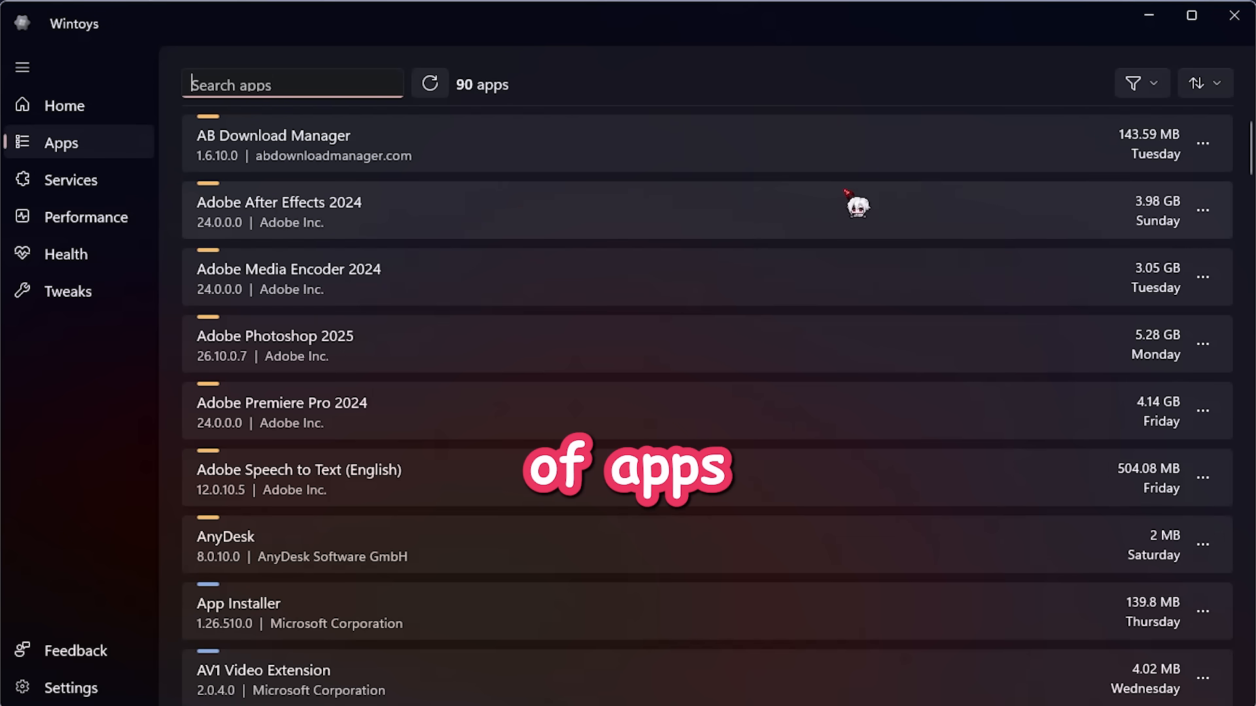
{"action": "left_click", "coordinate": [1137, 82]}
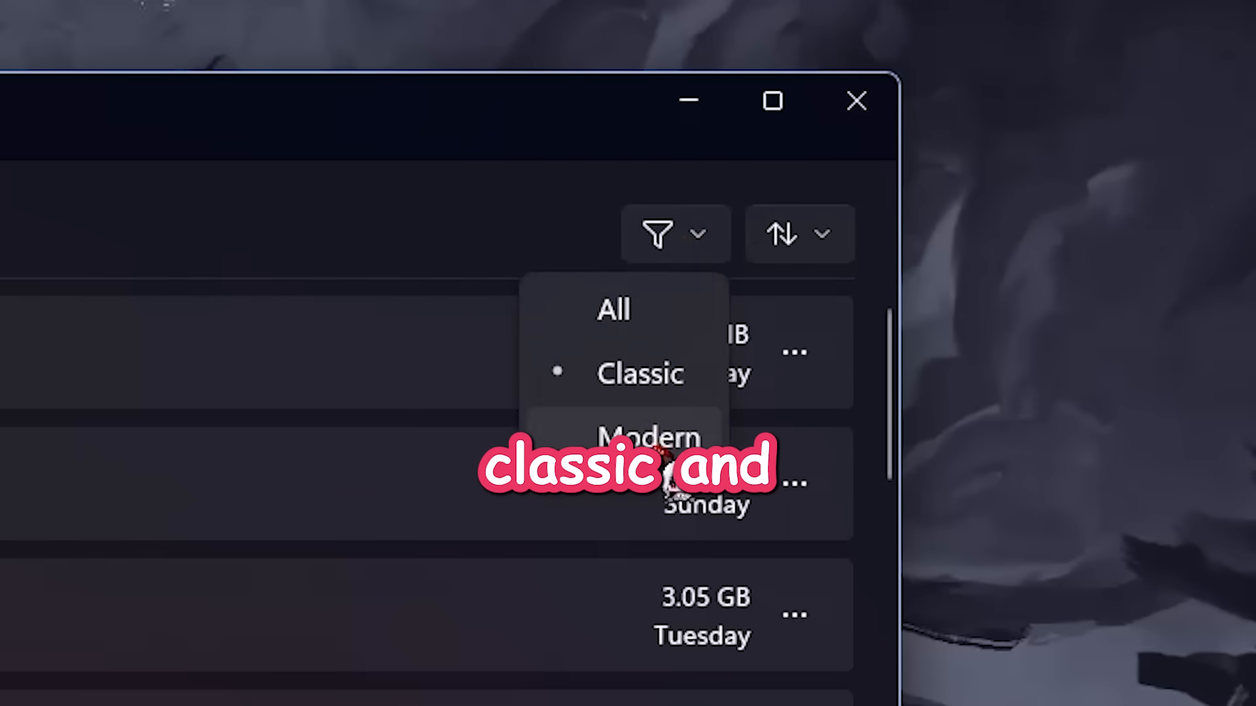
{"action": "left_click", "coordinate": [798, 233]}
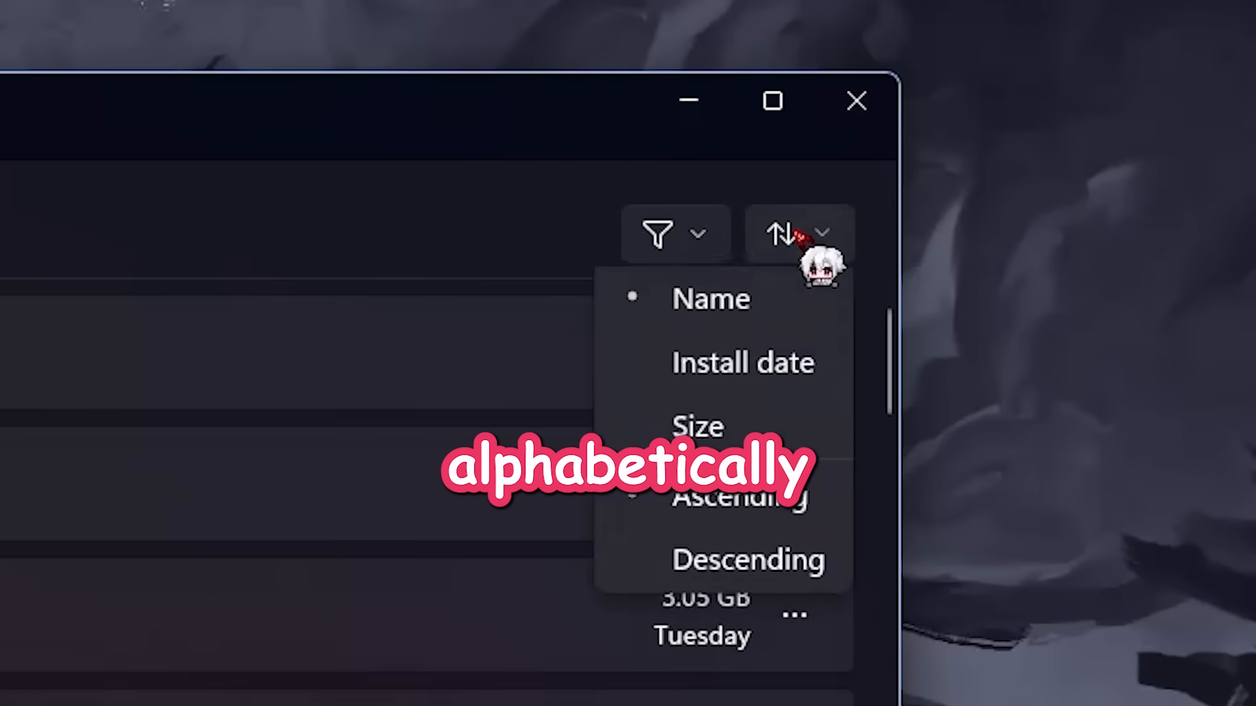
{"action": "left_click", "coordinate": [695, 425]}
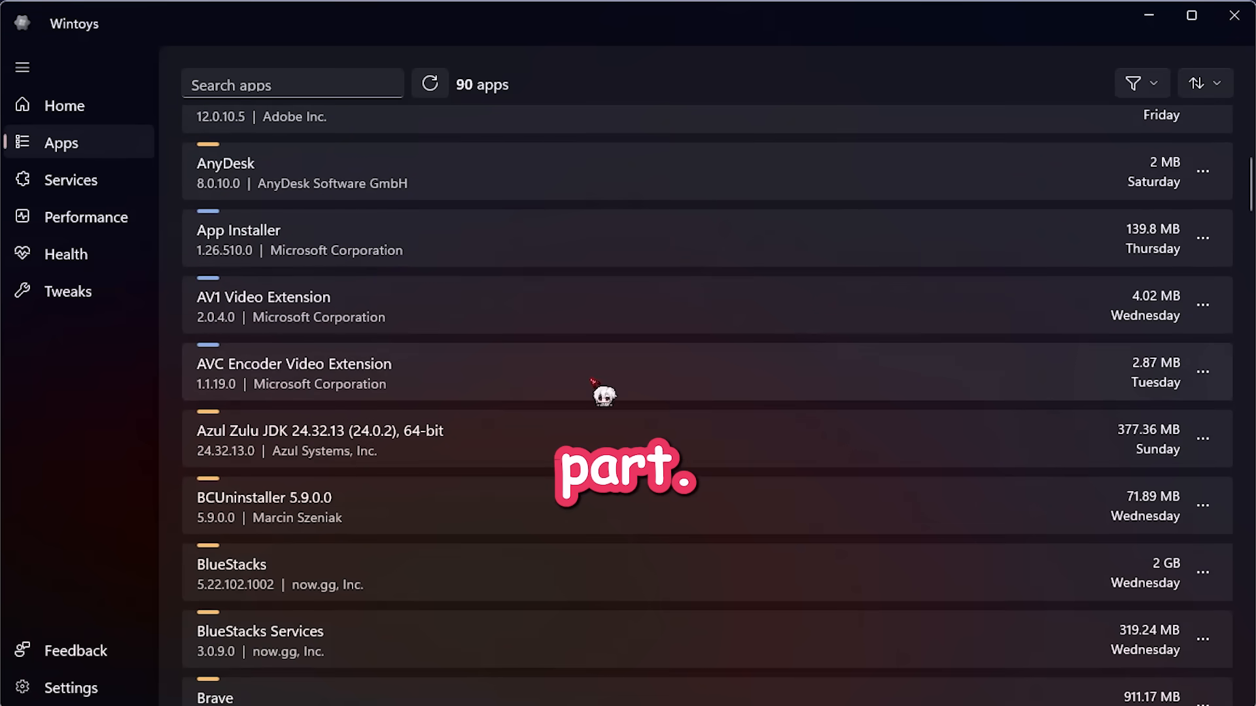
{"action": "mouse_move", "coordinate": [565, 346]}
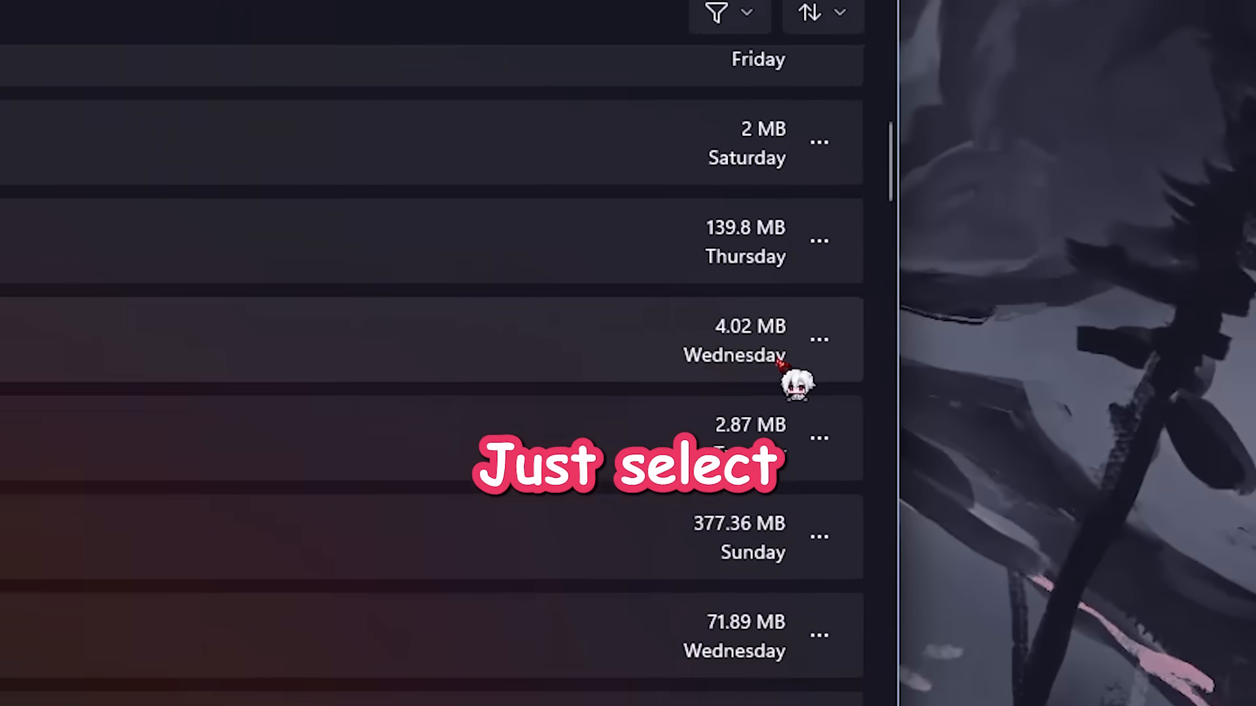
{"action": "left_click", "coordinate": [819, 338]}
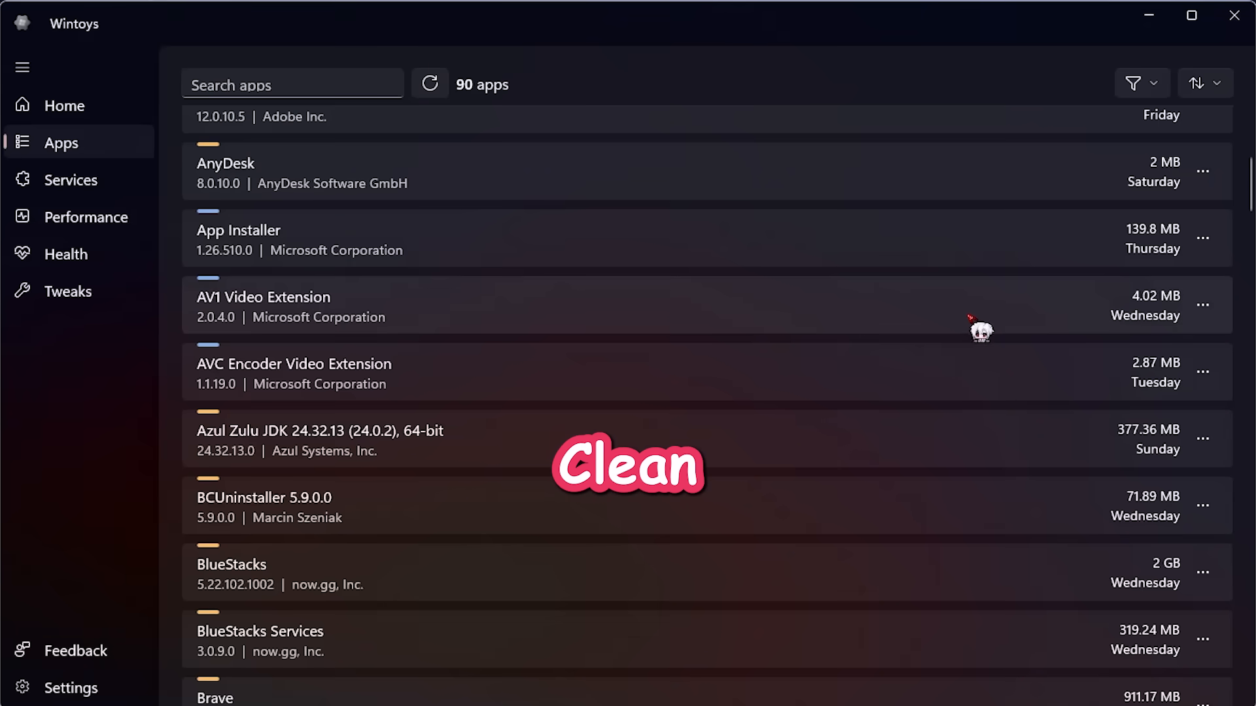
Show the Services list and set its filter to All so 279 services appear
{"action": "left_click", "coordinate": [72, 179]}
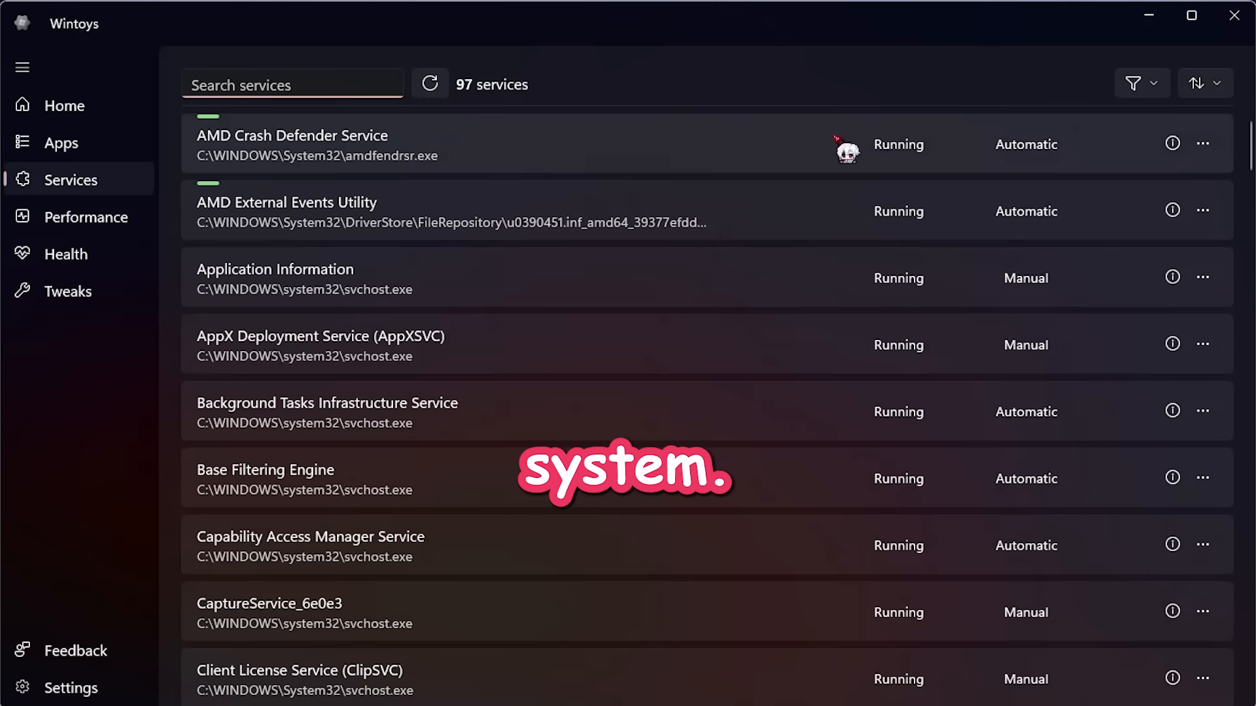
{"action": "scroll", "scroll_direction": "down", "scroll_amount": 3}
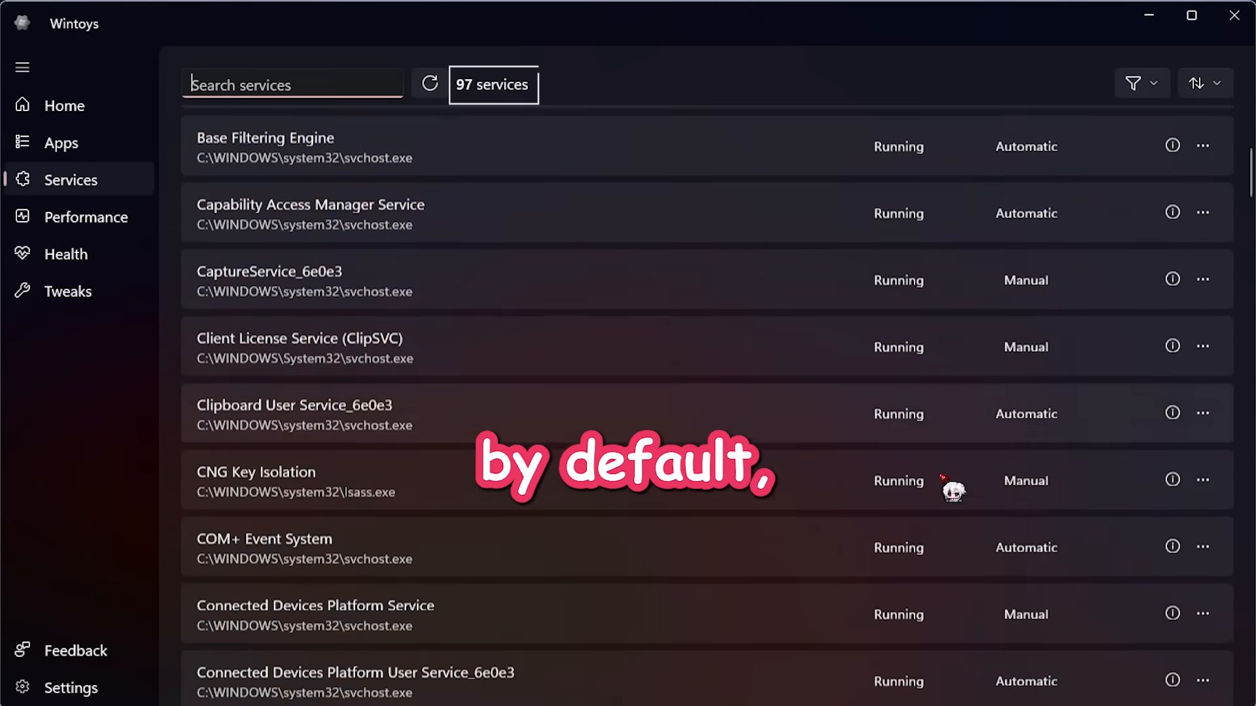
{"action": "left_click", "coordinate": [1141, 84]}
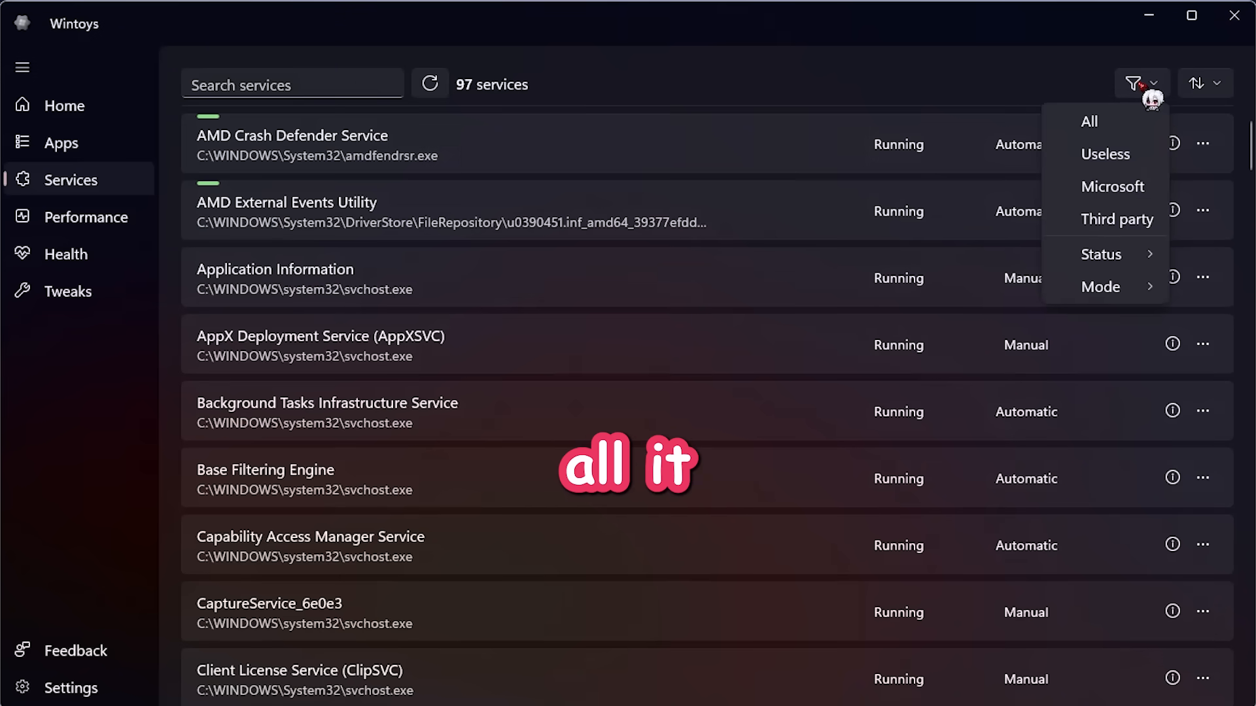
{"action": "left_click", "coordinate": [1090, 120]}
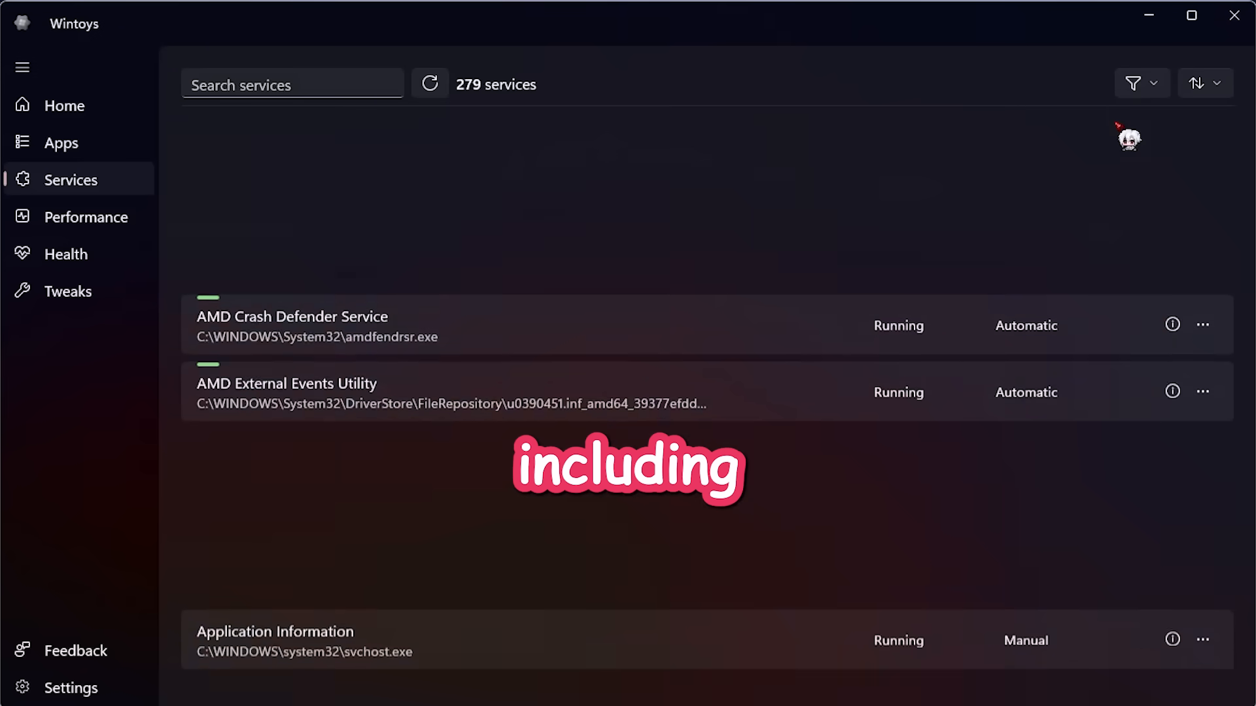
{"action": "scroll", "scroll_direction": "up", "scroll_amount": 3}
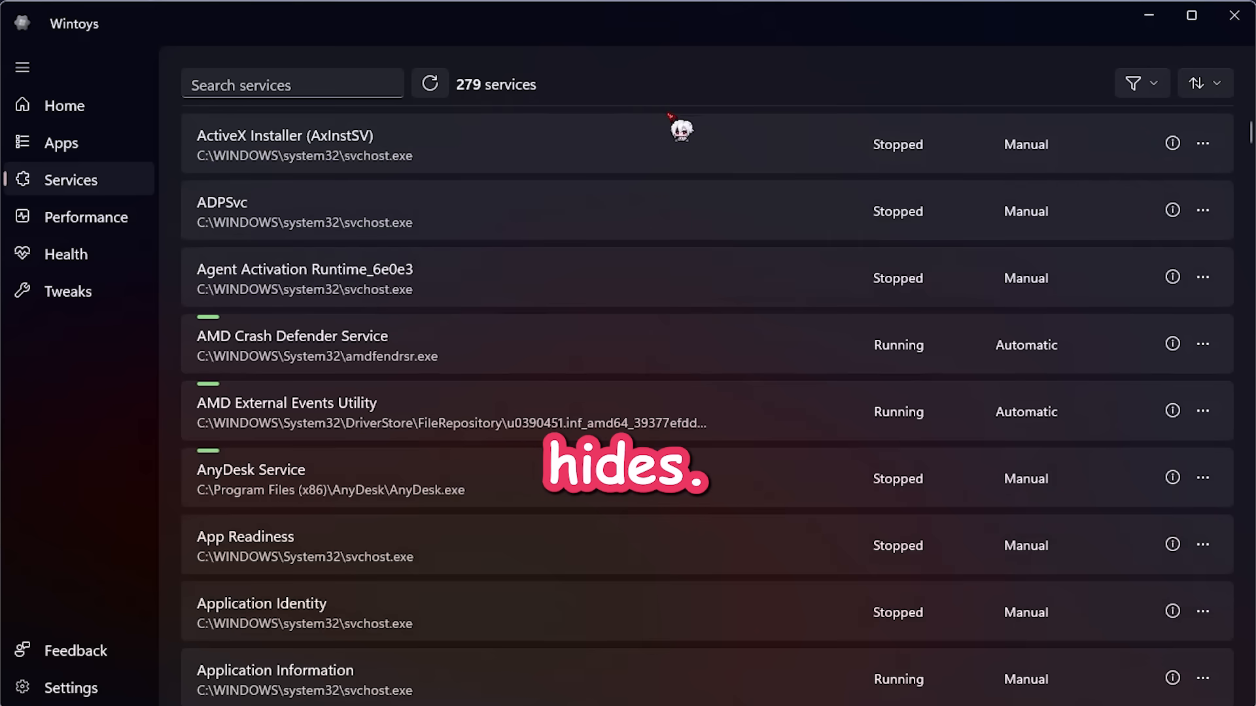
{"action": "mouse_move", "coordinate": [931, 465]}
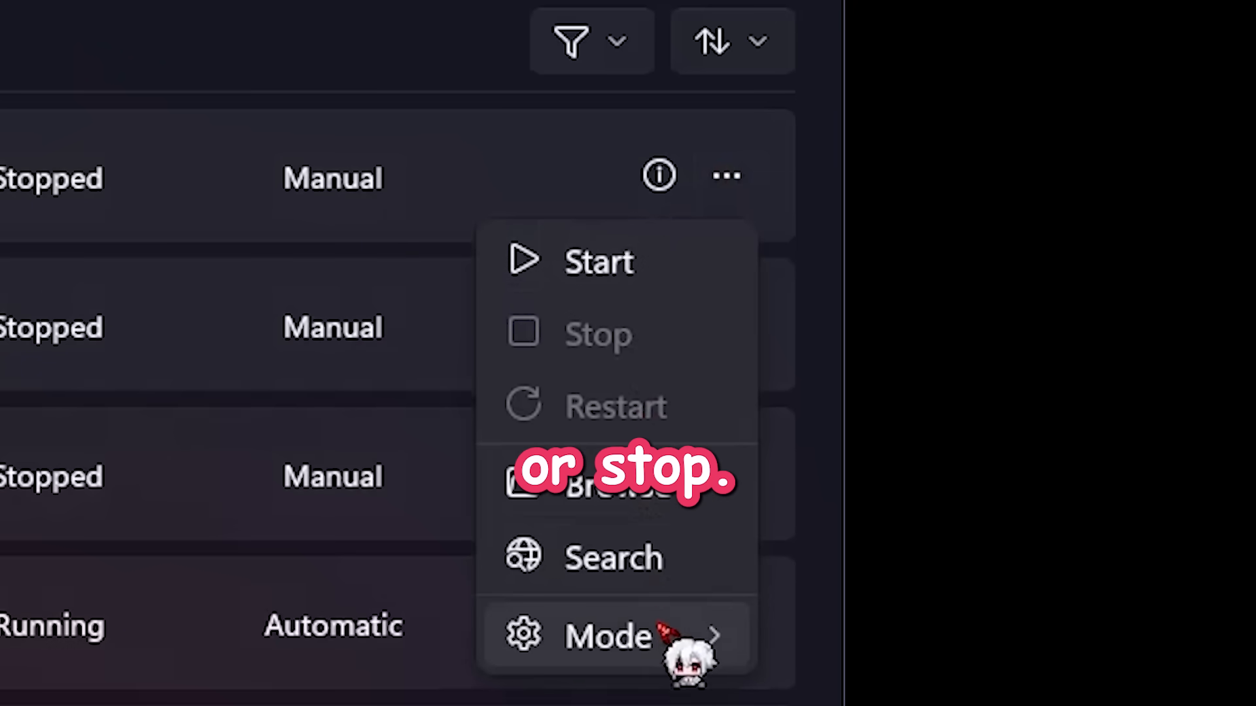
{"action": "mouse_move", "coordinate": [684, 305]}
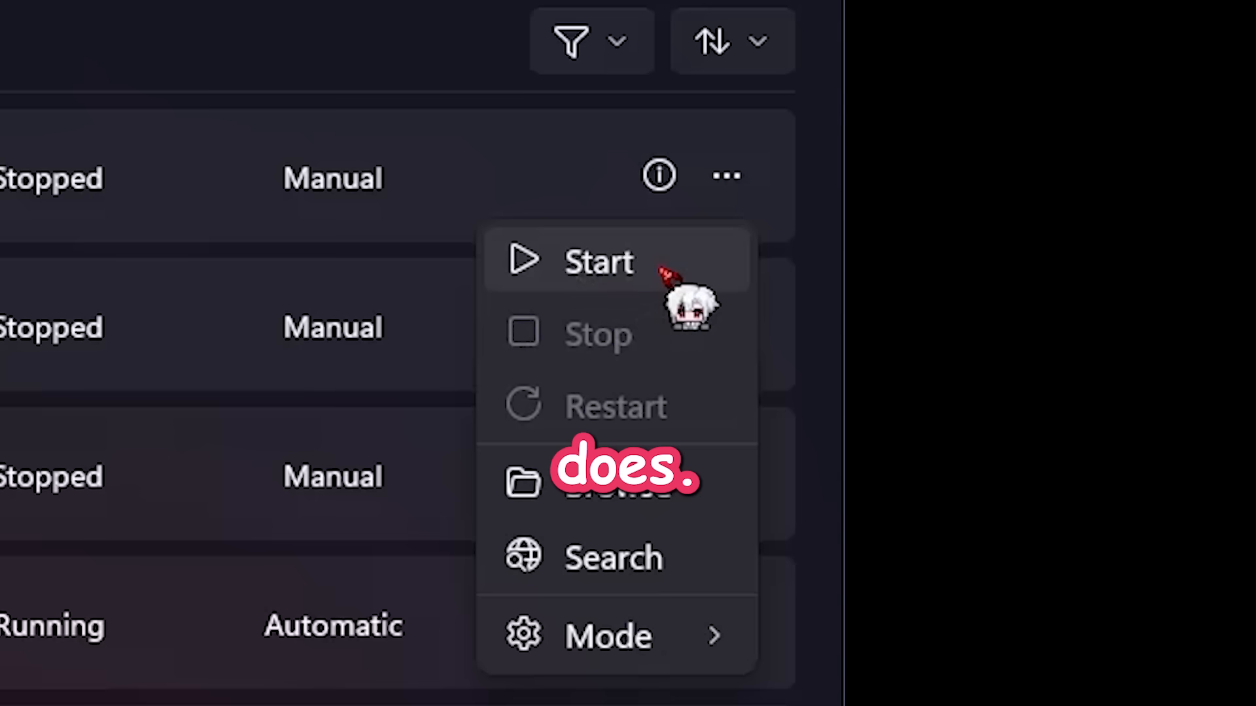
{"action": "scroll", "scroll_direction": "down", "scroll_amount": 3}
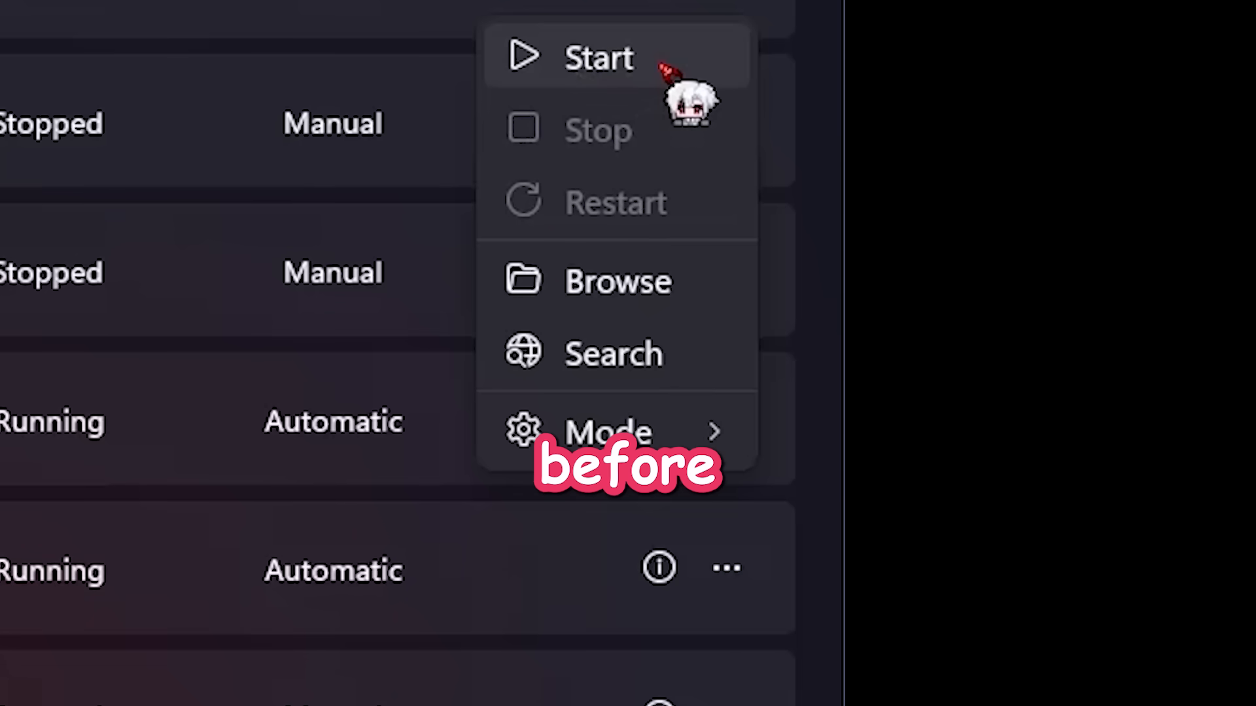
Narrow the services filter to 58 entries, then re-enable categories until all 279 services are listed
{"action": "left_click", "coordinate": [1141, 82]}
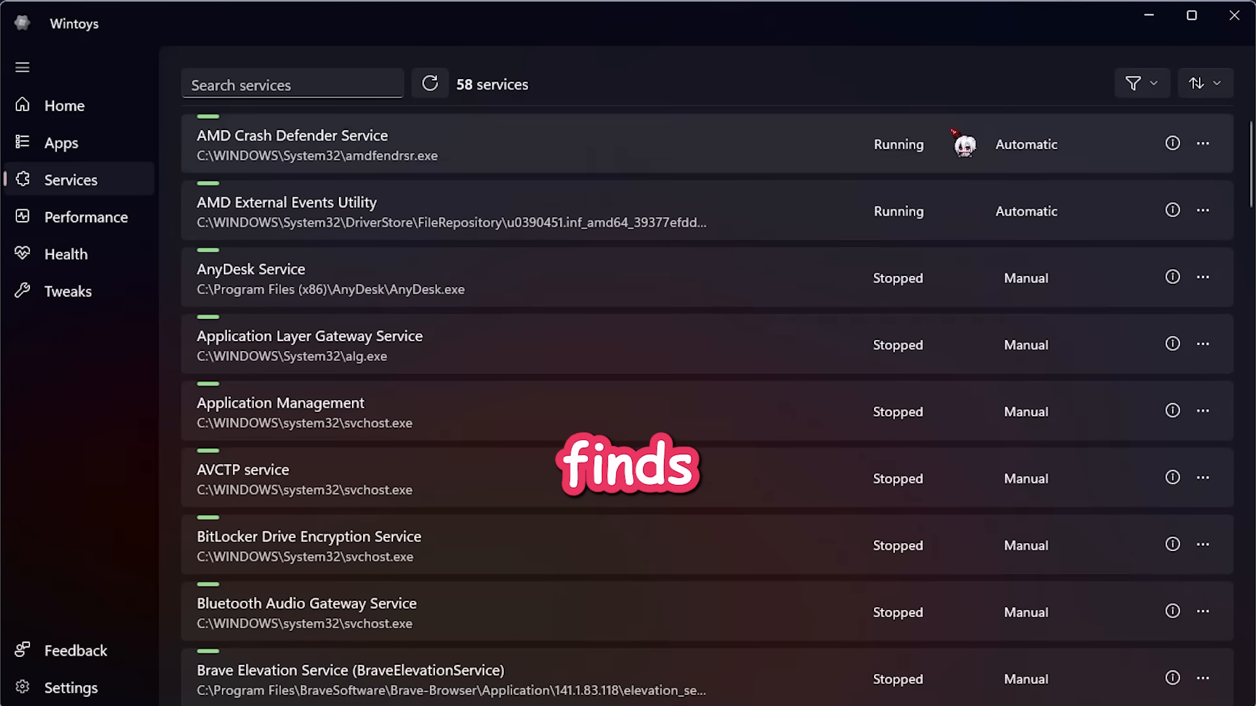
{"action": "scroll", "scroll_direction": "down", "scroll_amount": 3}
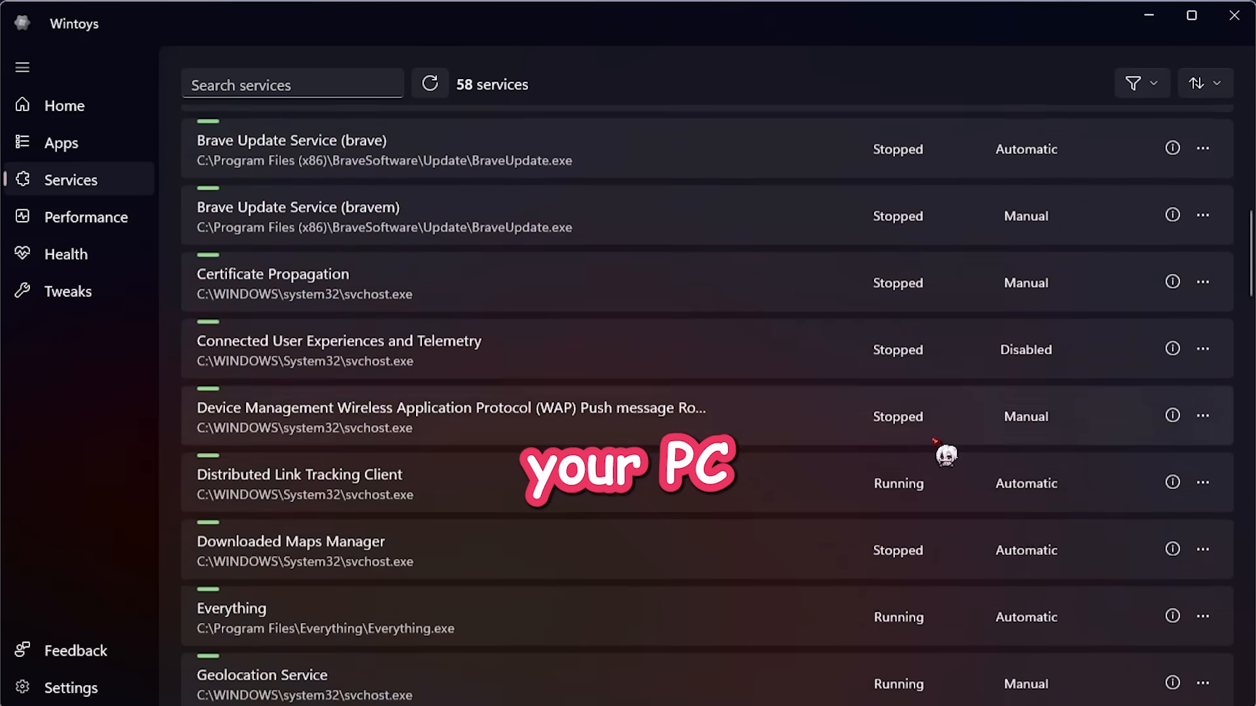
{"action": "scroll", "scroll_direction": "down", "scroll_amount": 3}
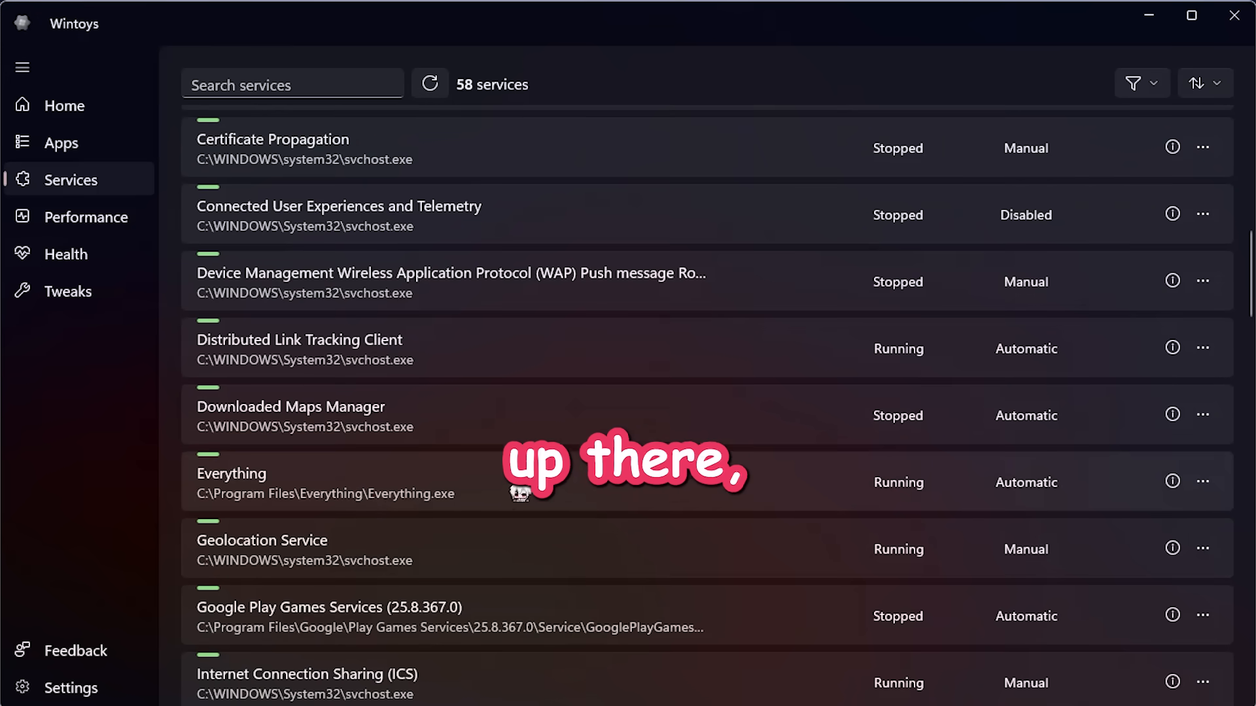
{"action": "scroll", "scroll_direction": "up", "scroll_amount": 3}
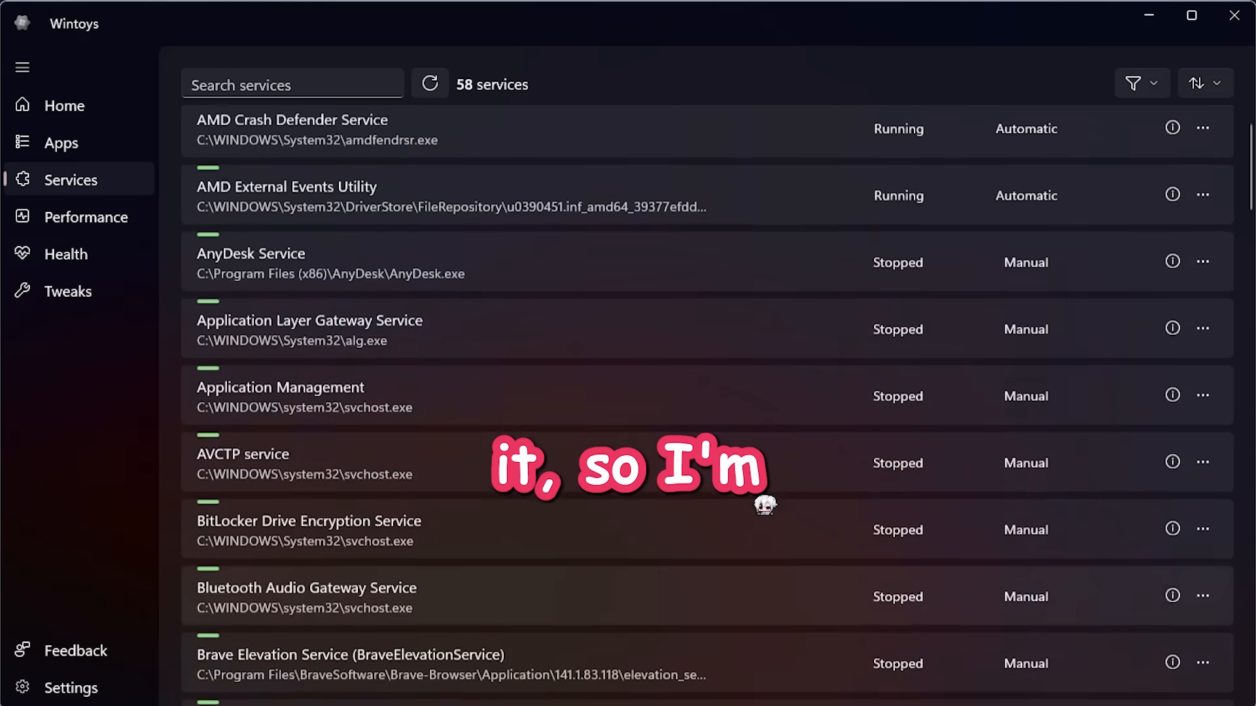
{"action": "left_click", "coordinate": [1141, 83]}
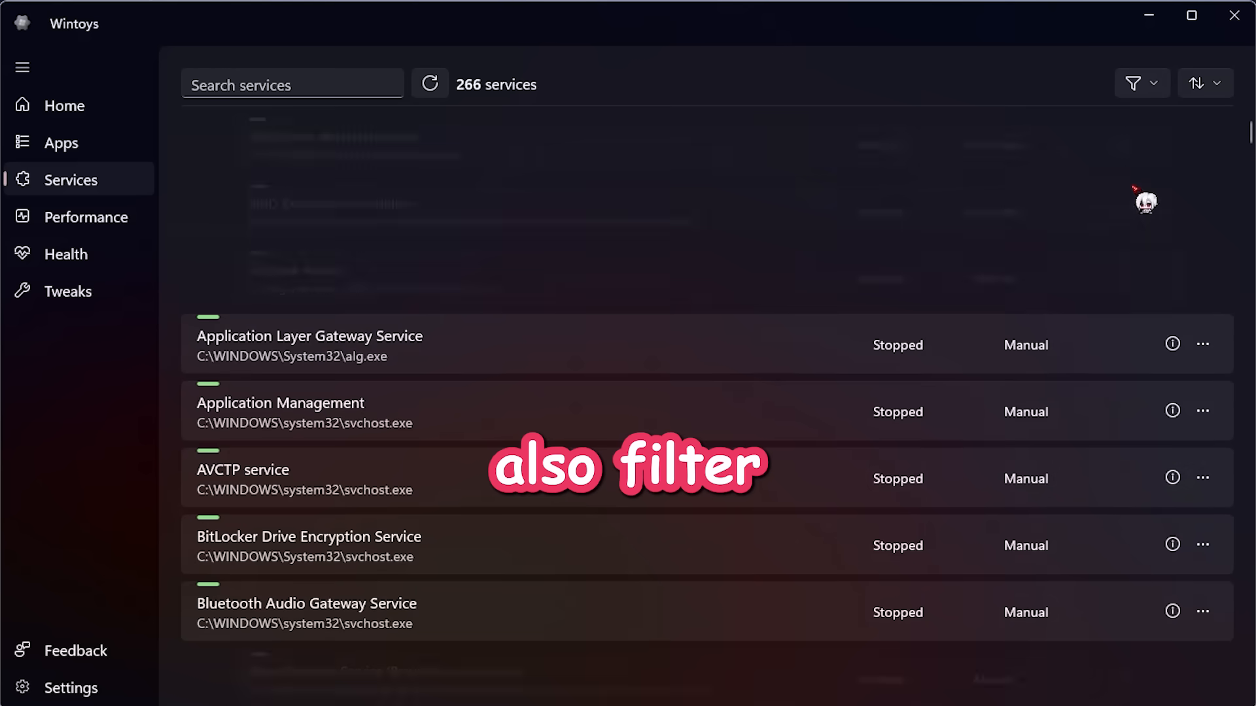
{"action": "scroll", "scroll_direction": "up", "scroll_amount": 3}
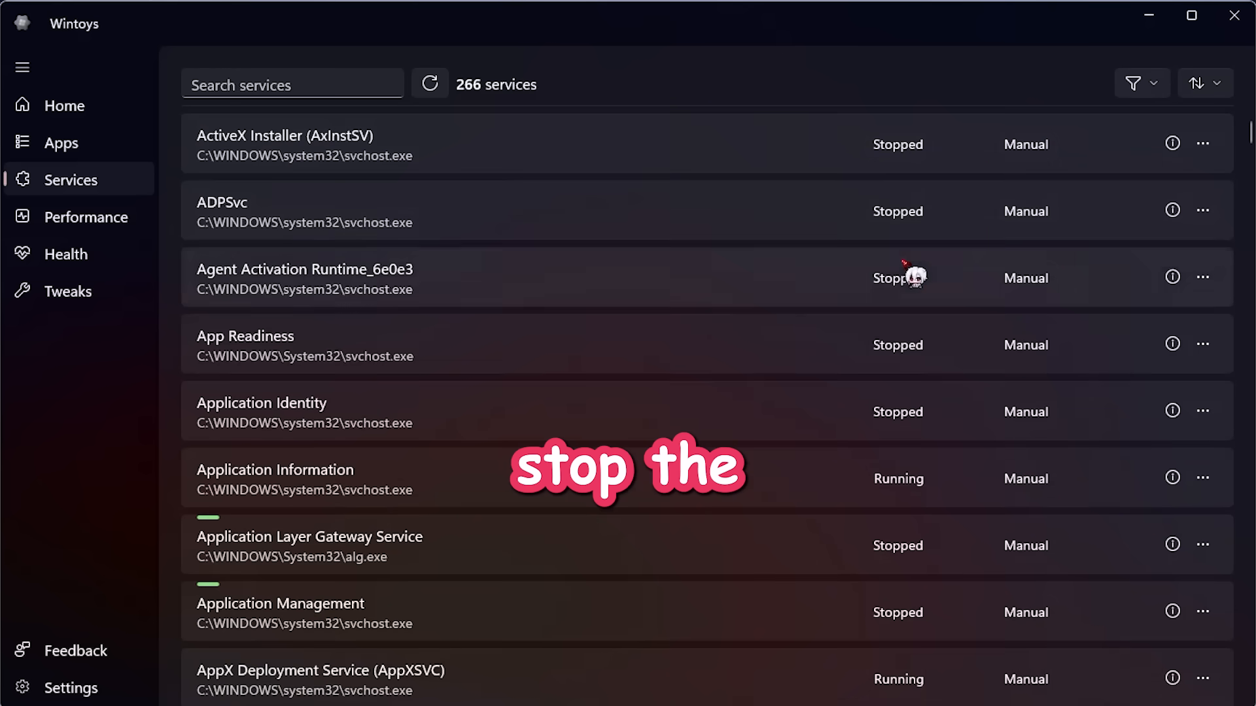
{"action": "left_click", "coordinate": [430, 84]}
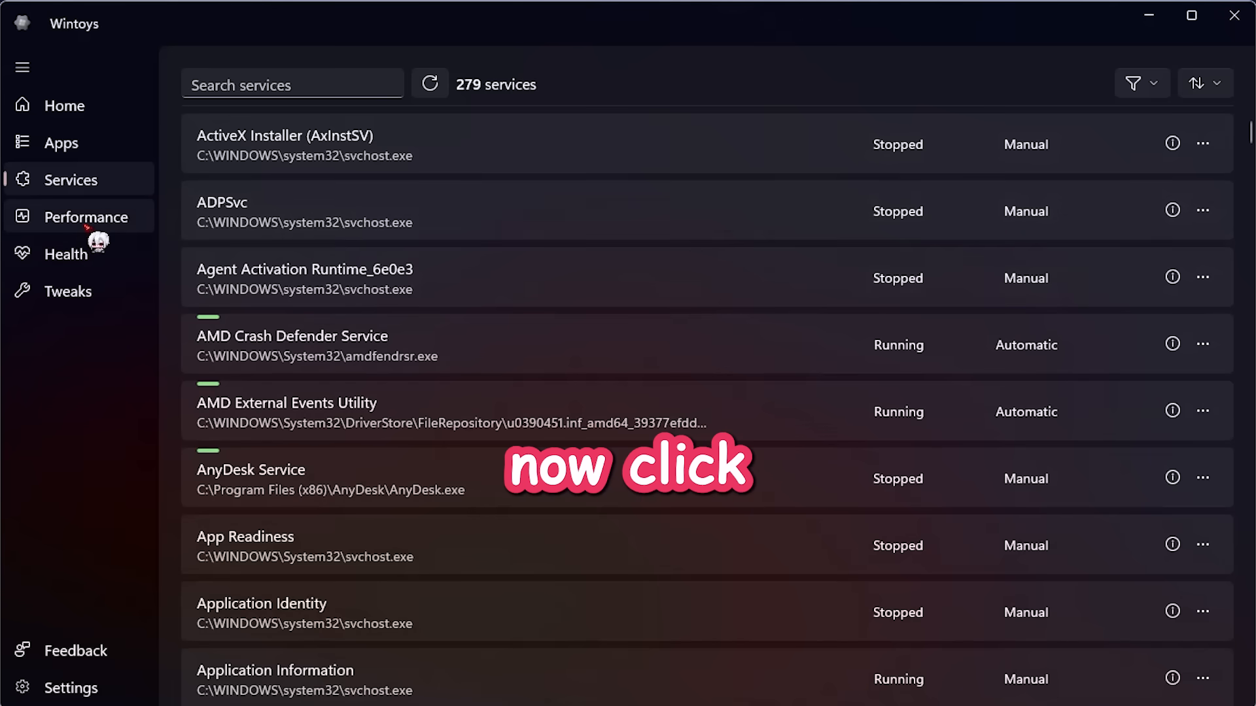
Go to the Performance section with power plan, GPU scheduling and startup app settings
{"action": "left_click", "coordinate": [86, 216]}
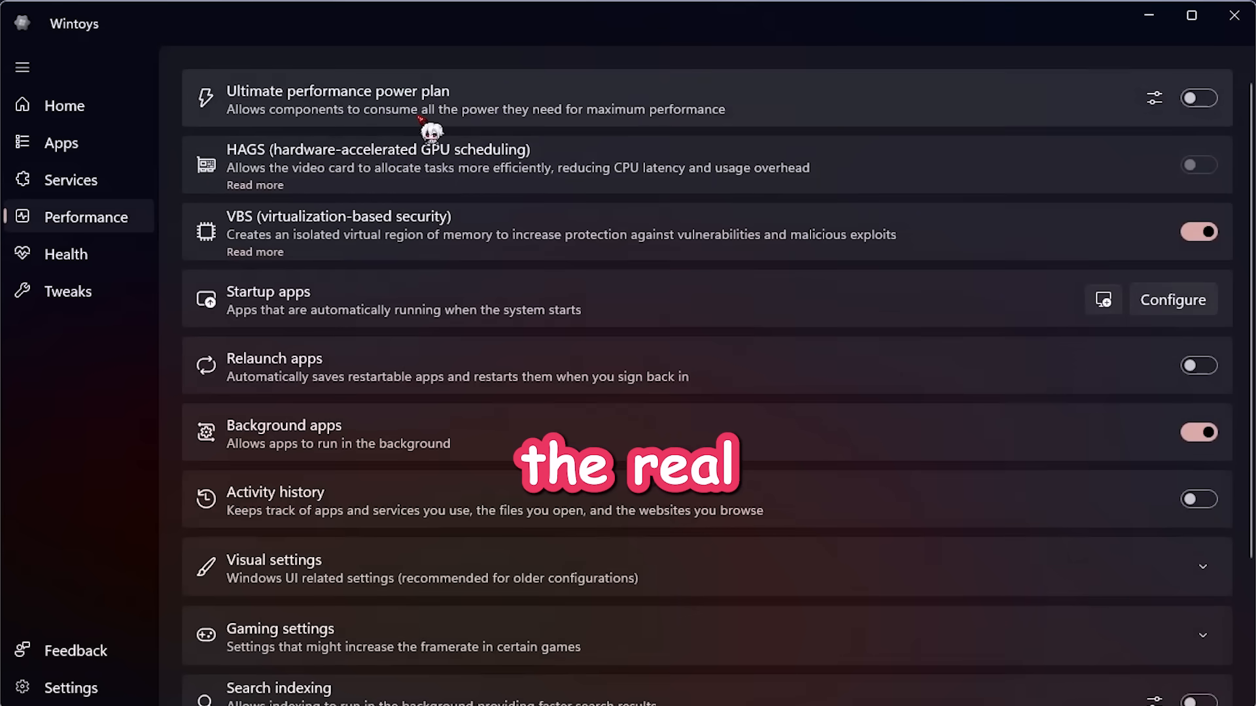
{"action": "mouse_move", "coordinate": [785, 321]}
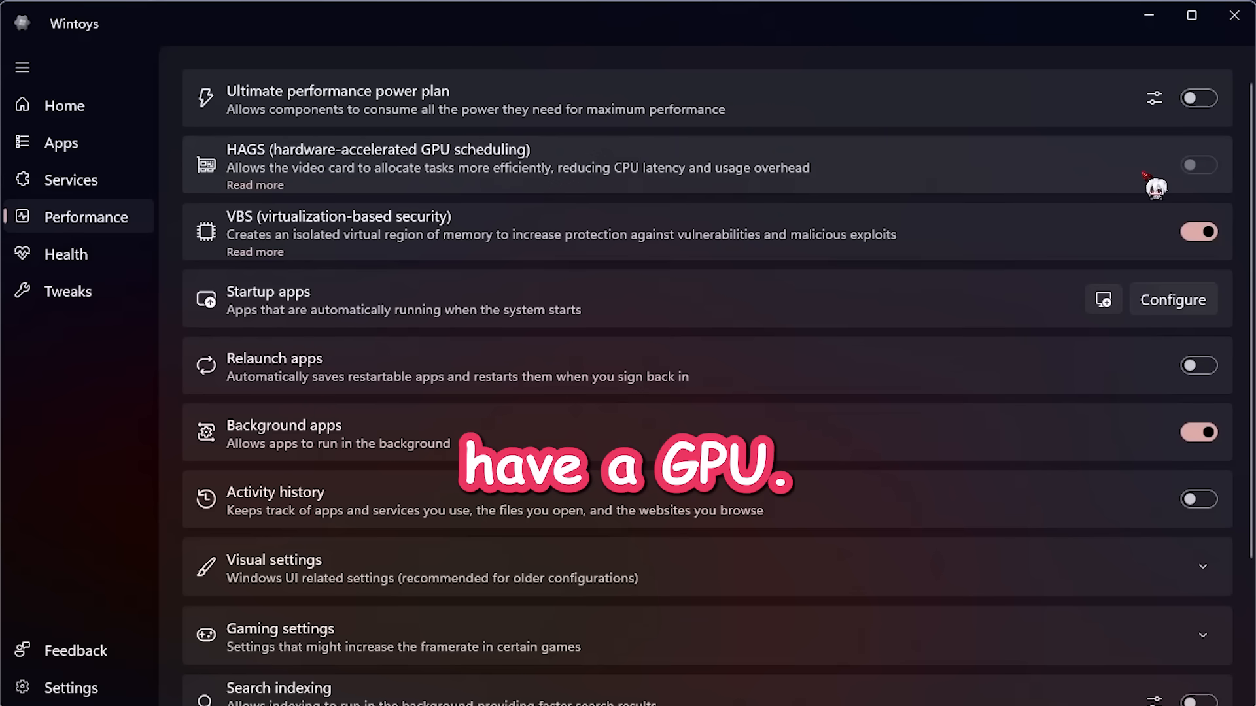
{"action": "mouse_move", "coordinate": [472, 246]}
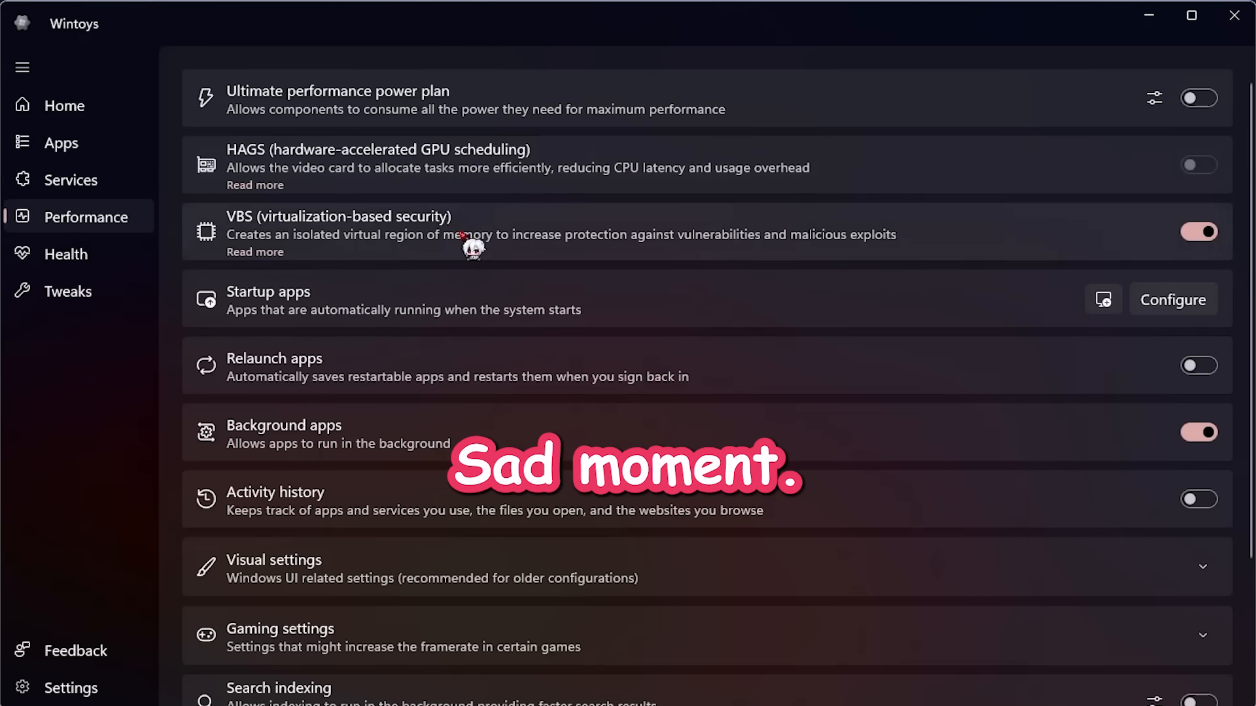
{"action": "mouse_move", "coordinate": [1237, 258]}
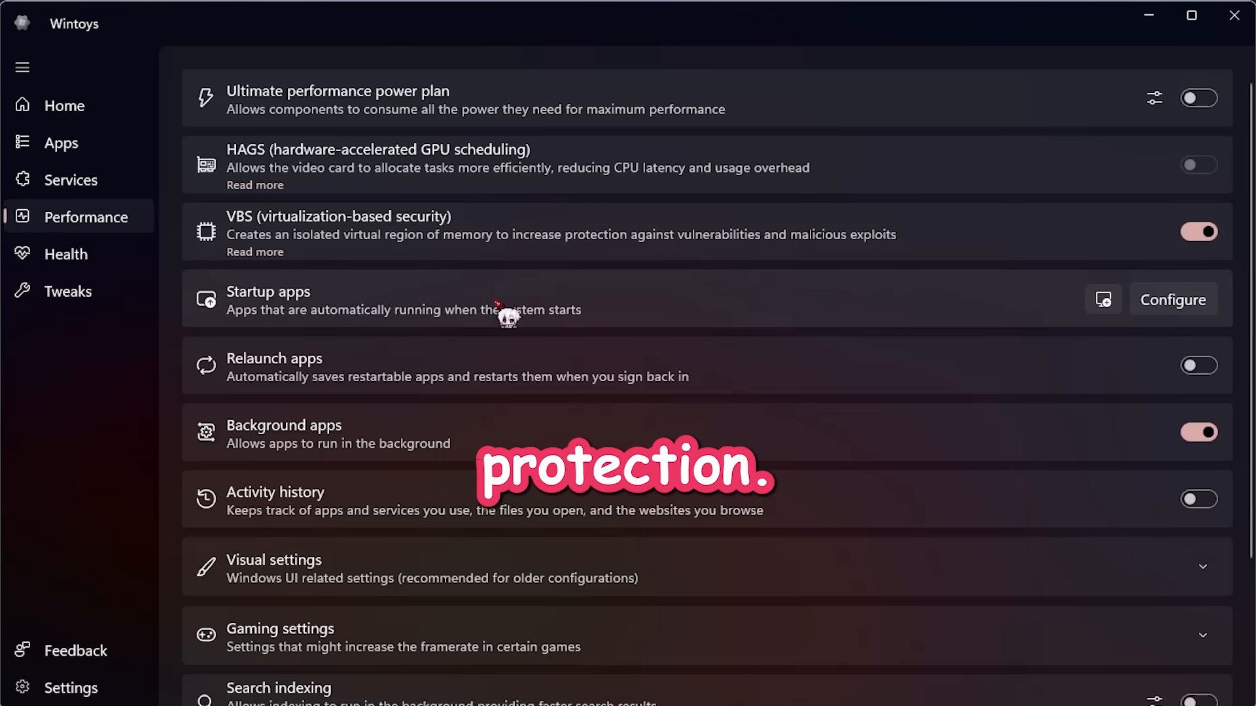
{"action": "mouse_move", "coordinate": [917, 317]}
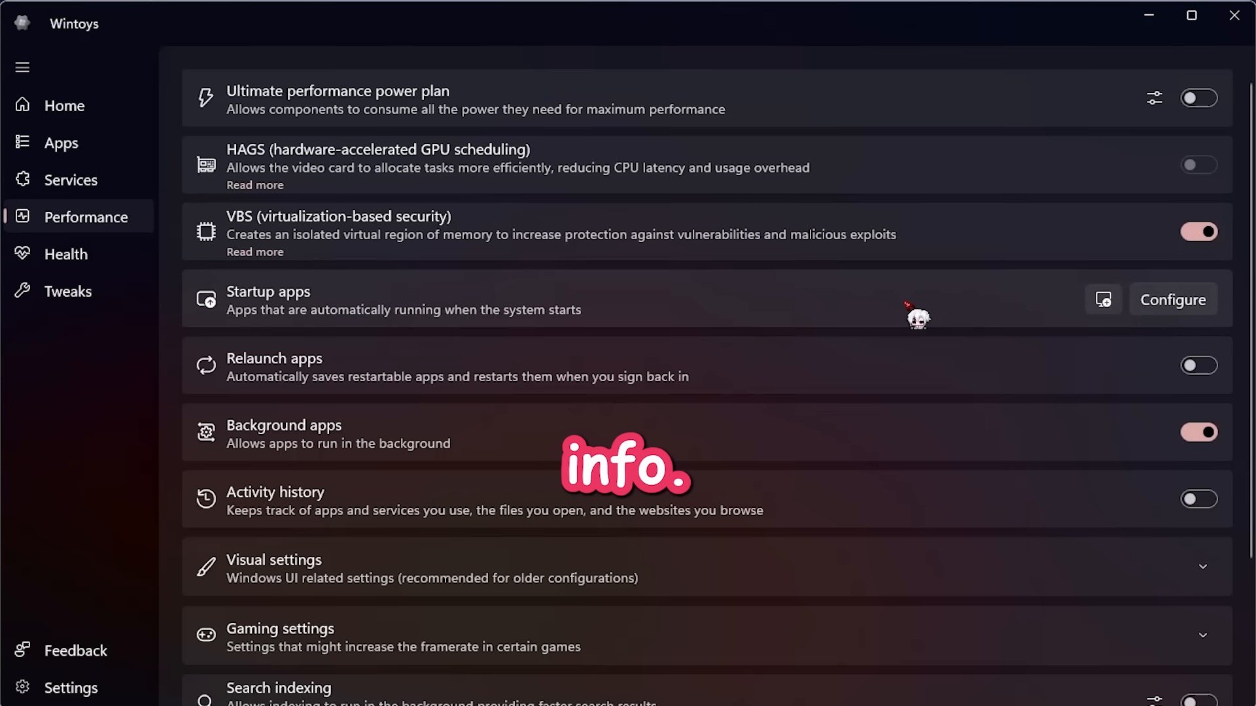
{"action": "left_click", "coordinate": [1172, 298]}
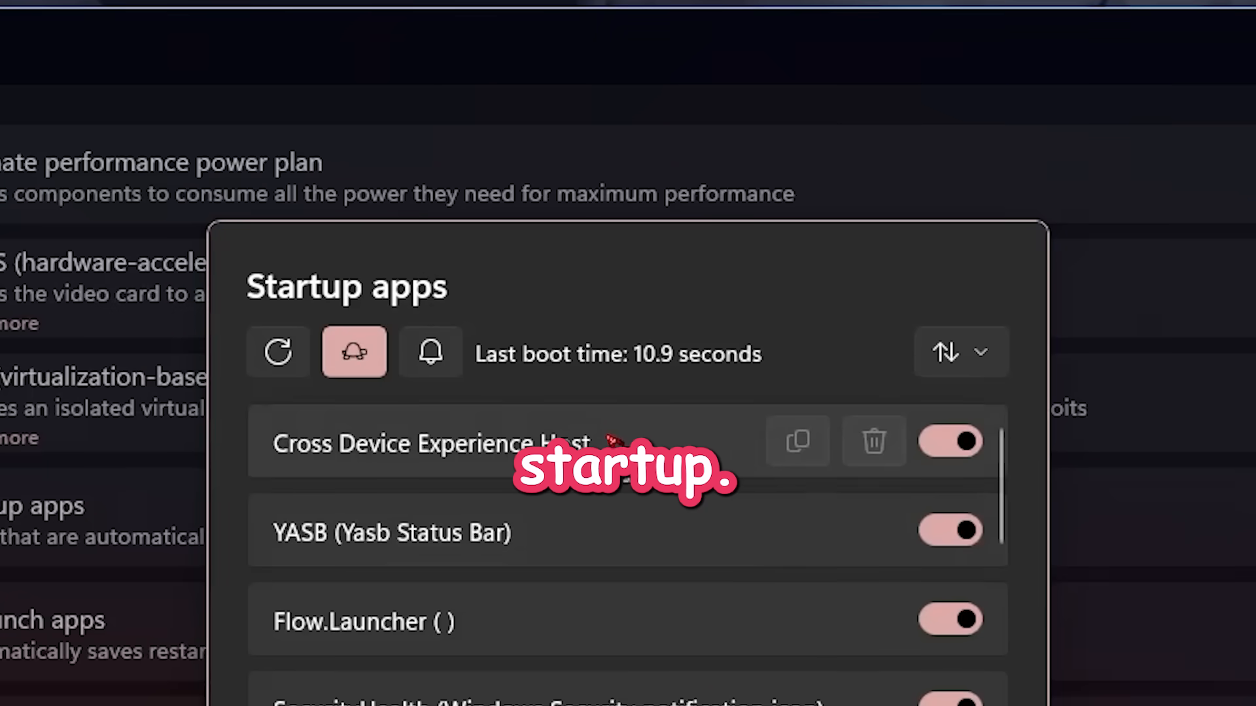
{"action": "mouse_move", "coordinate": [733, 620]}
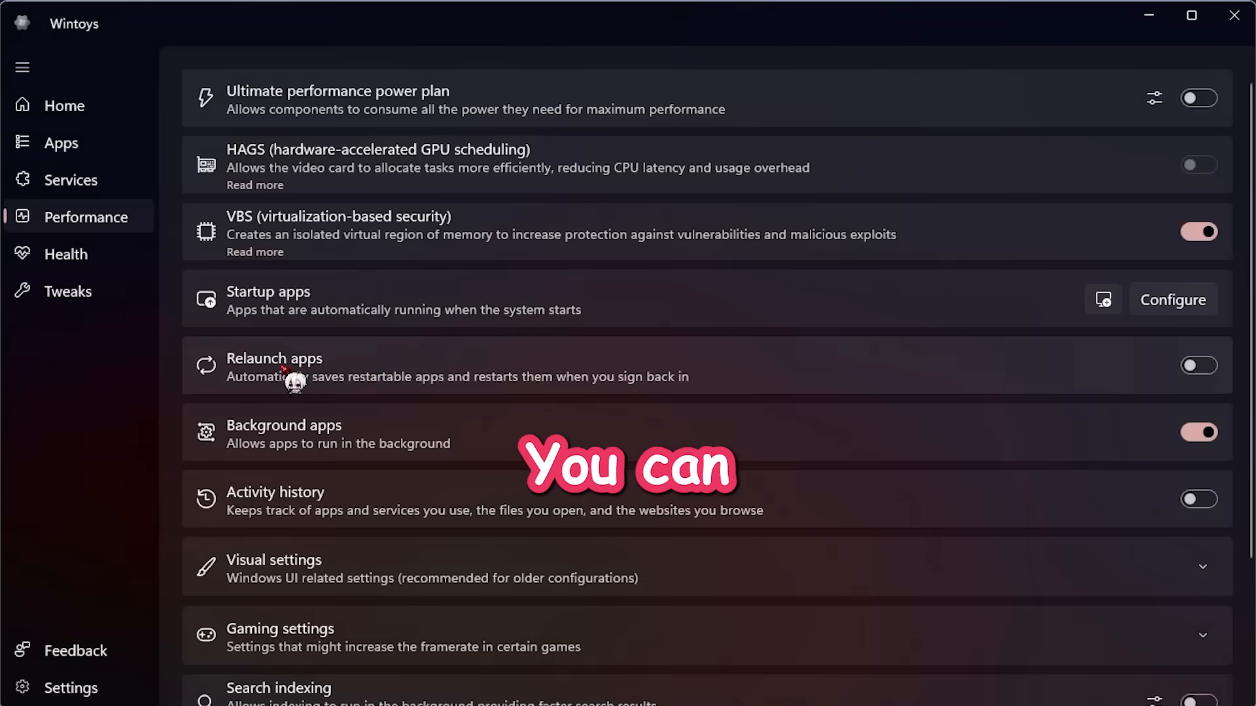
{"action": "scroll", "scroll_direction": "down", "scroll_amount": 3}
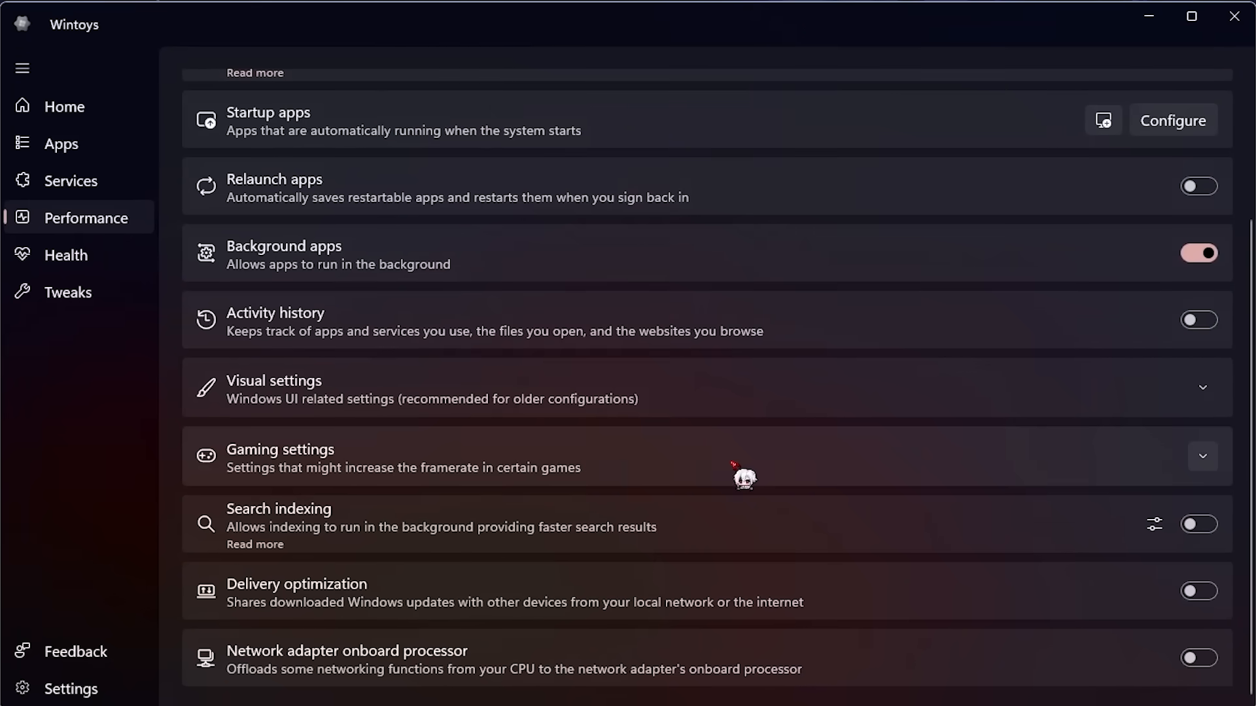
In Health > Cleanup, delete the checked System storage junk, freeing 6,658 files (17.64 GB)
{"action": "left_click", "coordinate": [67, 256]}
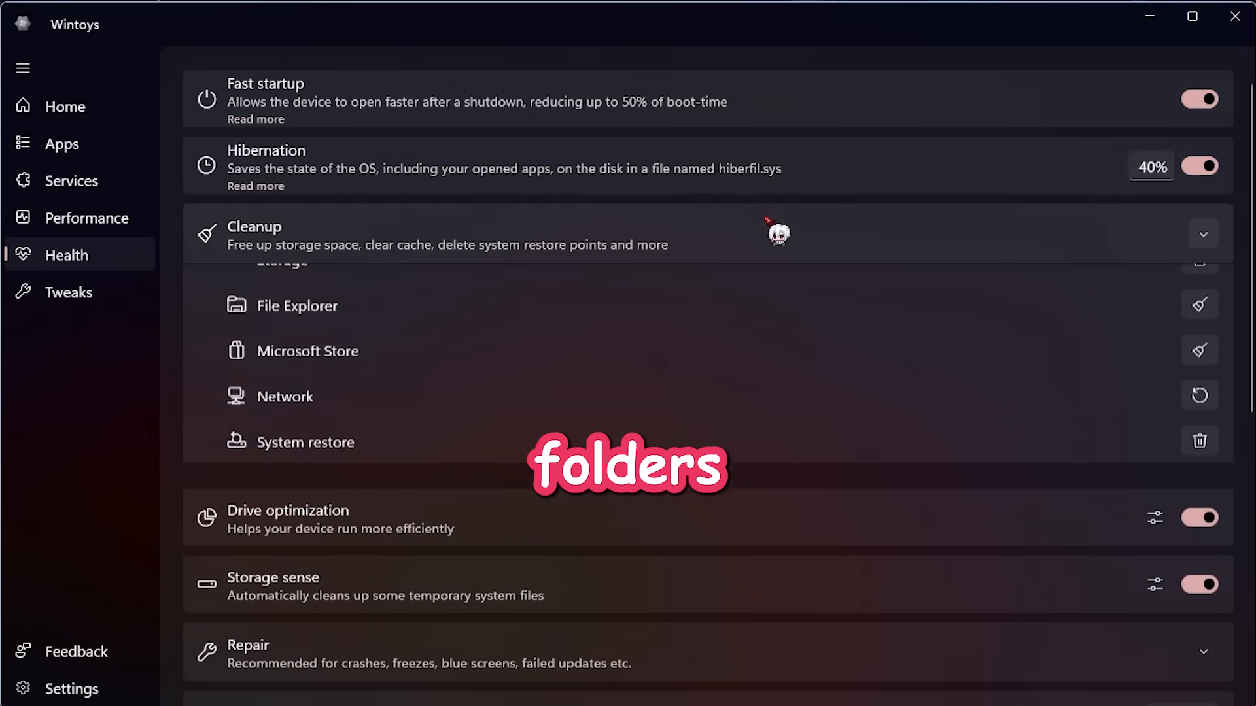
{"action": "left_click", "coordinate": [1200, 234]}
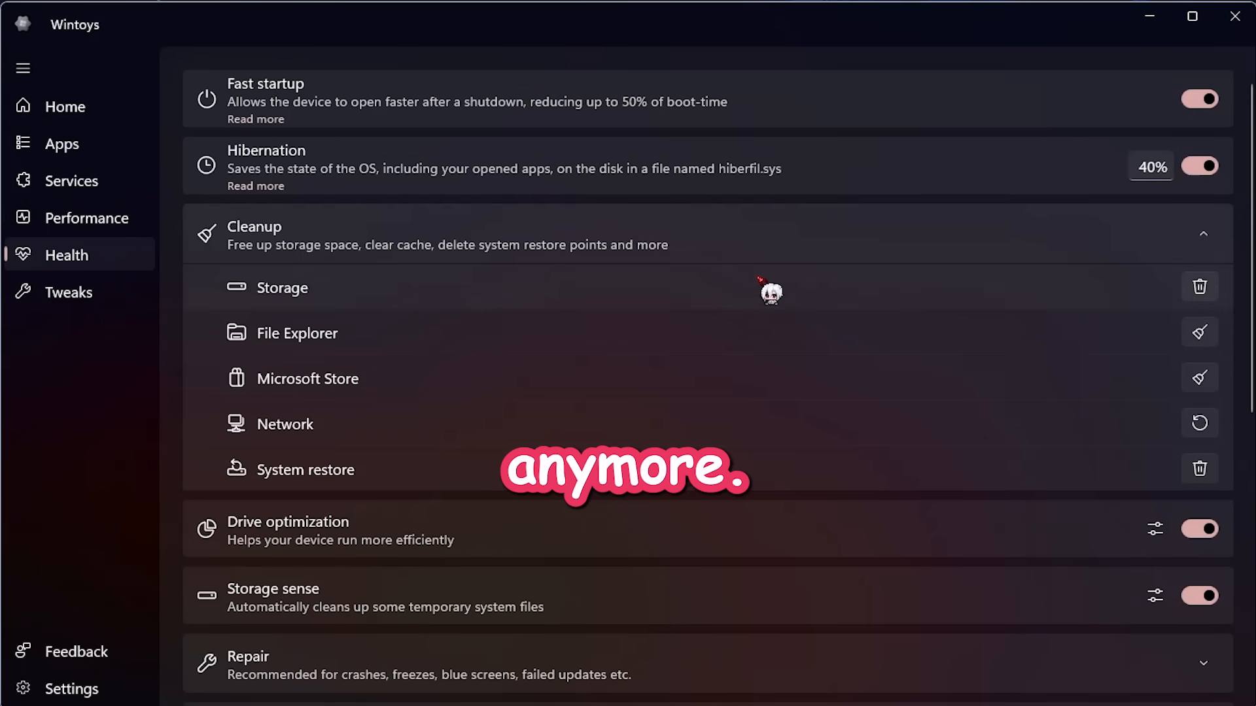
{"action": "left_click", "coordinate": [1200, 286]}
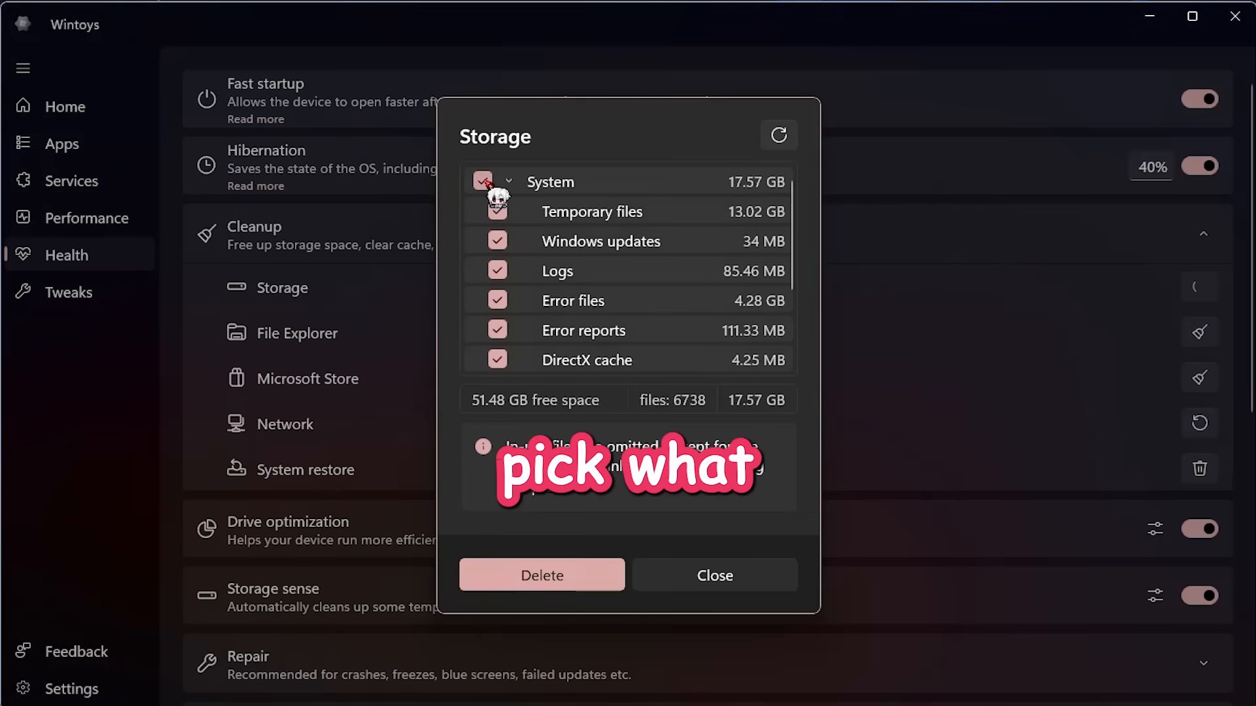
{"action": "left_click", "coordinate": [542, 576]}
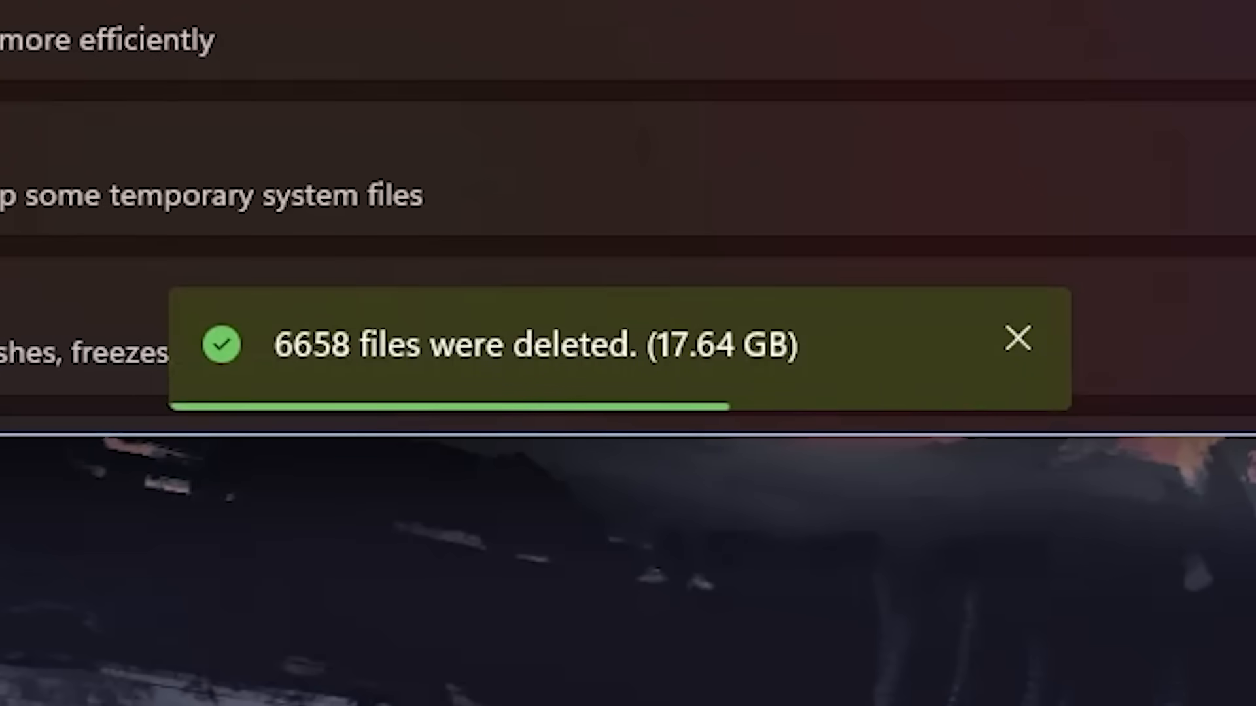
{"action": "left_click", "coordinate": [1017, 339]}
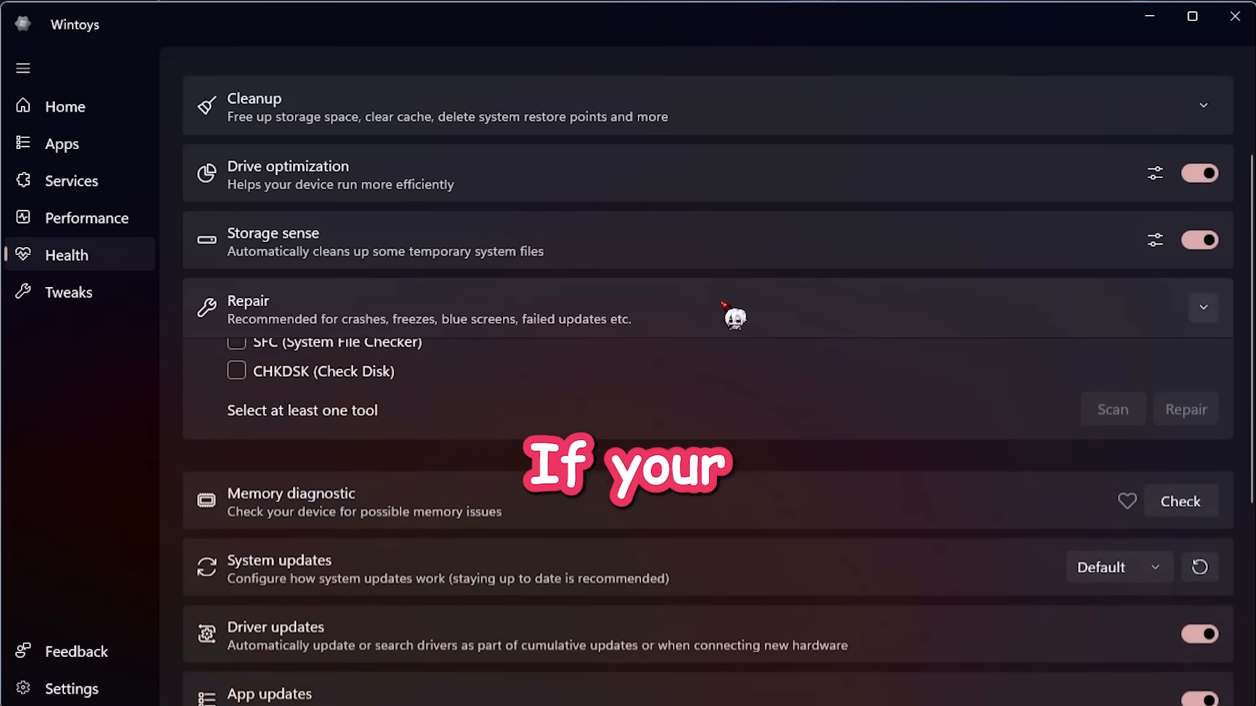
{"action": "left_click", "coordinate": [1201, 306]}
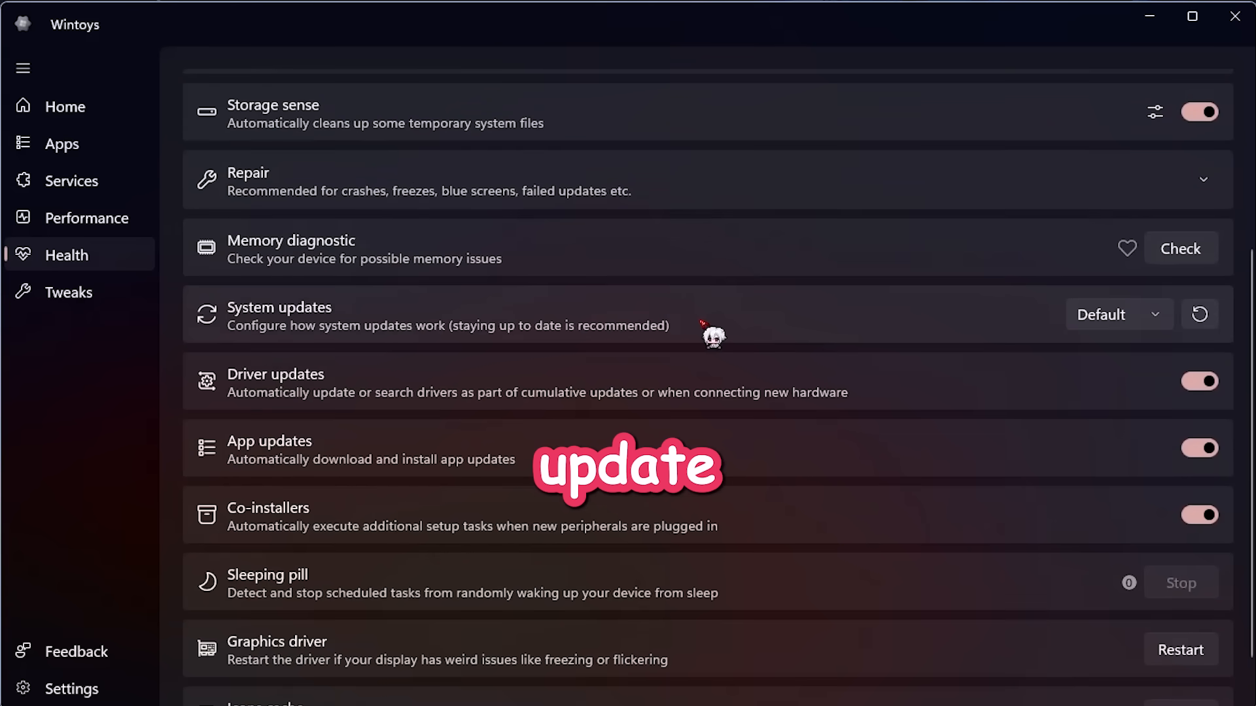
{"action": "left_click", "coordinate": [1114, 314]}
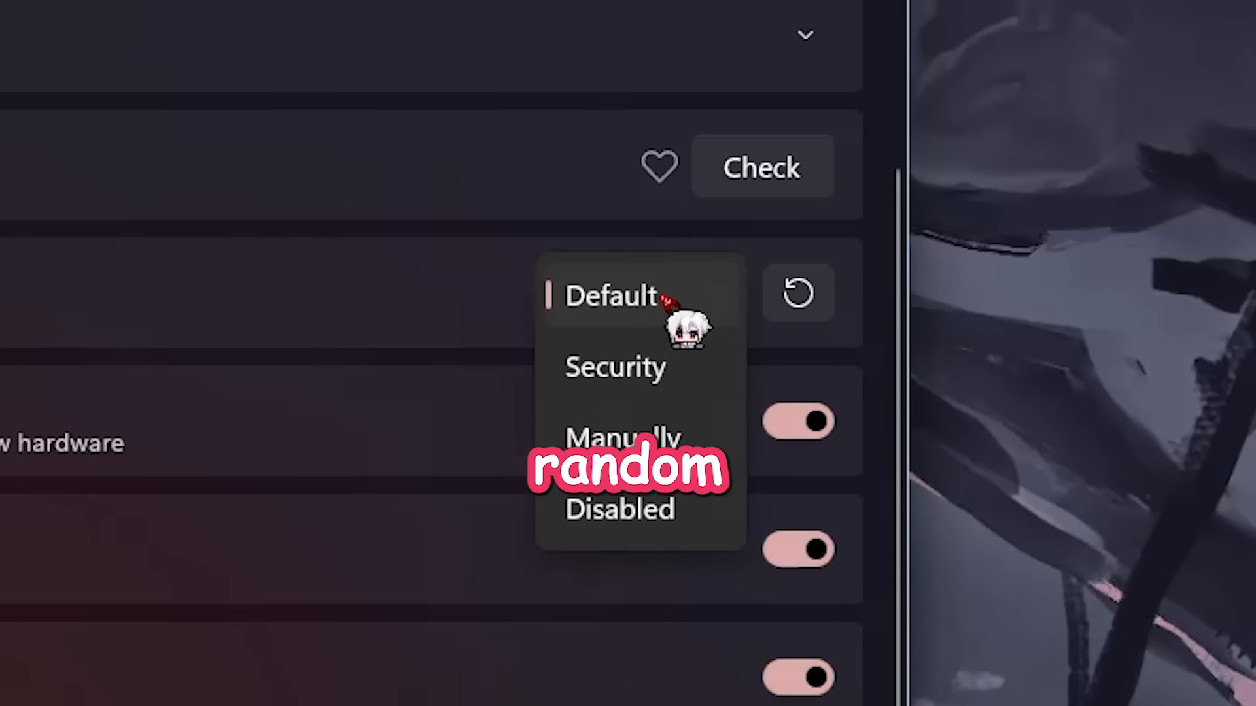
{"action": "left_click", "coordinate": [612, 296]}
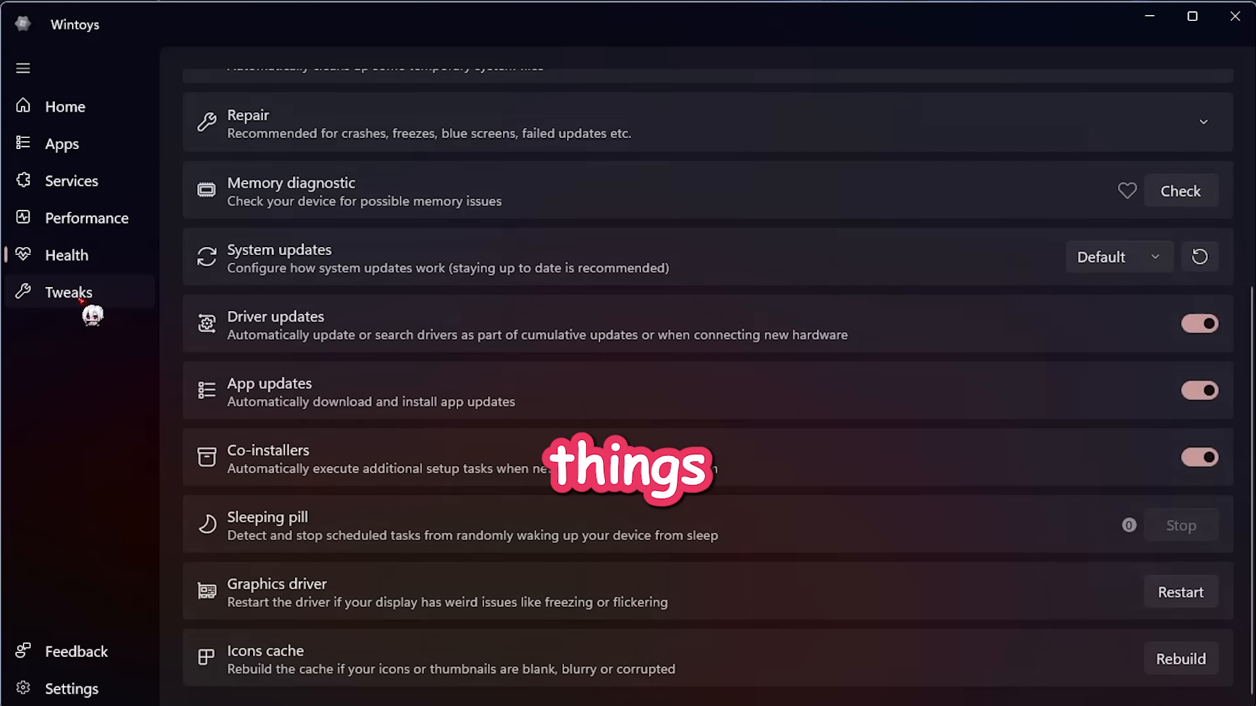
Expand the Ads section on the Tweaks page to review its toggles
{"action": "scroll", "scroll_direction": "up", "scroll_amount": 3}
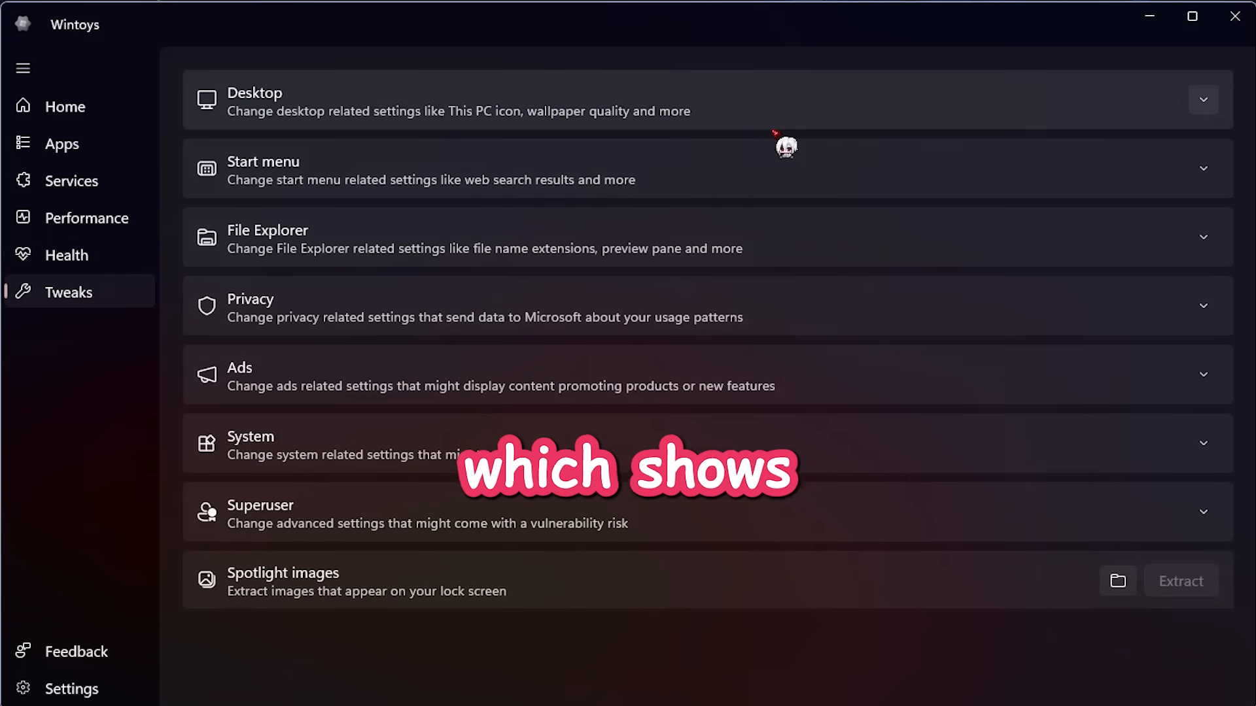
{"action": "left_click", "coordinate": [1201, 99]}
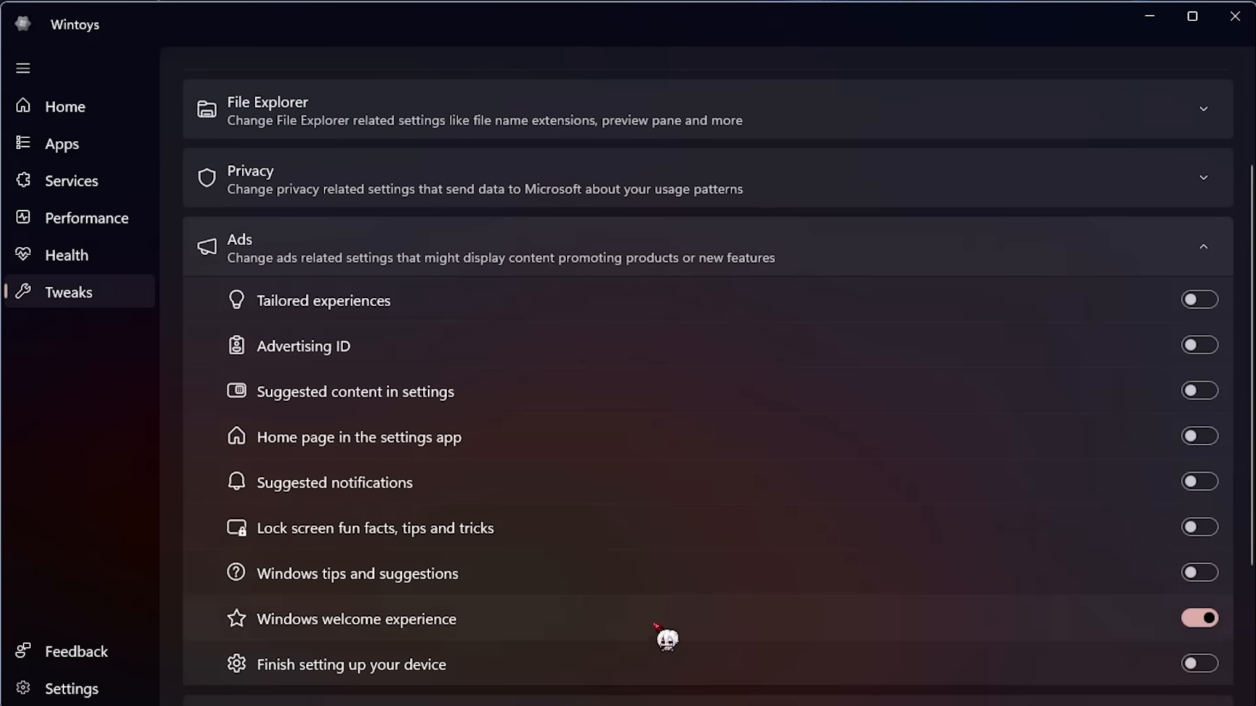
{"action": "scroll", "scroll_direction": "down", "scroll_amount": 3}
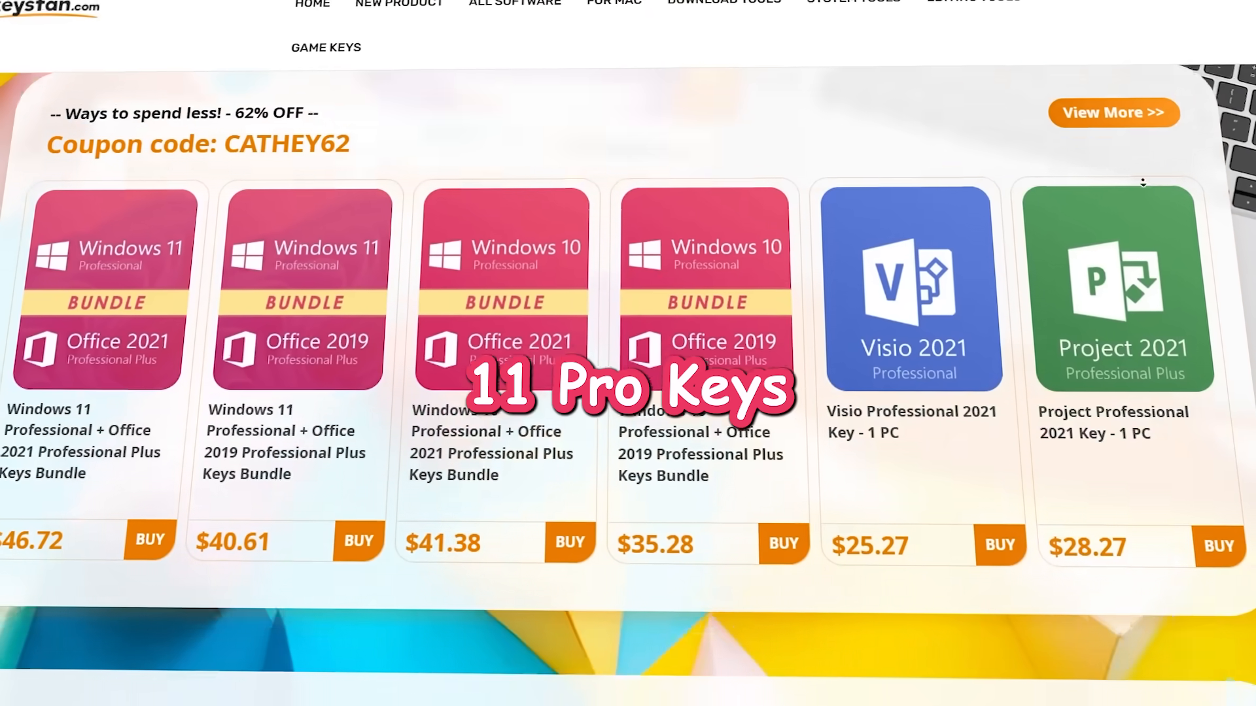
Add the Windows 11 Home key to the Keysfan bag and view the cart contents
{"action": "scroll", "scroll_direction": "down", "scroll_amount": 3}
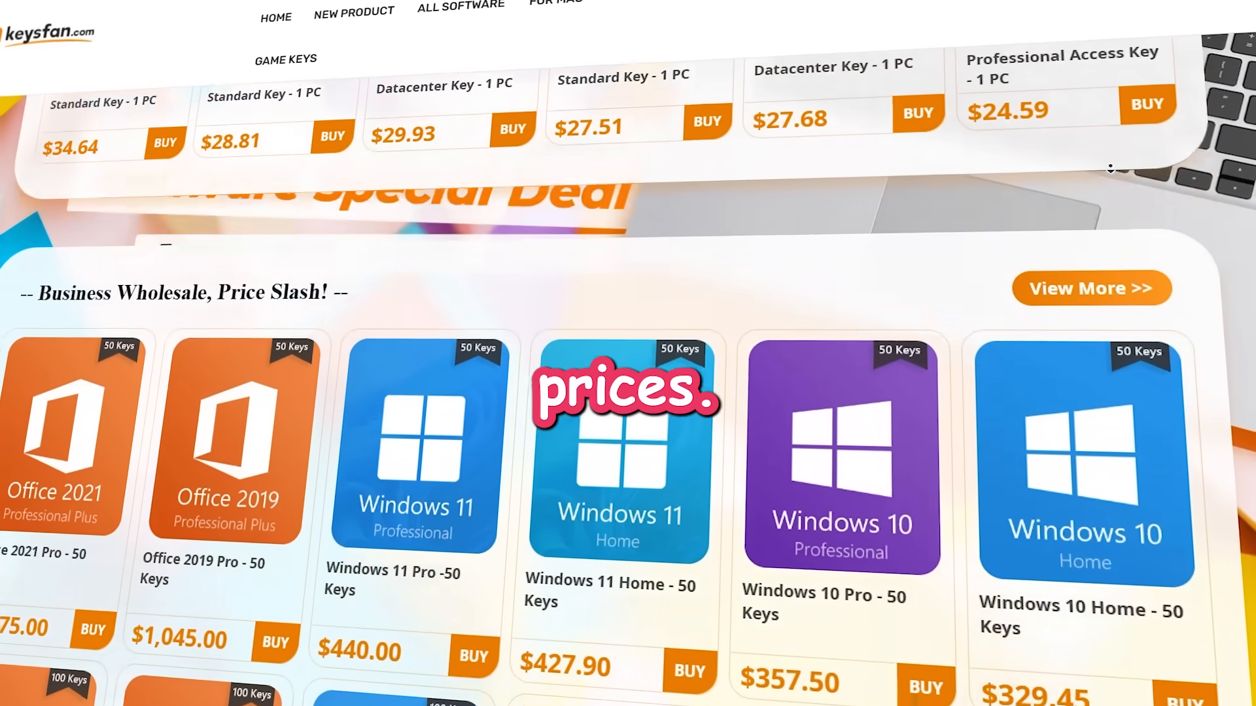
{"action": "scroll", "scroll_direction": "up", "scroll_amount": 3}
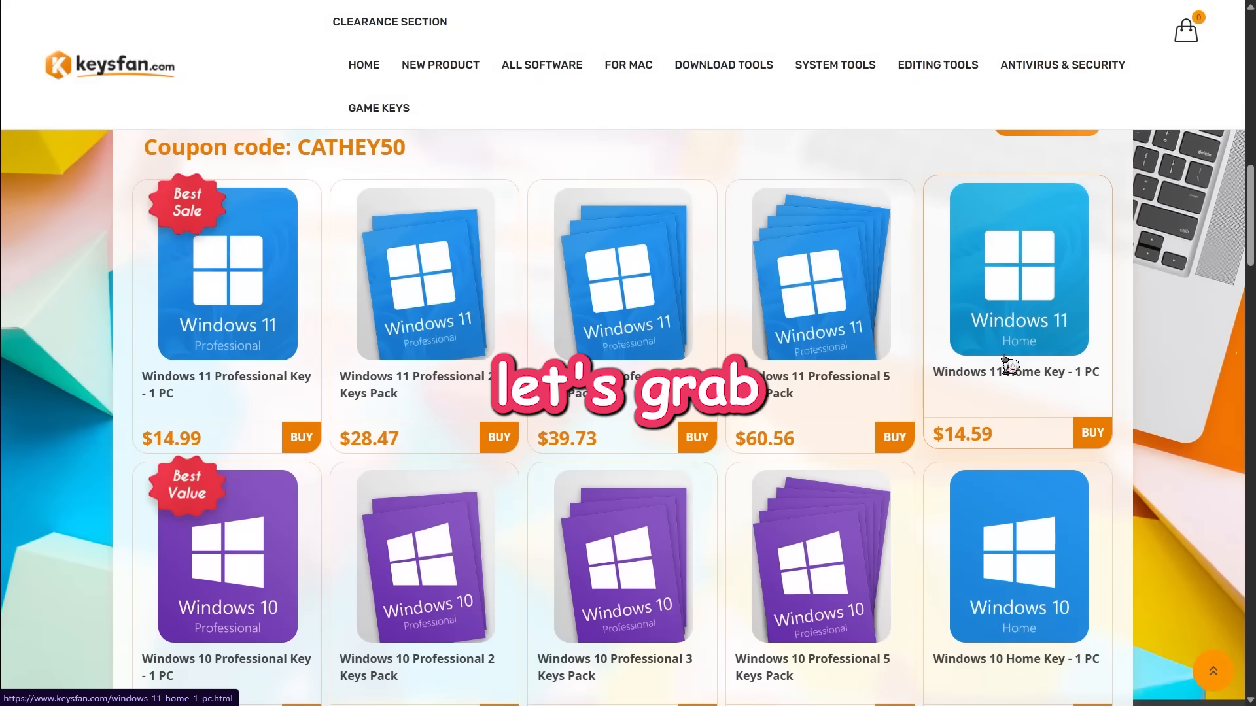
{"action": "left_click", "coordinate": [1016, 269]}
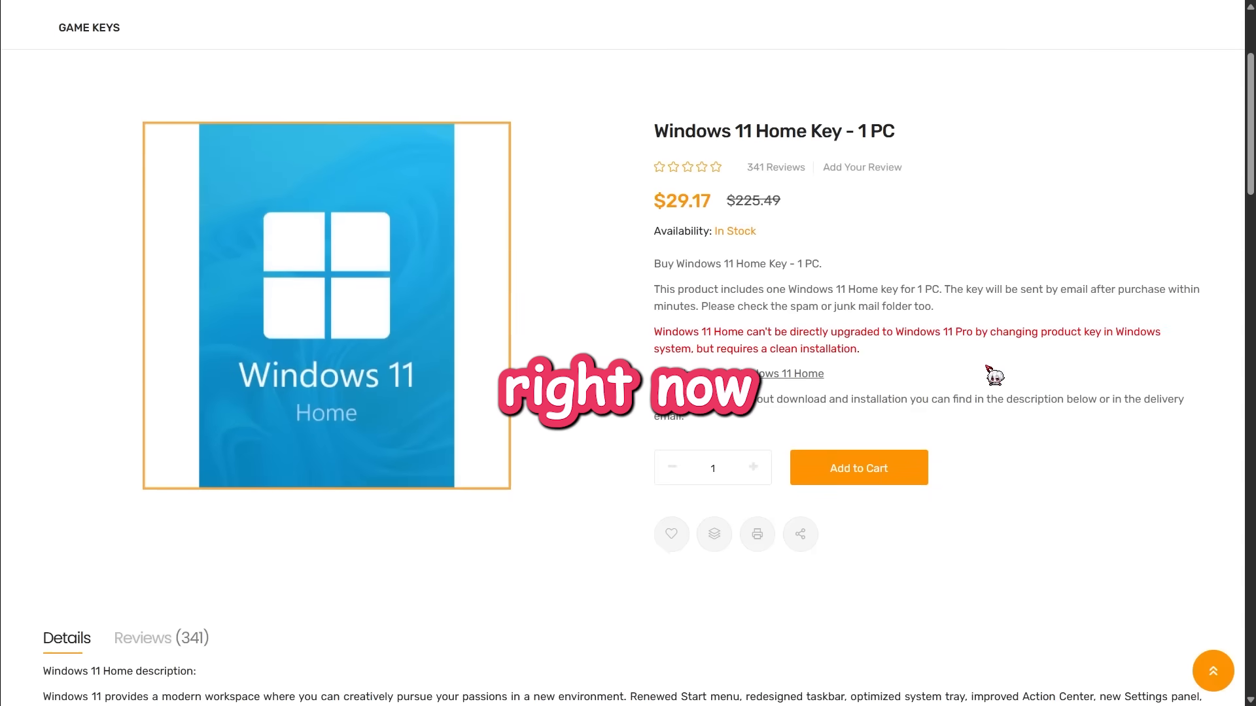
{"action": "left_click", "coordinate": [857, 467]}
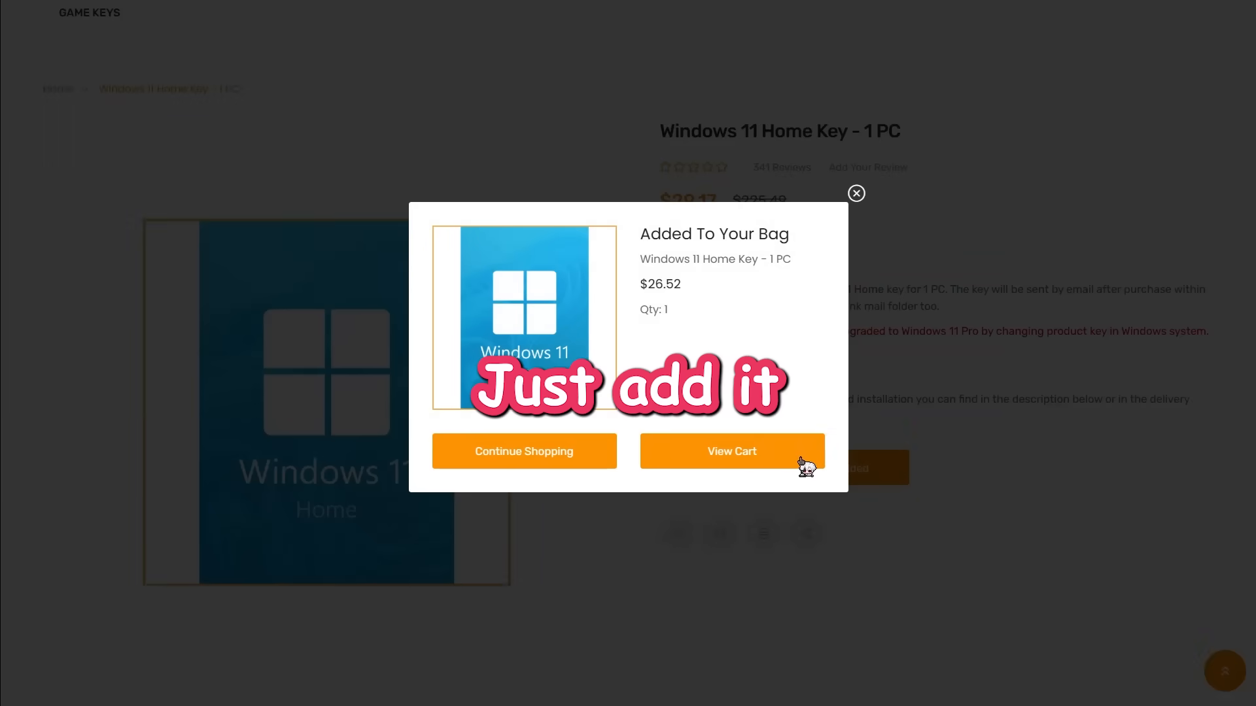
{"action": "left_click", "coordinate": [730, 452]}
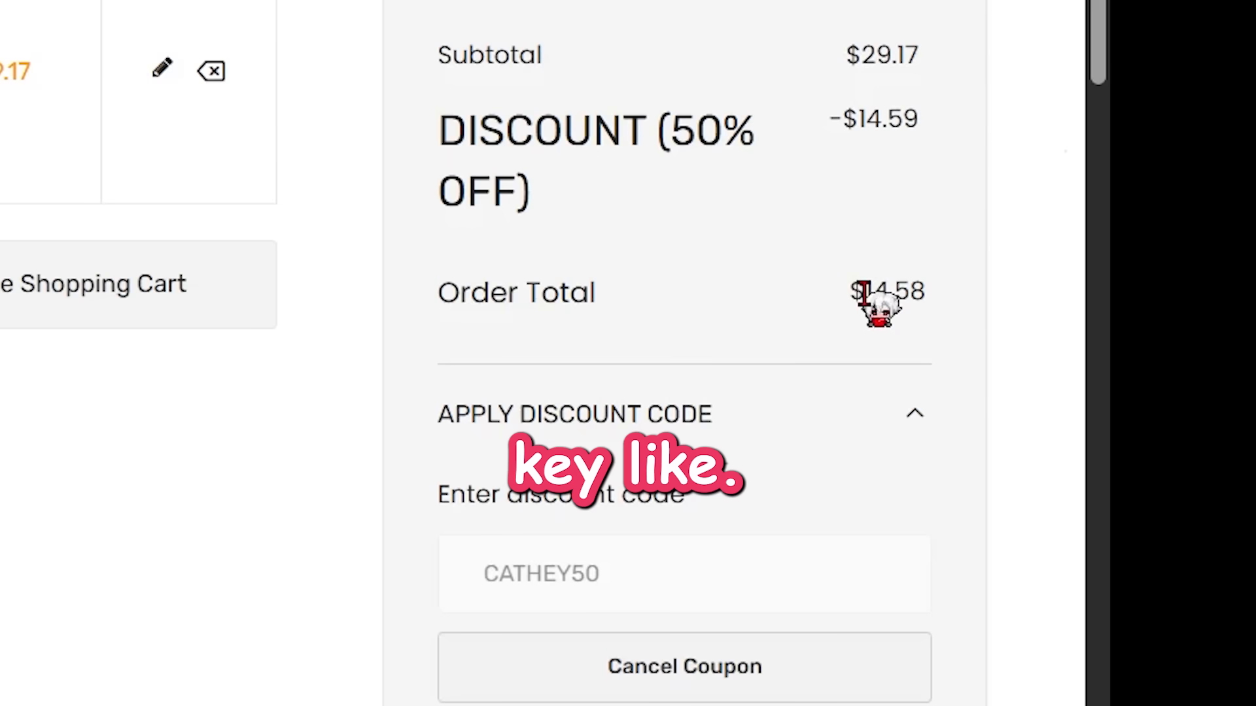
{"action": "mouse_move", "coordinate": [989, 324]}
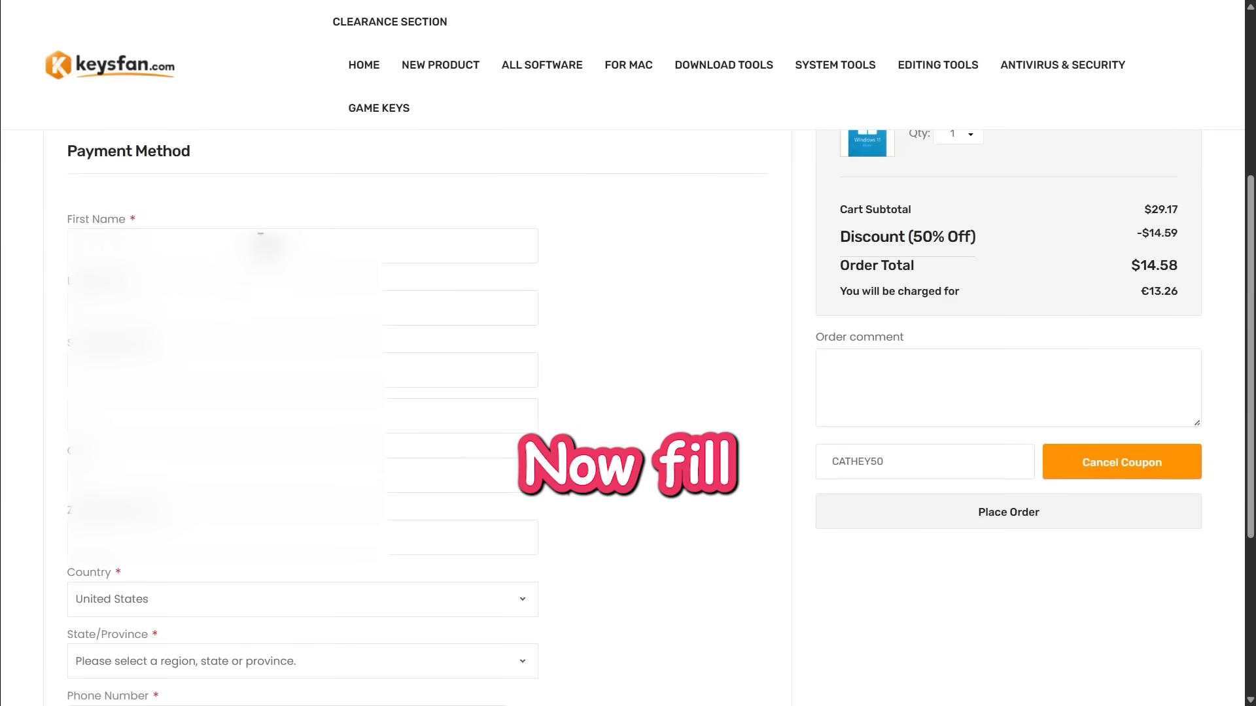
Place the Windows key order via PayPal and submit the product key to activate Windows
{"action": "left_click", "coordinate": [1007, 512]}
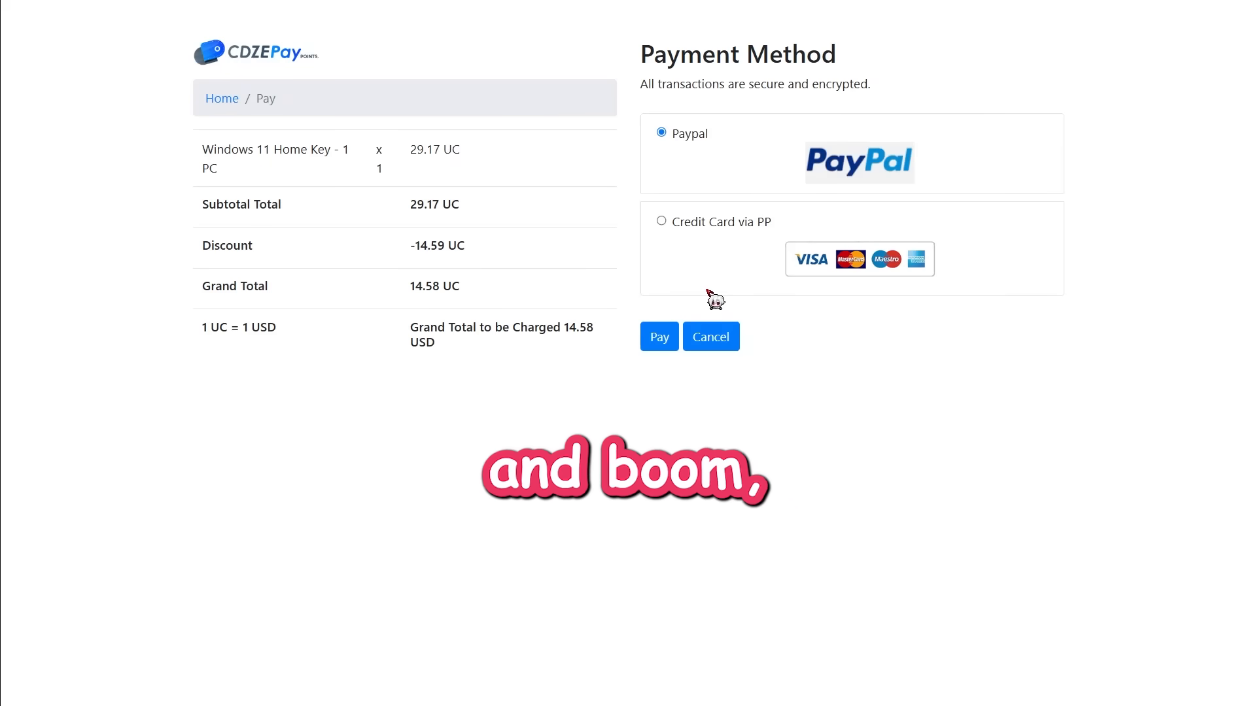
{"action": "left_click", "coordinate": [661, 221]}
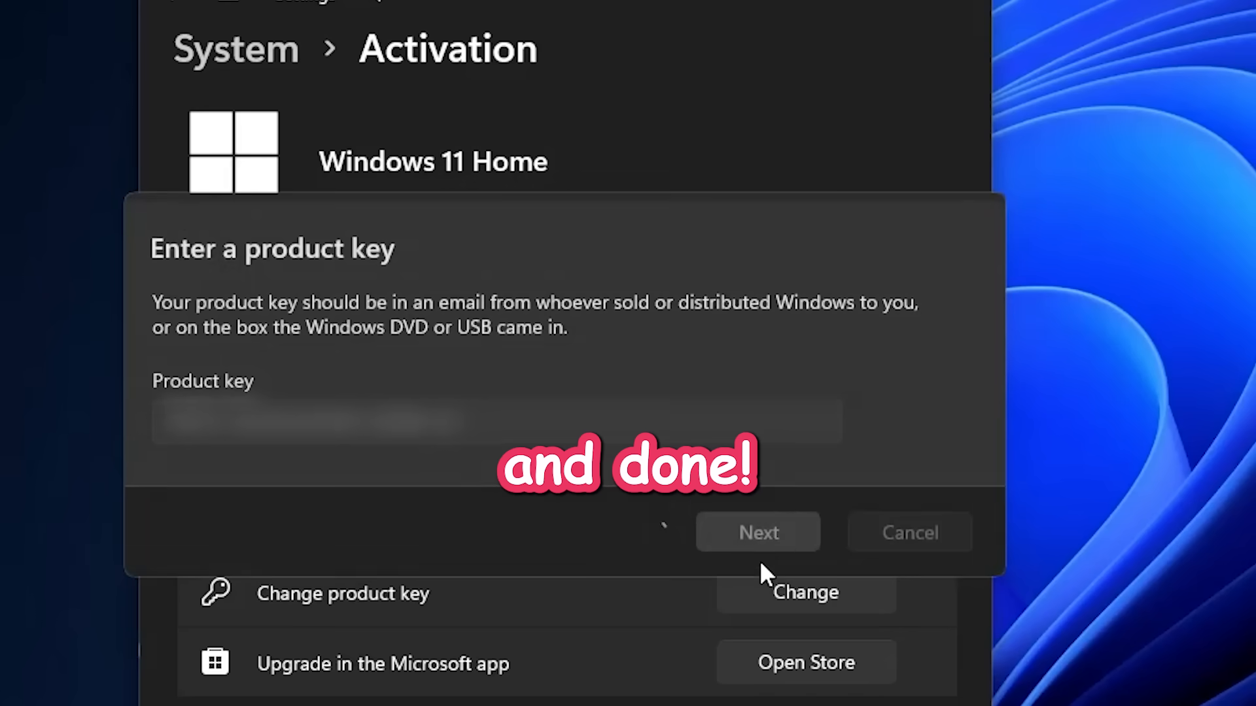
{"action": "left_click", "coordinate": [756, 532]}
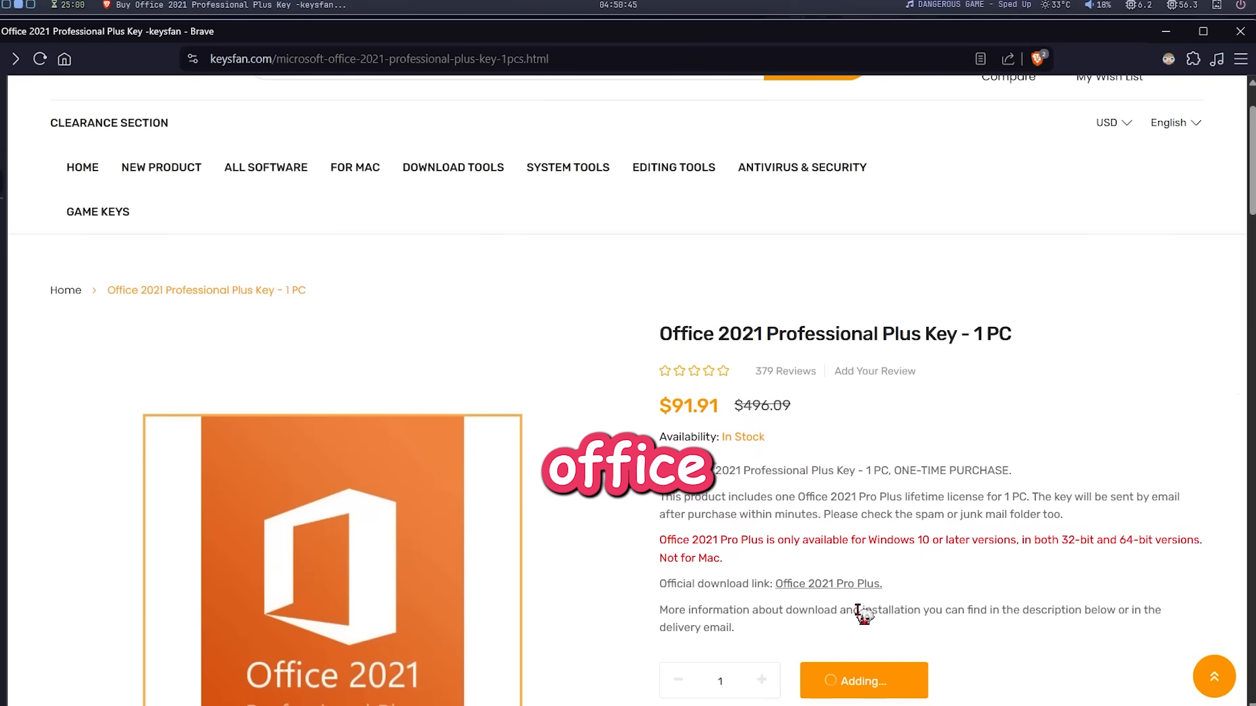
View the cart with the $91.91 Office 2021 key and start entering a discount code
{"action": "left_click", "coordinate": [862, 680]}
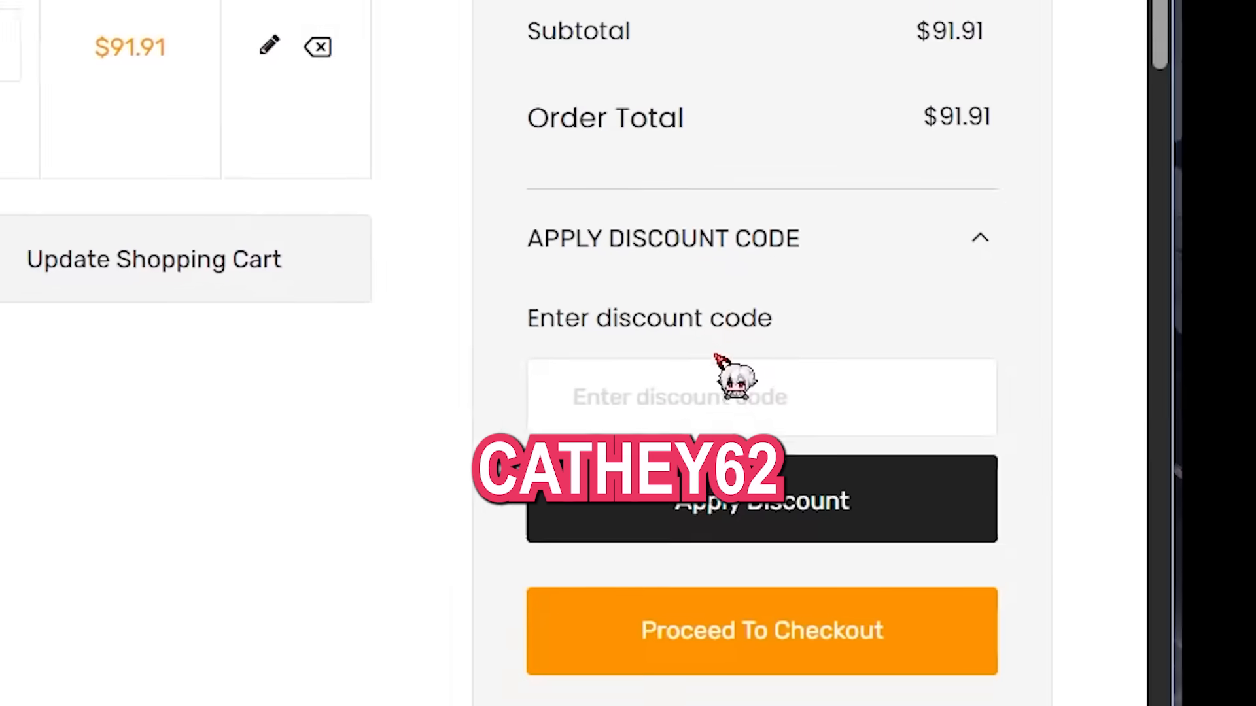
{"action": "left_click", "coordinate": [761, 499]}
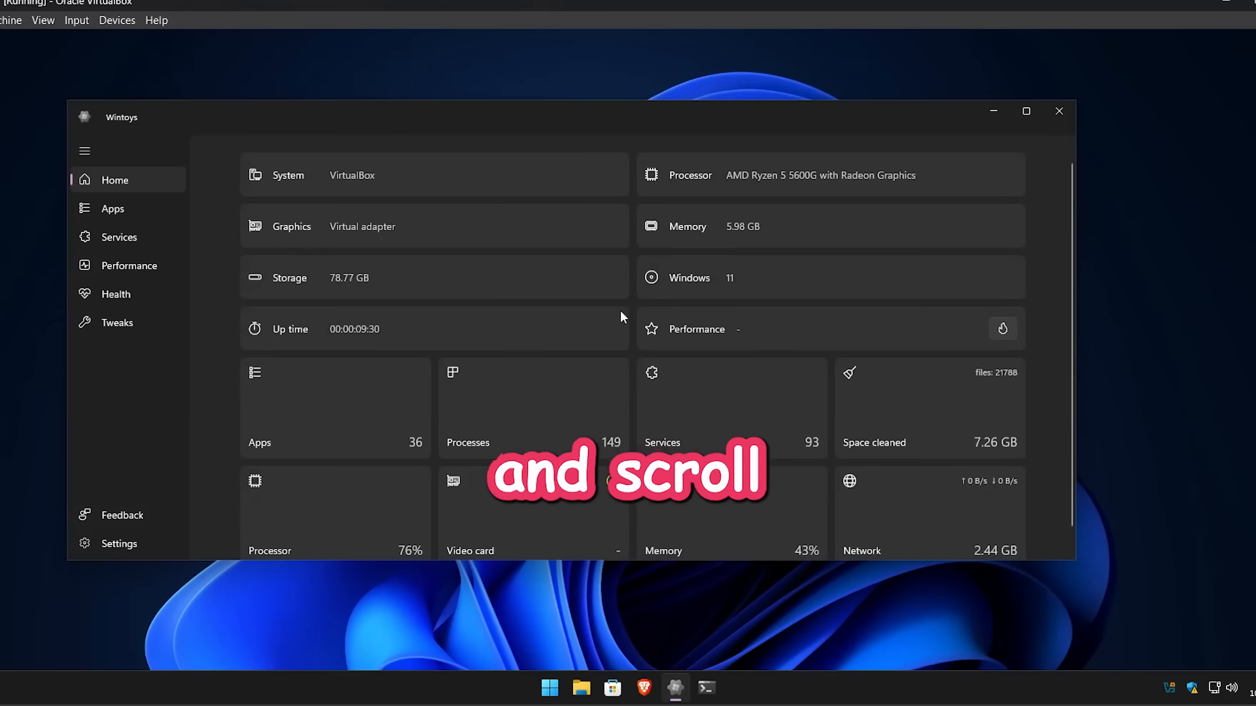
Enable the Digital markets act tweak and restart the system from the Action required prompt
{"action": "left_click", "coordinate": [117, 322]}
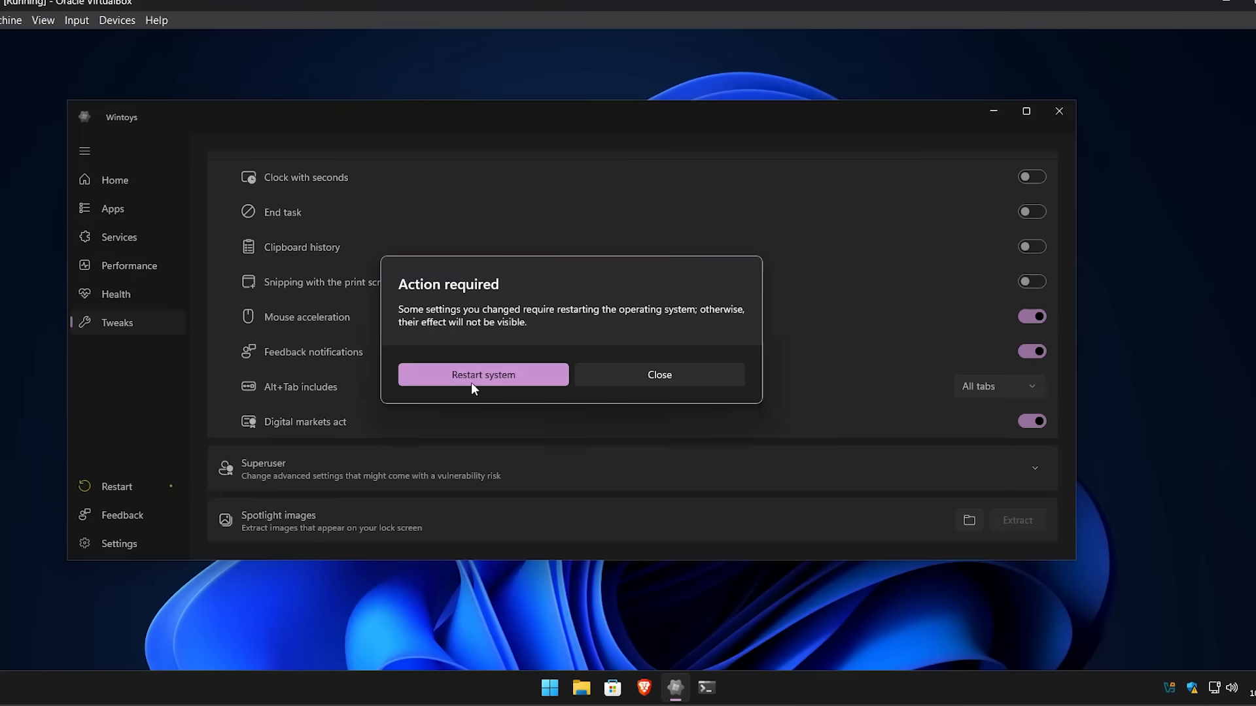
{"action": "left_click", "coordinate": [483, 374]}
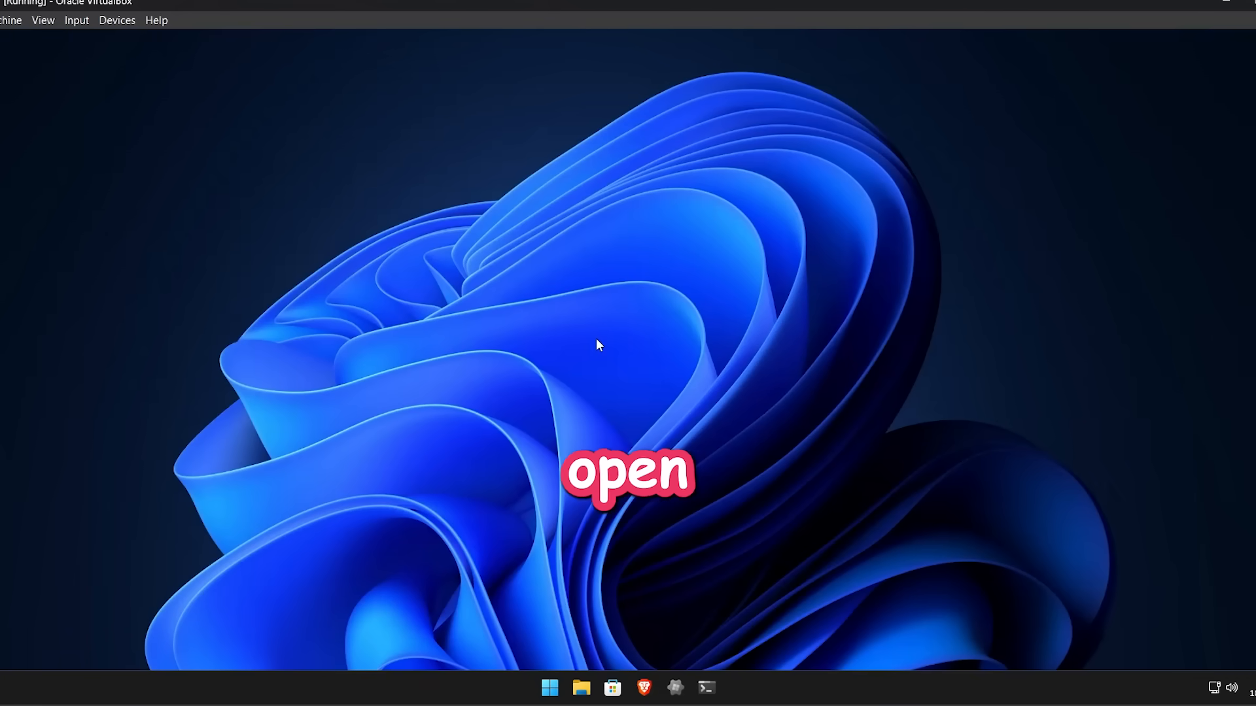
Find Microsoft Edge in the Start menu's full app list and show its context menu
{"action": "left_click", "coordinate": [550, 687]}
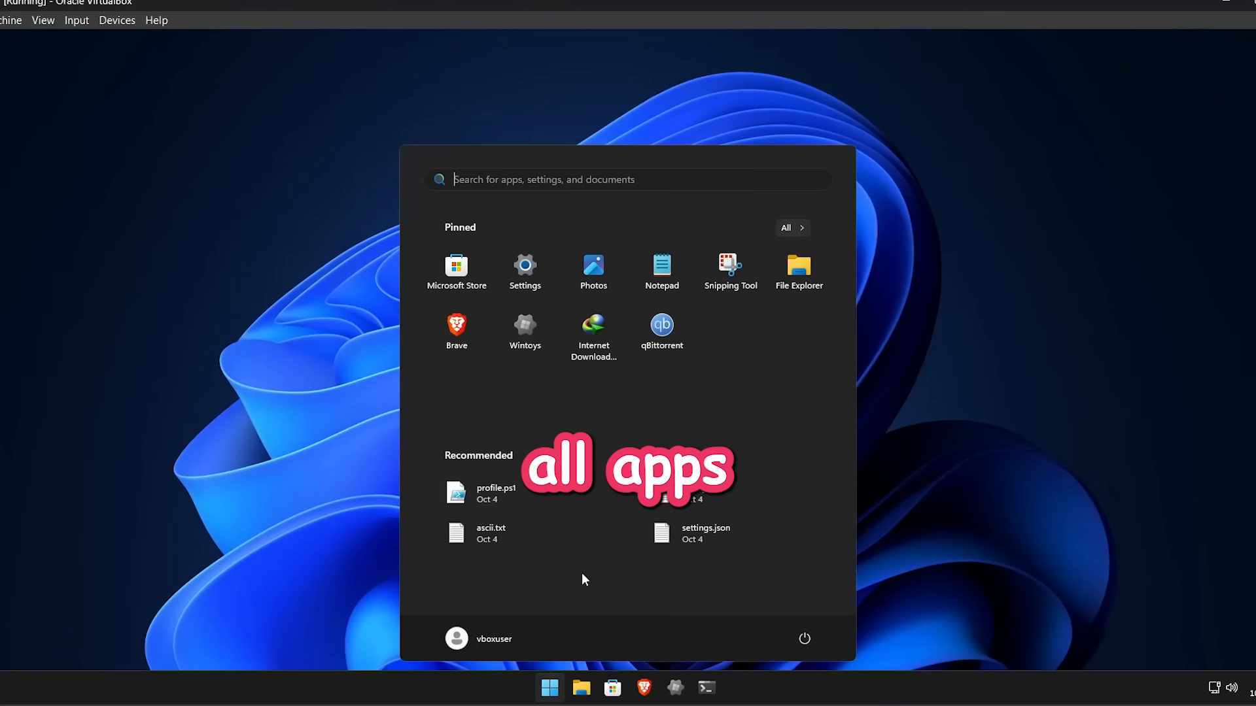
{"action": "left_click", "coordinate": [790, 227]}
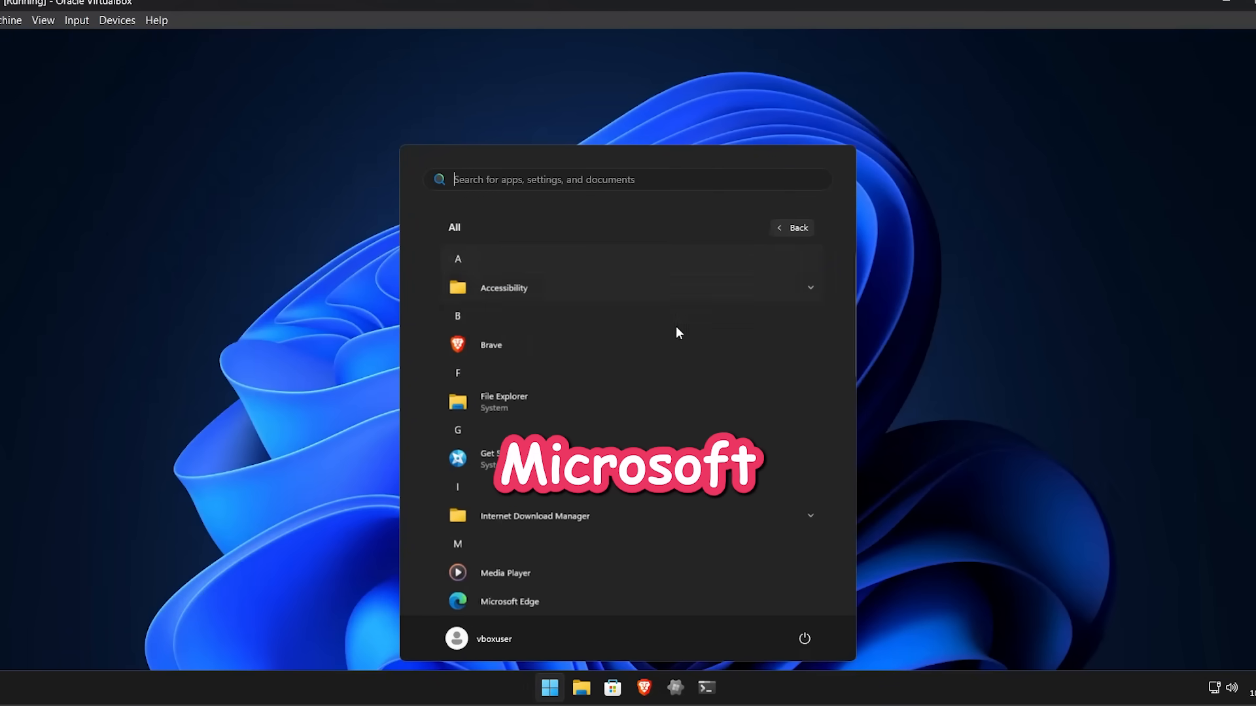
{"action": "scroll", "scroll_direction": "down", "scroll_amount": 3}
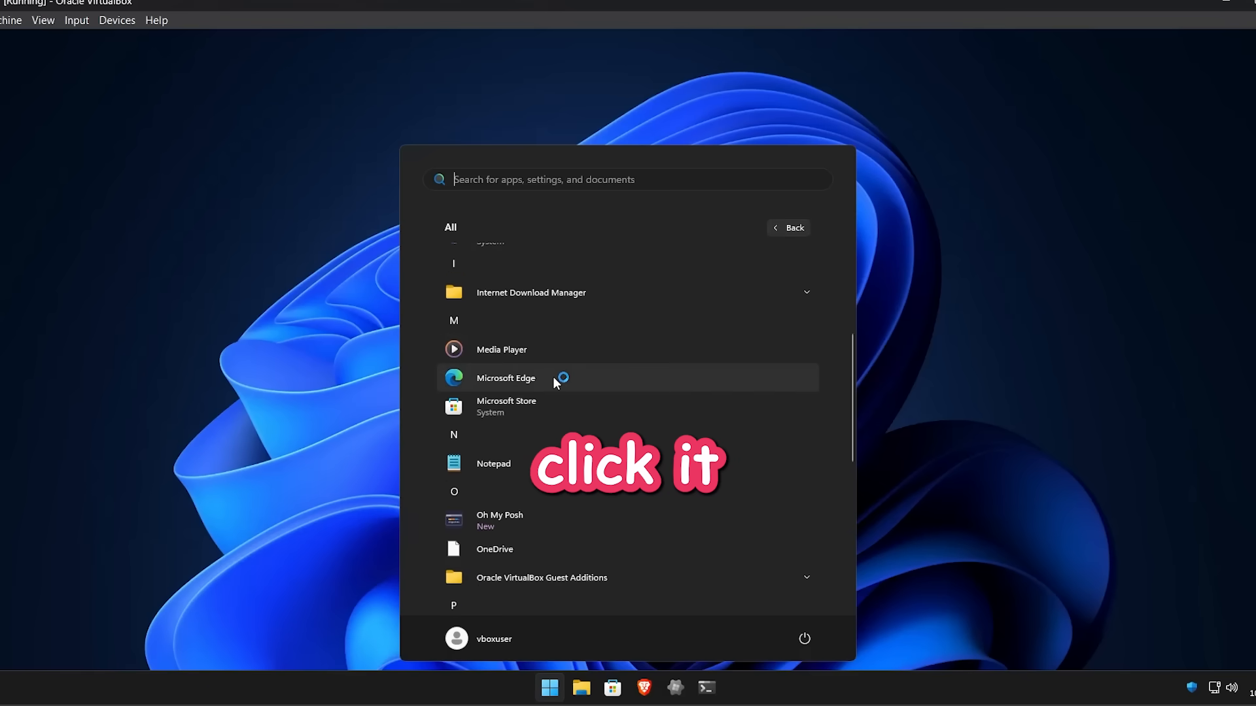
{"action": "right_click", "coordinate": [505, 378]}
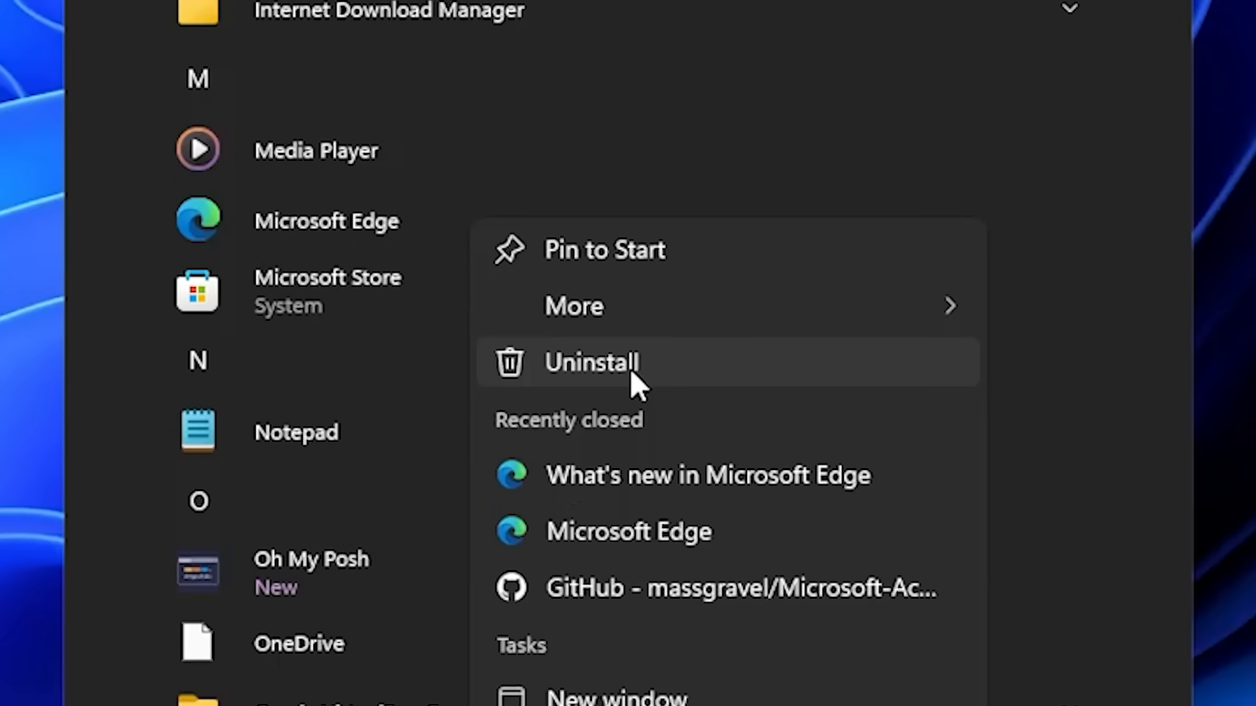
Launch Microsoft Edge's uninstall from Installed apps in Settings
{"action": "left_click", "coordinate": [591, 362]}
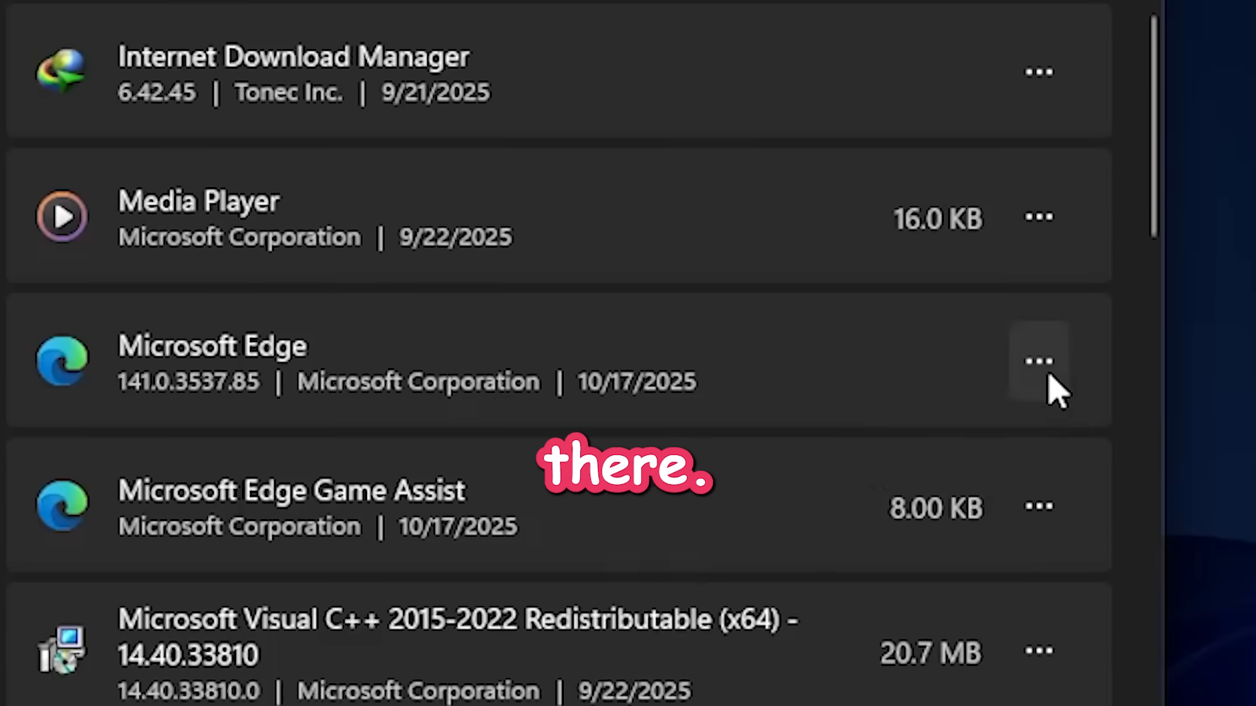
{"action": "left_click", "coordinate": [1038, 361]}
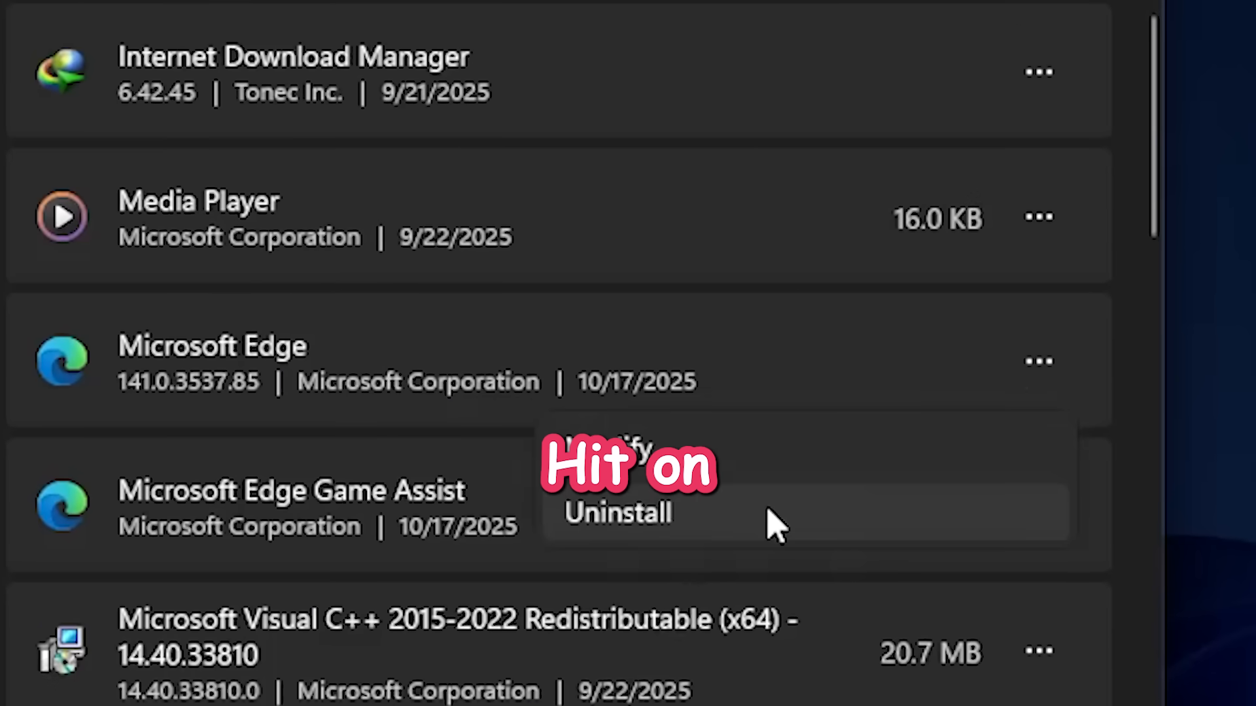
{"action": "left_click", "coordinate": [617, 513]}
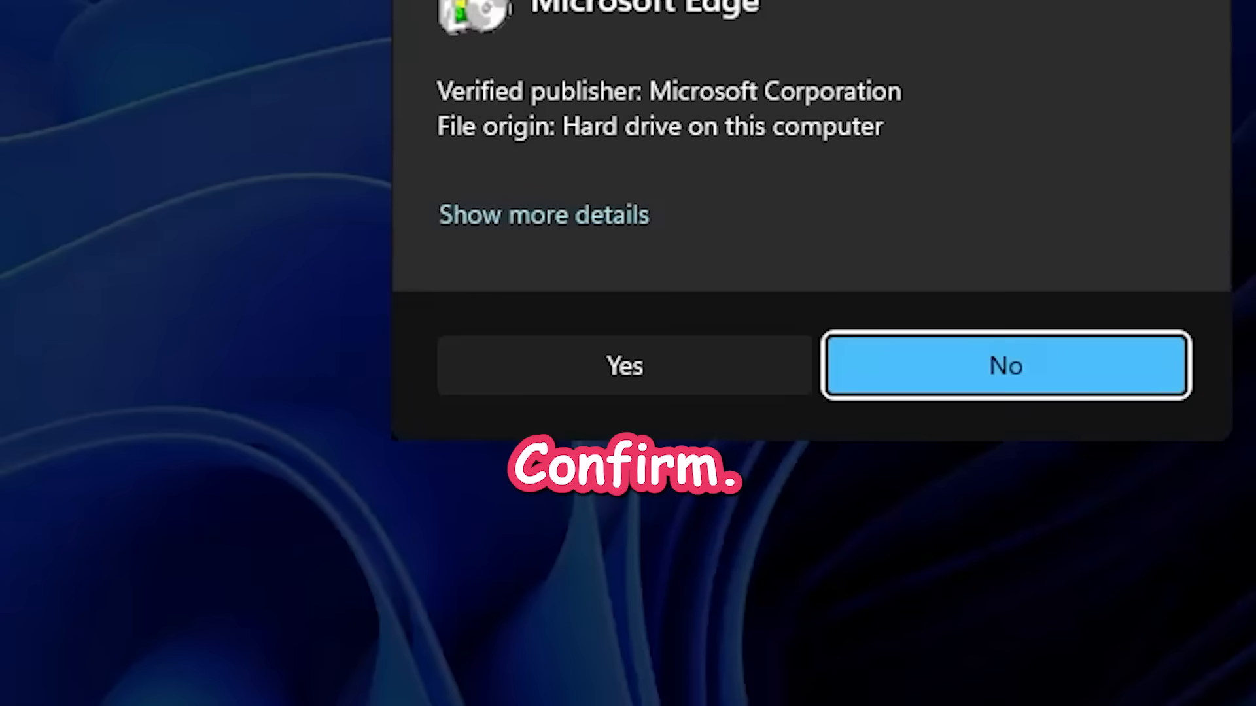
{"action": "mouse_move", "coordinate": [624, 397]}
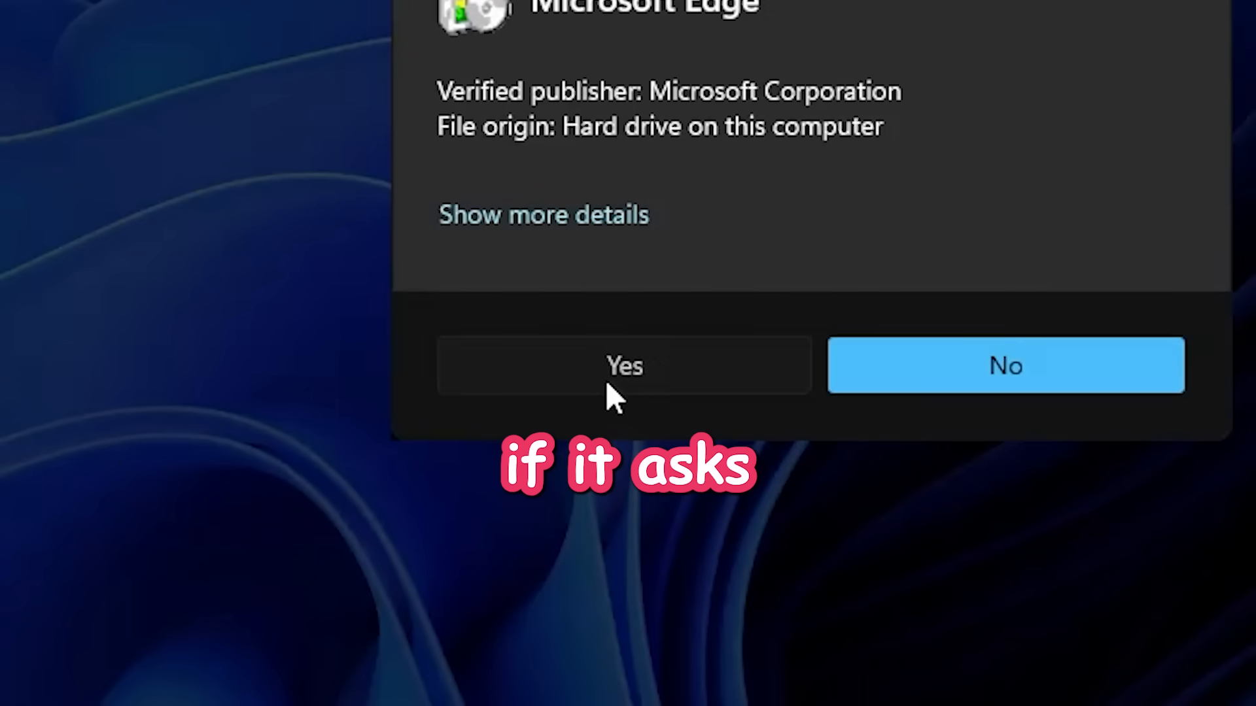
Approve the UAC prompt, confirm removing Microsoft Edge and close Settings
{"action": "left_click", "coordinate": [624, 366]}
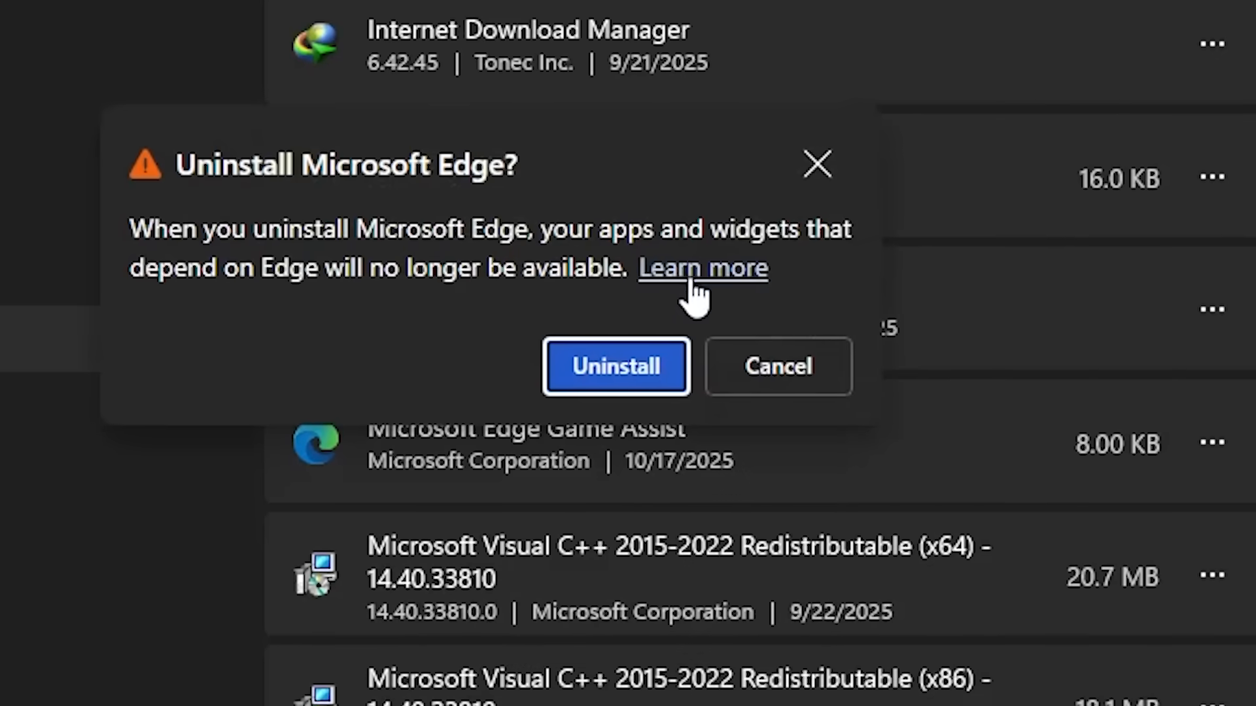
{"action": "left_click", "coordinate": [615, 366]}
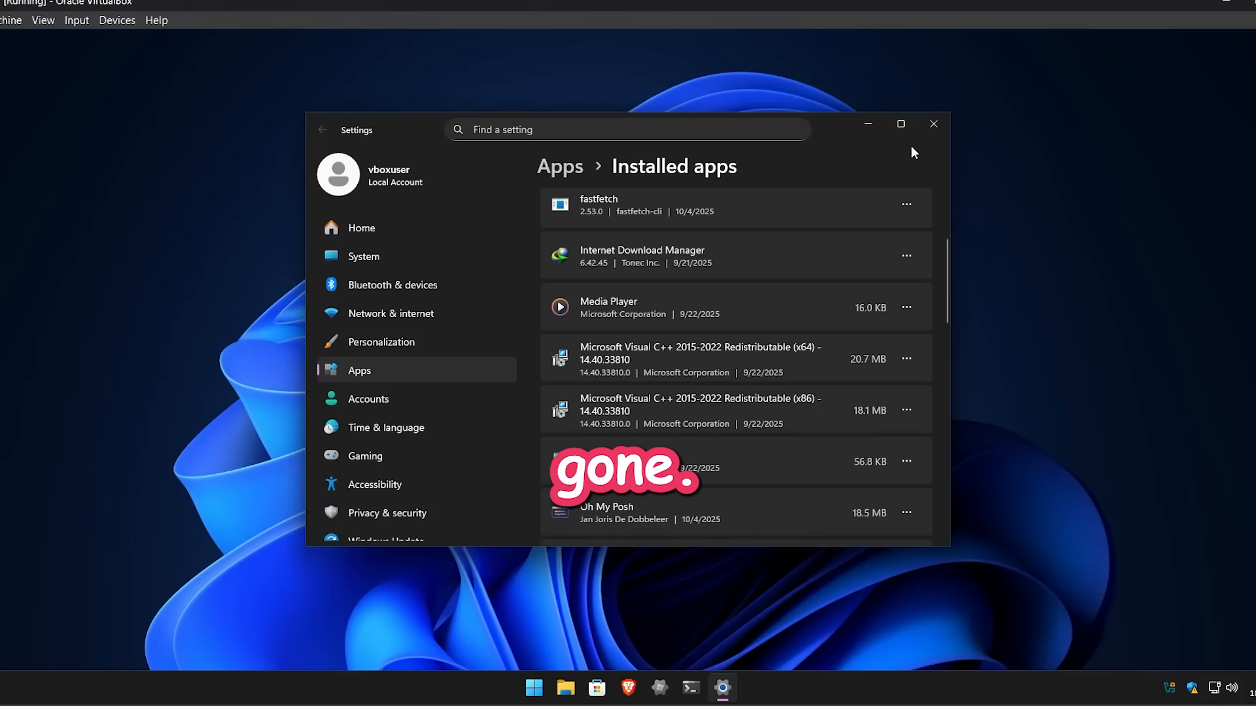
{"action": "left_click", "coordinate": [933, 124]}
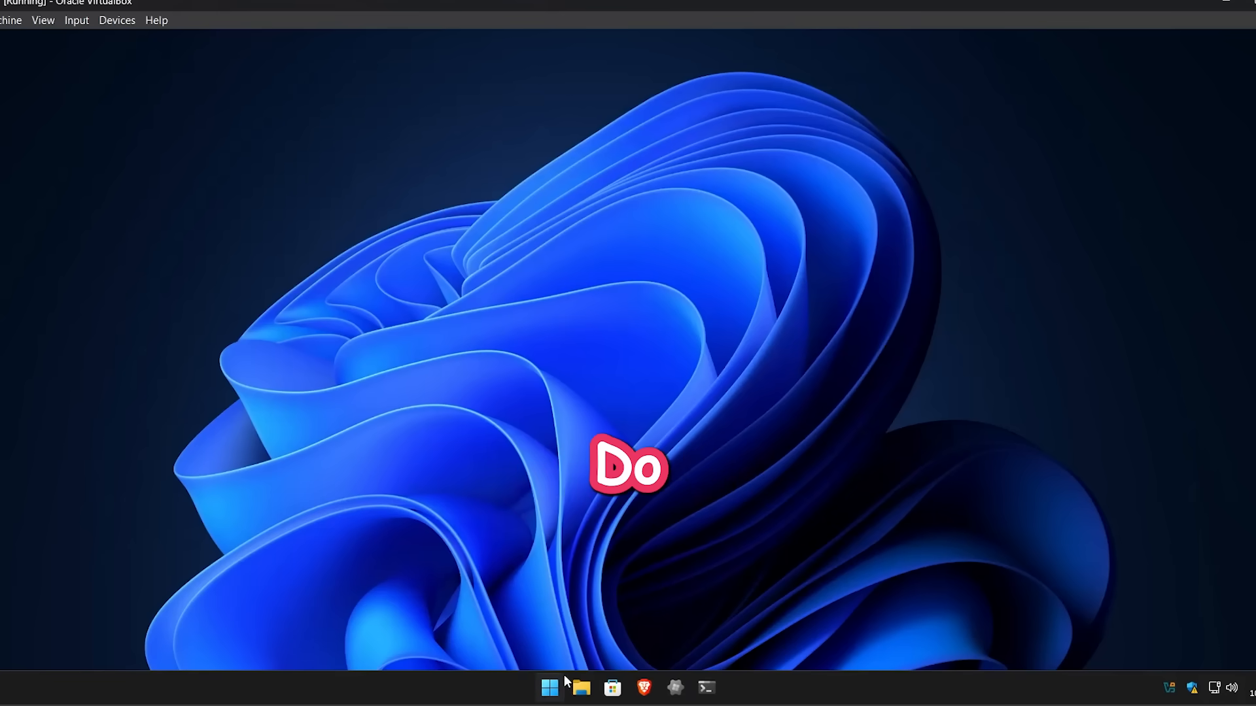
Check the full app list and an 'edge' search to confirm Microsoft Edge is gone
{"action": "left_click", "coordinate": [550, 687]}
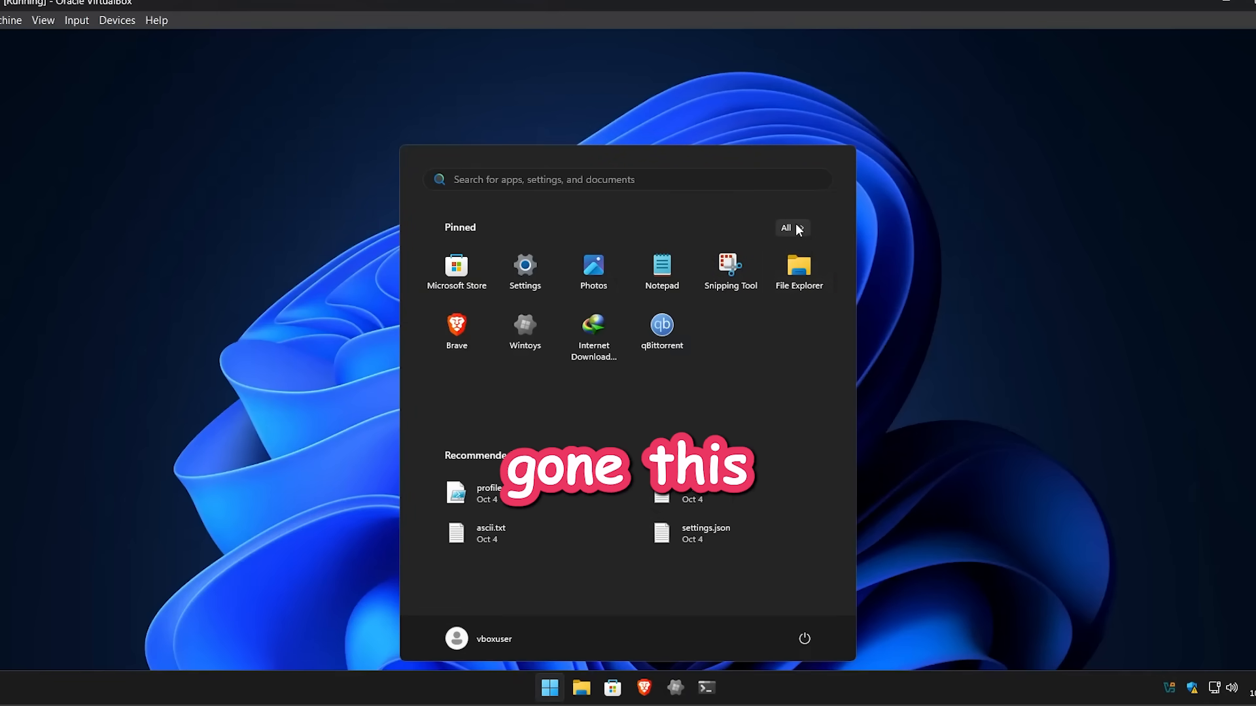
{"action": "left_click", "coordinate": [784, 227]}
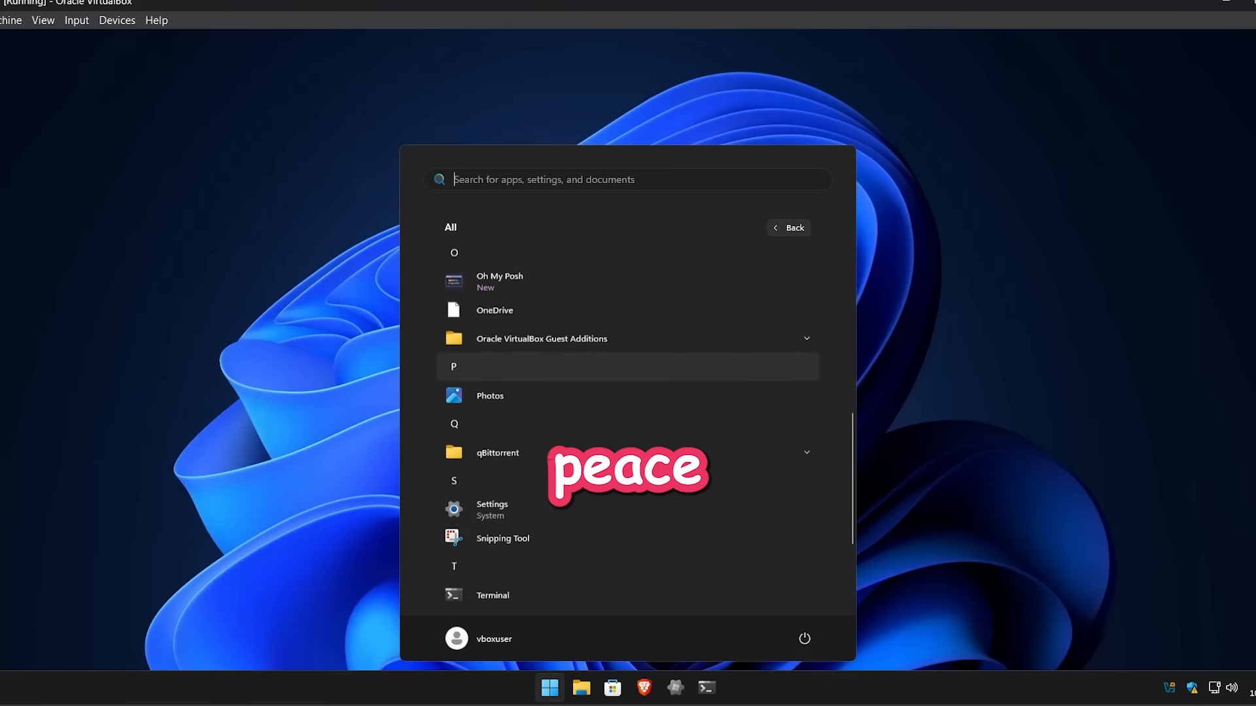
{"action": "scroll", "scroll_direction": "up", "scroll_amount": 3}
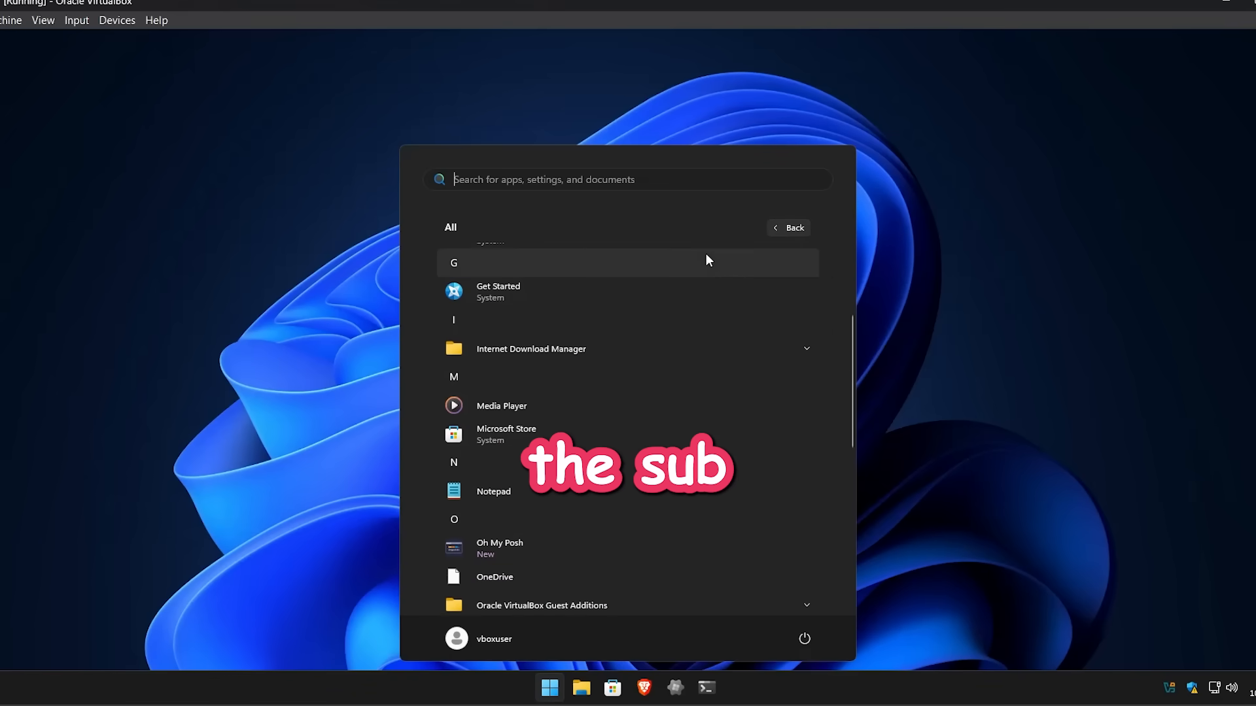
{"action": "type", "text": "edge"}
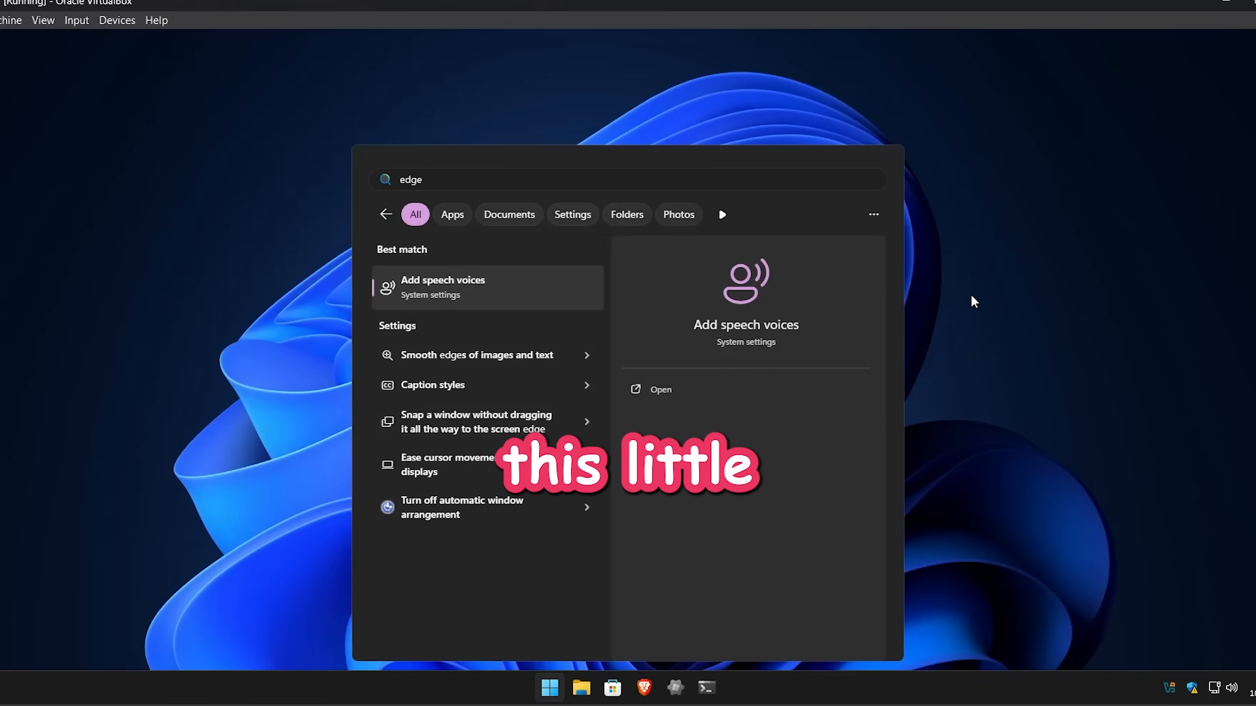
{"action": "key", "text": "ctrl+a"}
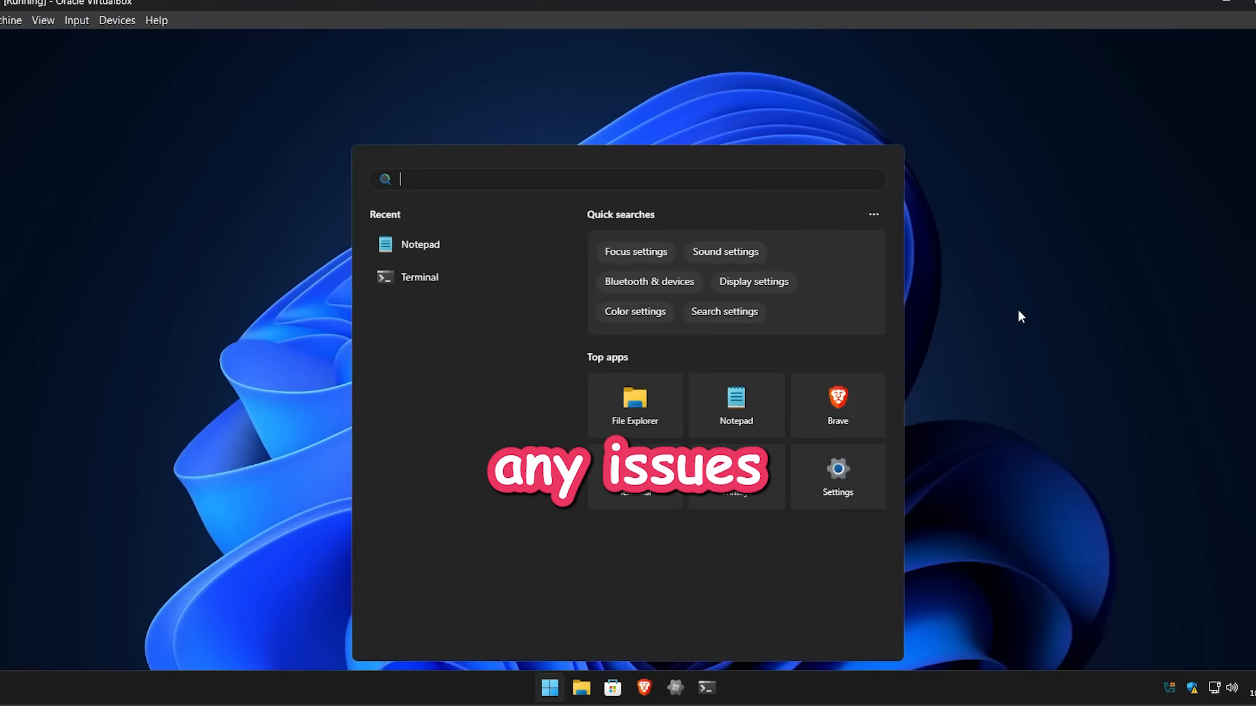